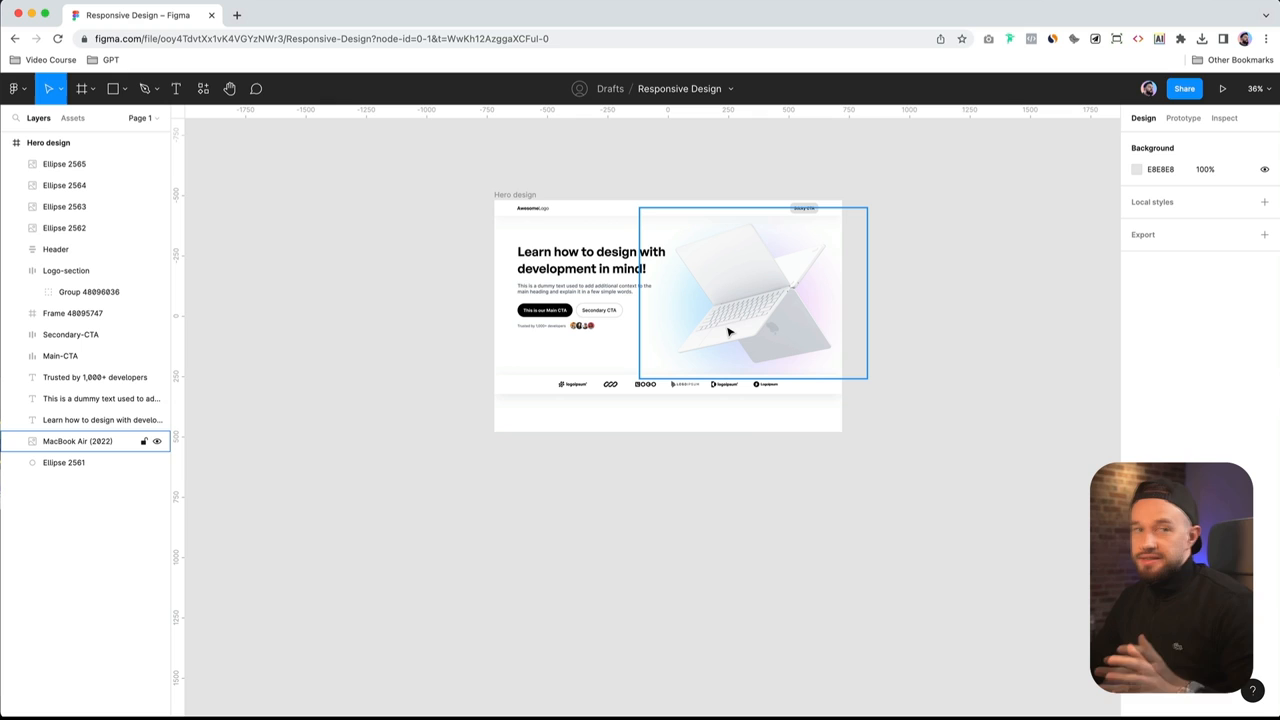
mouse_move(722, 293)
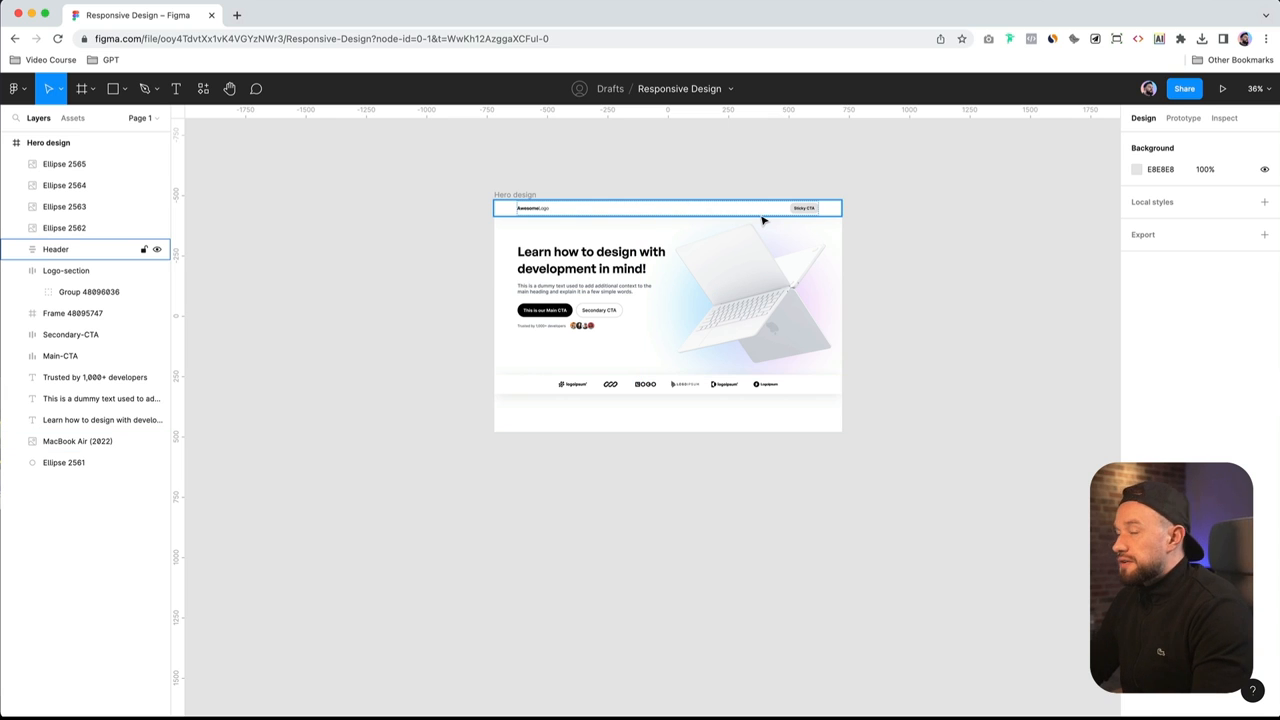
Inspect the Main-CTA, Secondary-CTA, heading, description paragraph and laptop image by selecting each
left_click(544, 309)
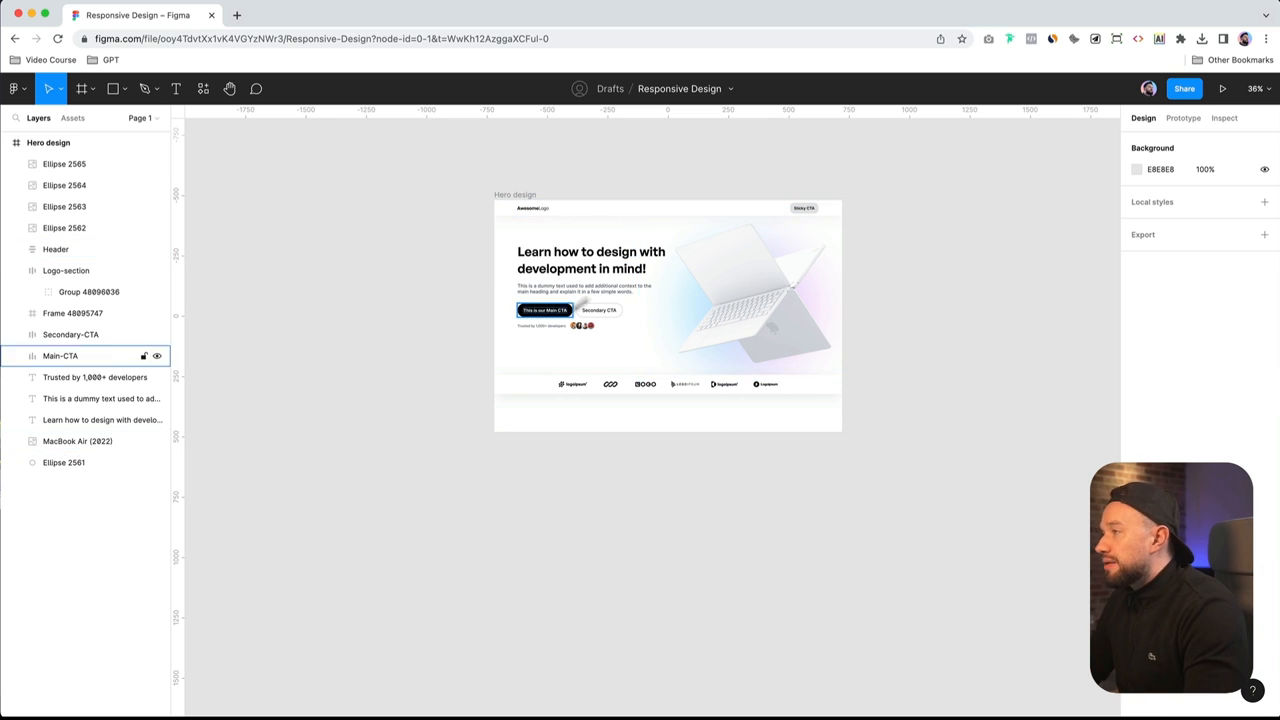
left_click(591, 259)
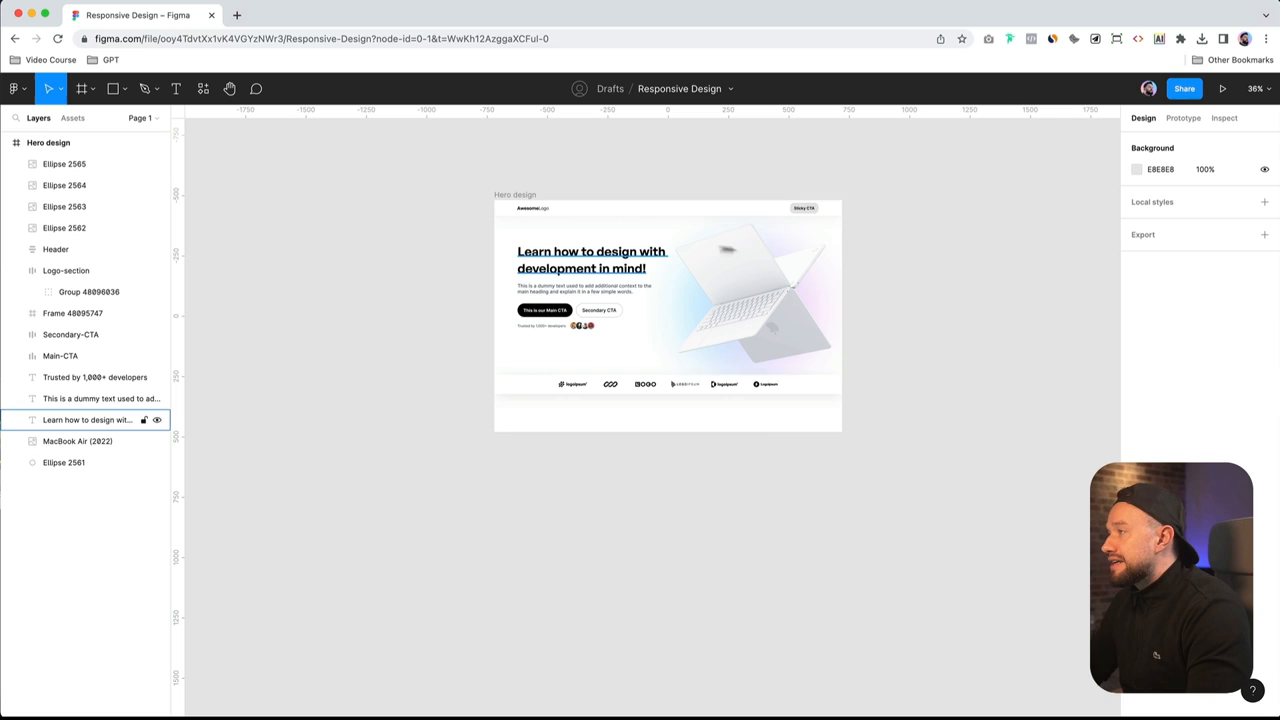
left_click(750, 290)
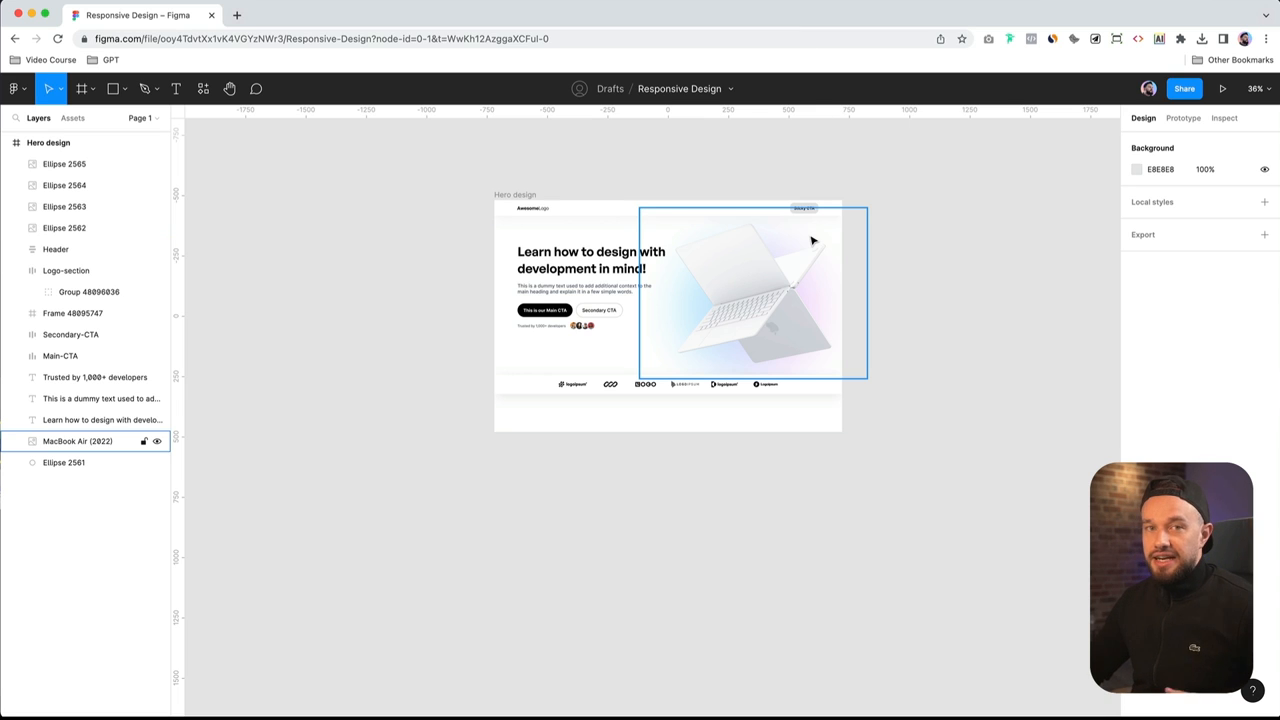
mouse_move(744, 286)
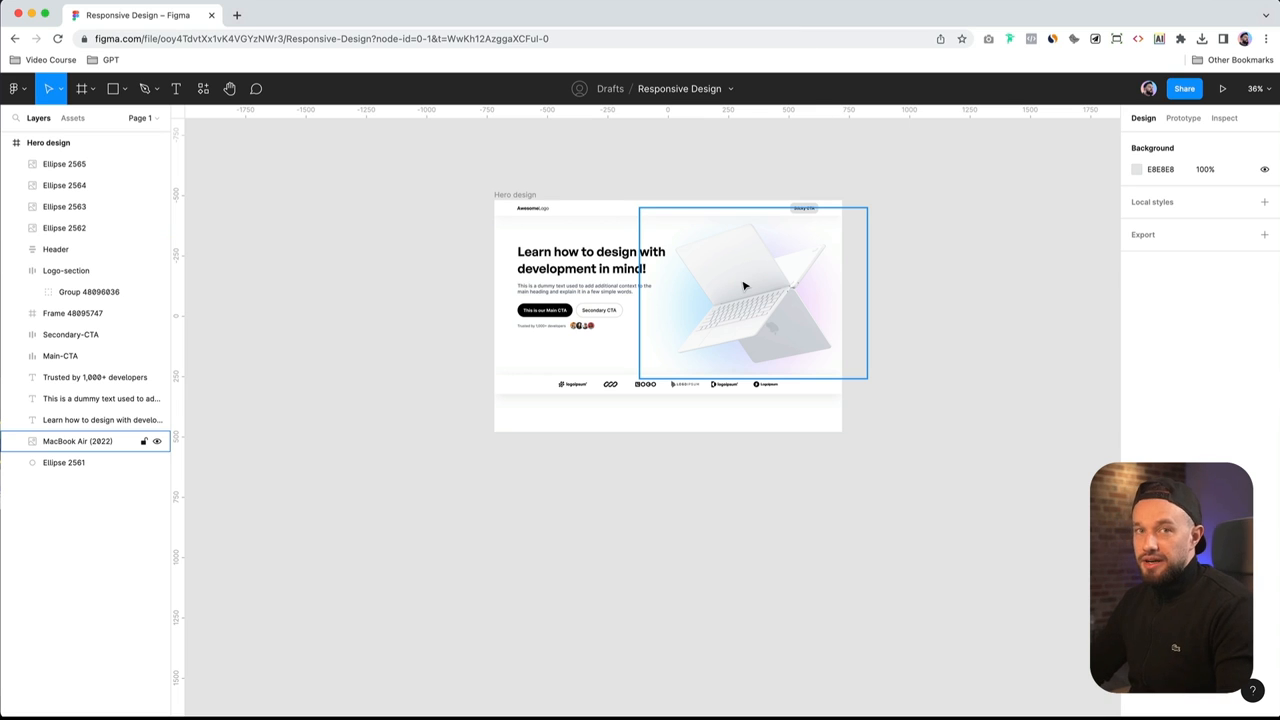
mouse_move(730, 290)
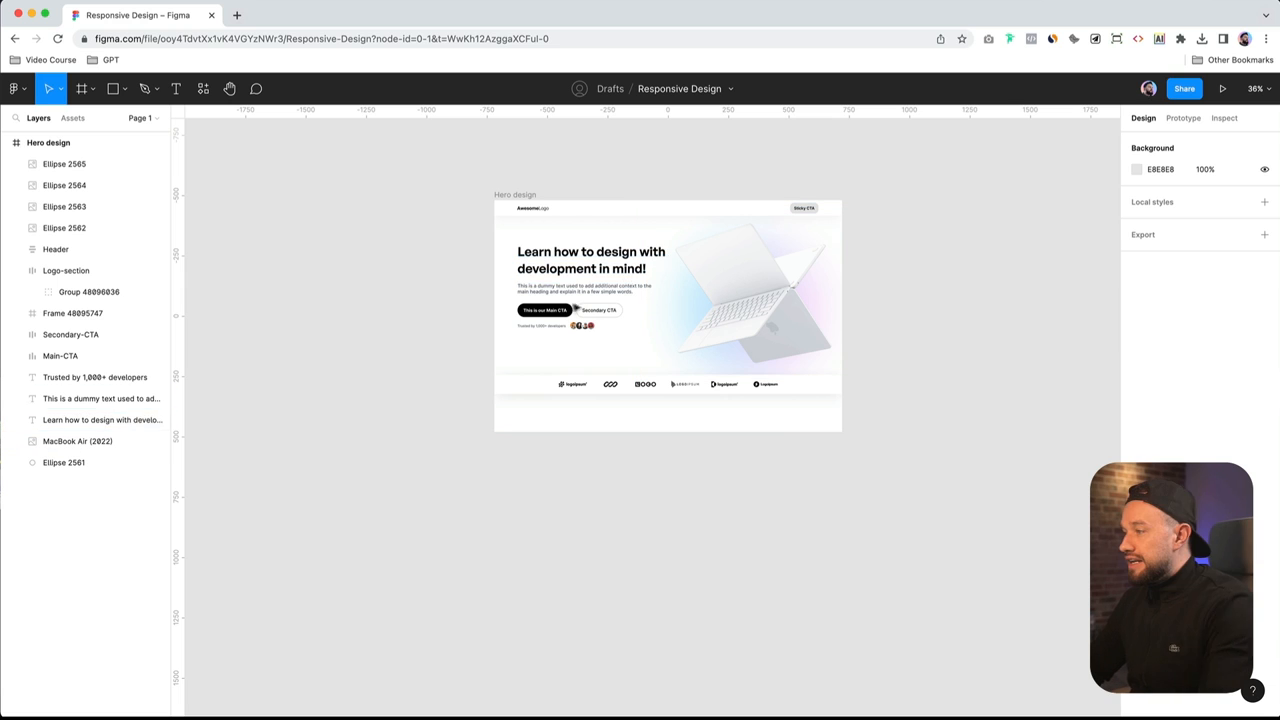
left_click(599, 310)
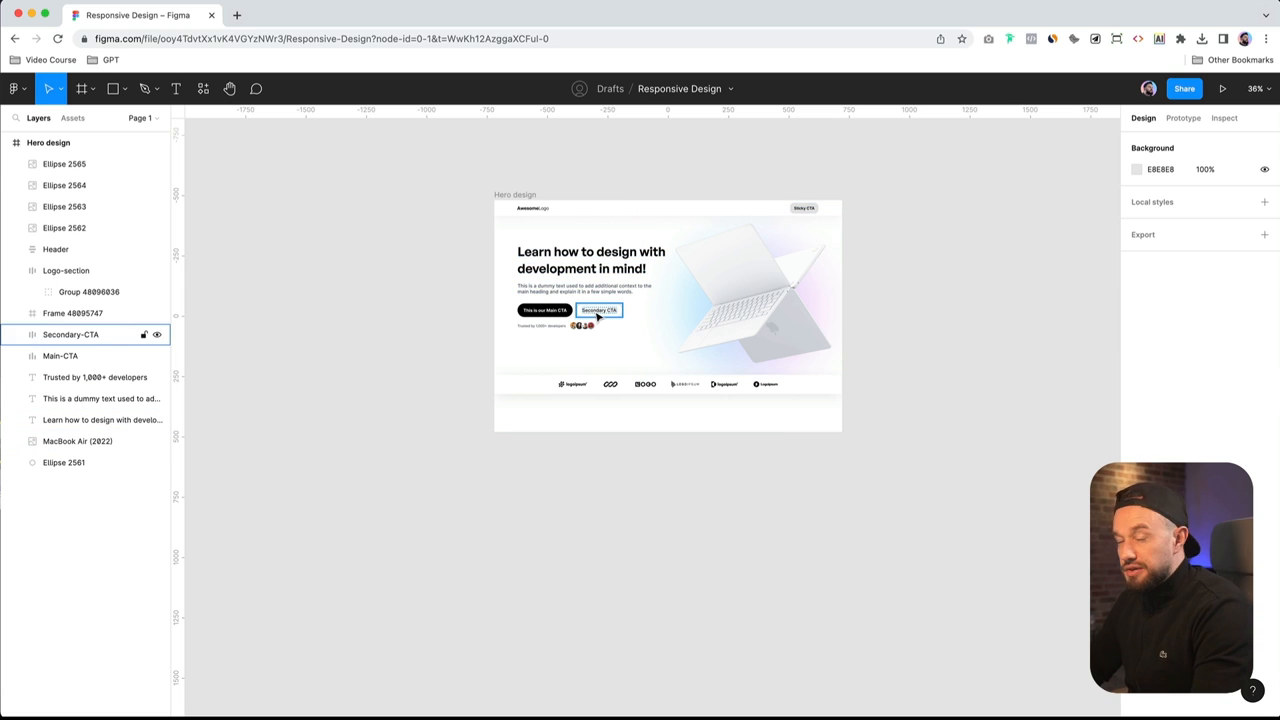
left_click(591, 259)
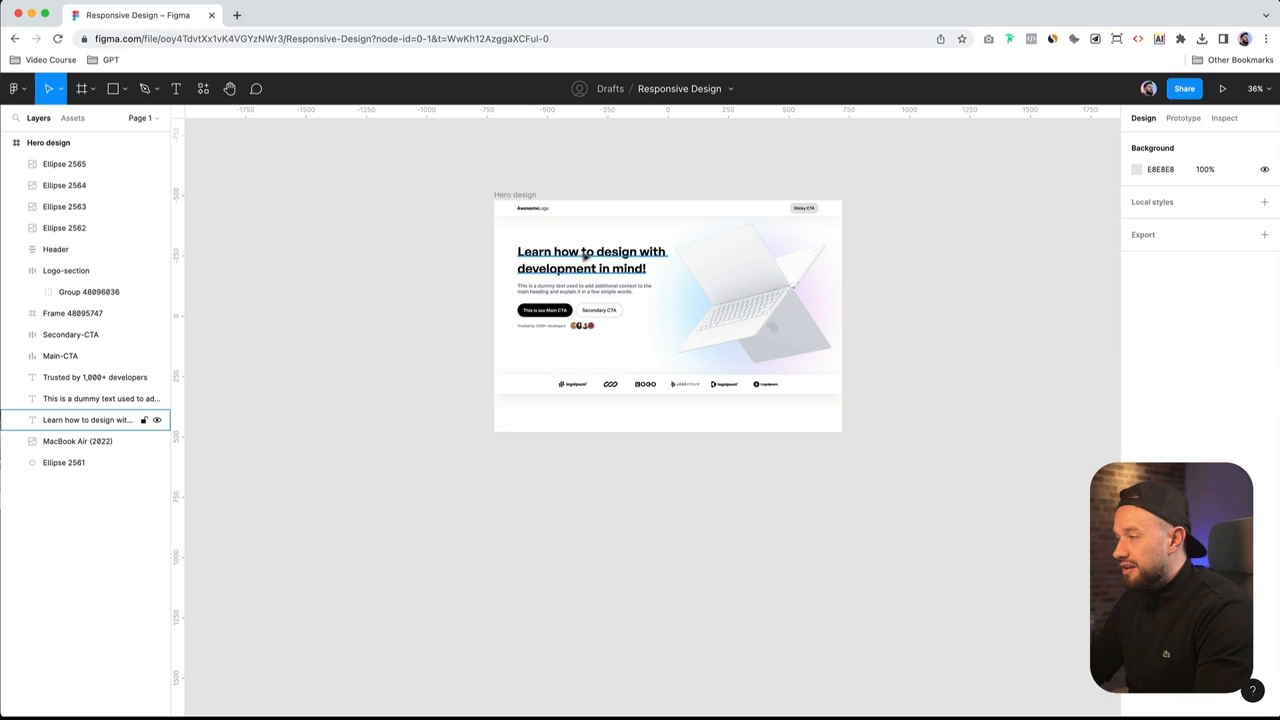
left_click(585, 288)
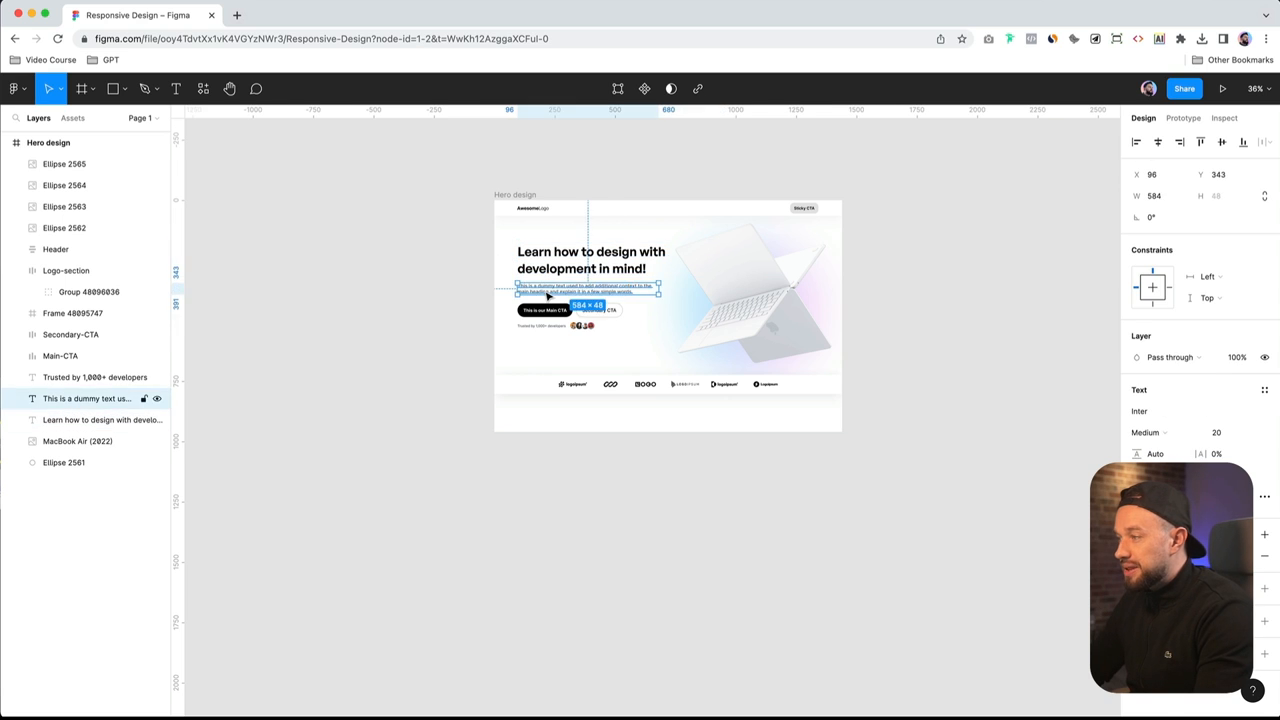
left_click(915, 330)
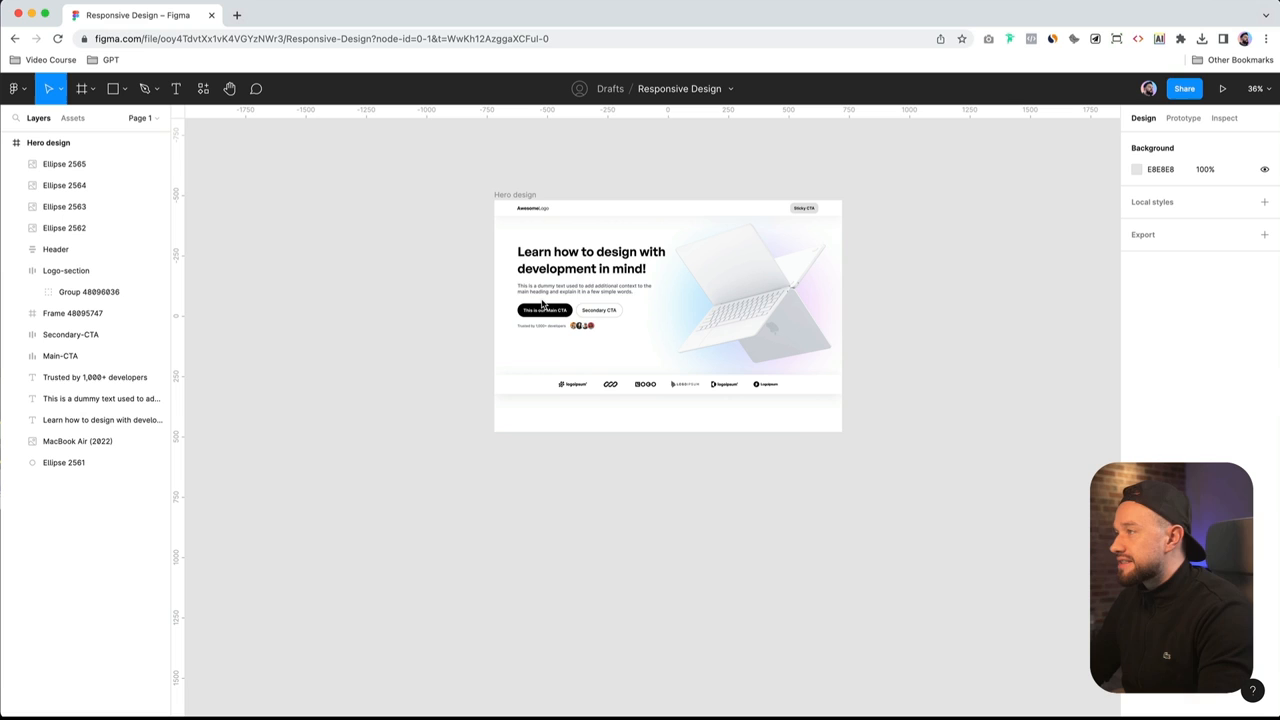
left_click(585, 289)
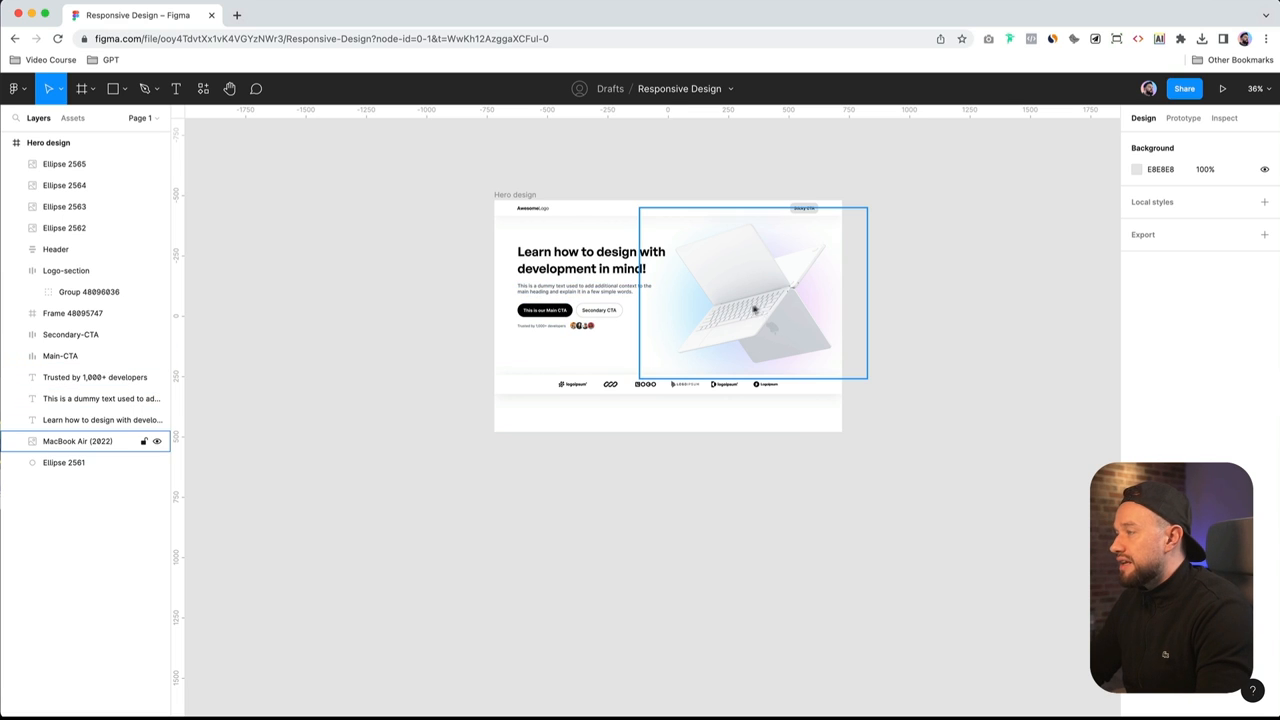
mouse_move(770, 318)
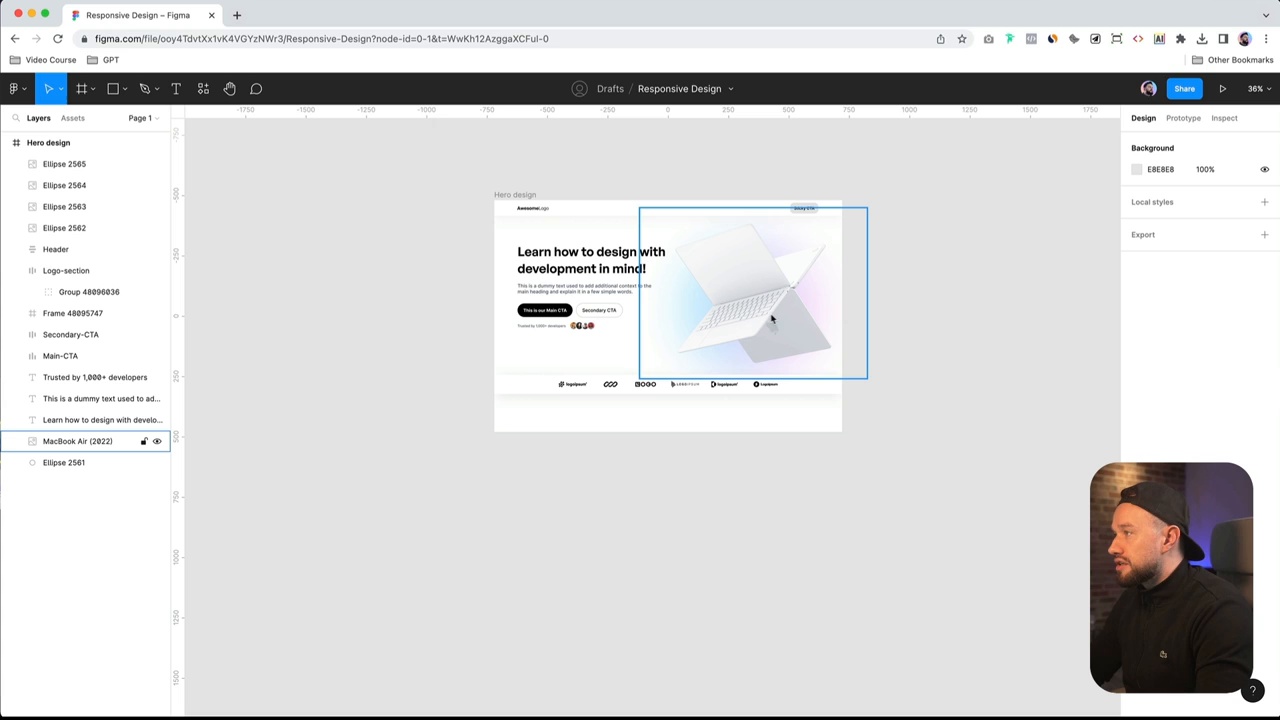
mouse_move(793, 311)
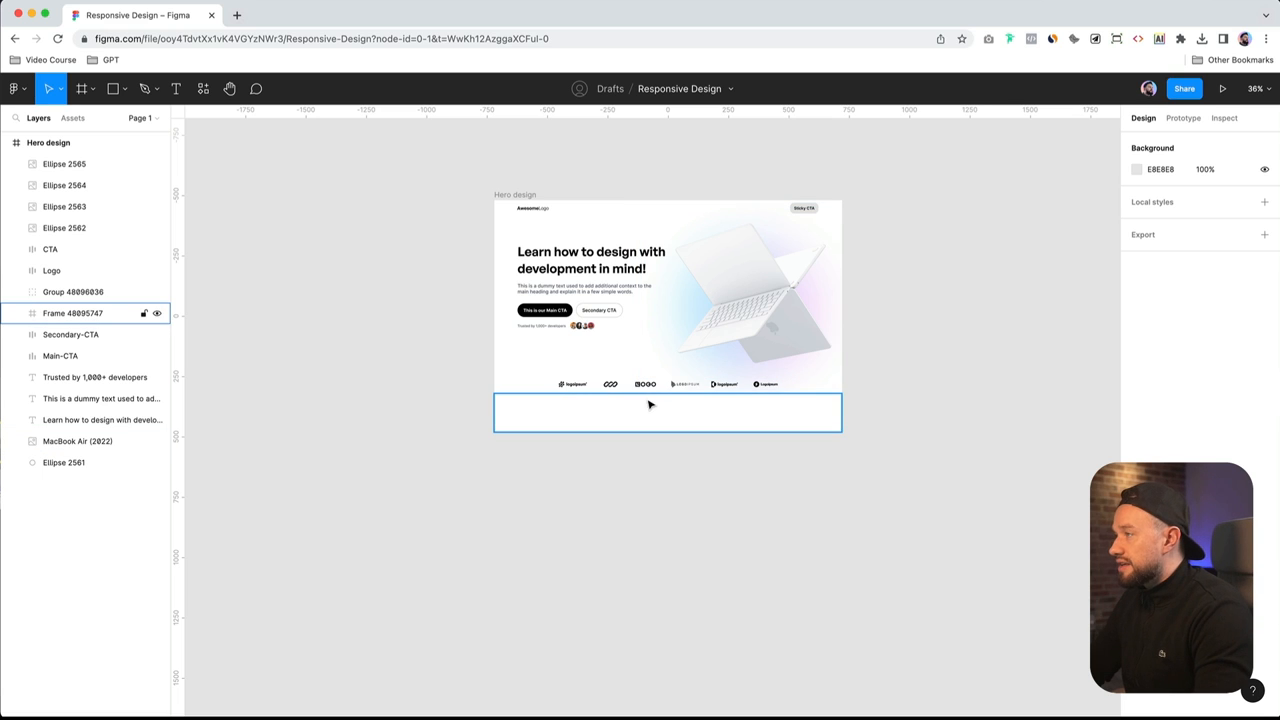
mouse_move(645, 401)
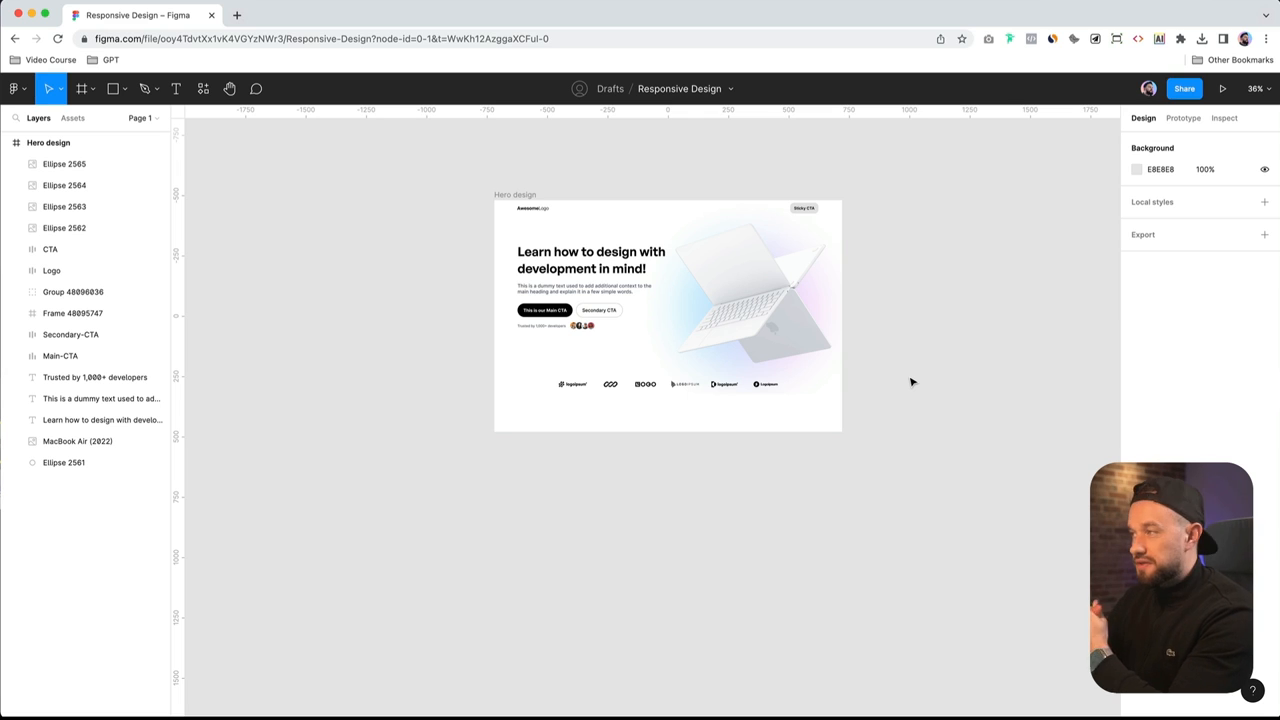
mouse_move(966, 277)
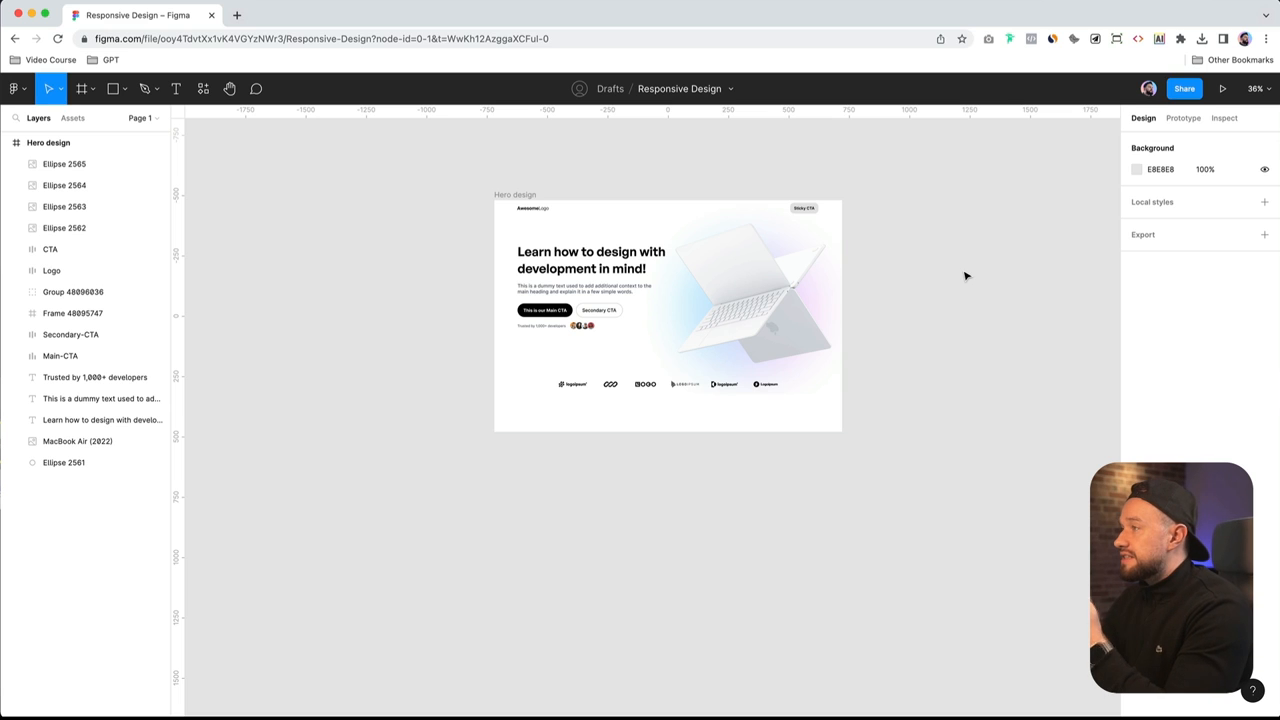
mouse_move(912, 323)
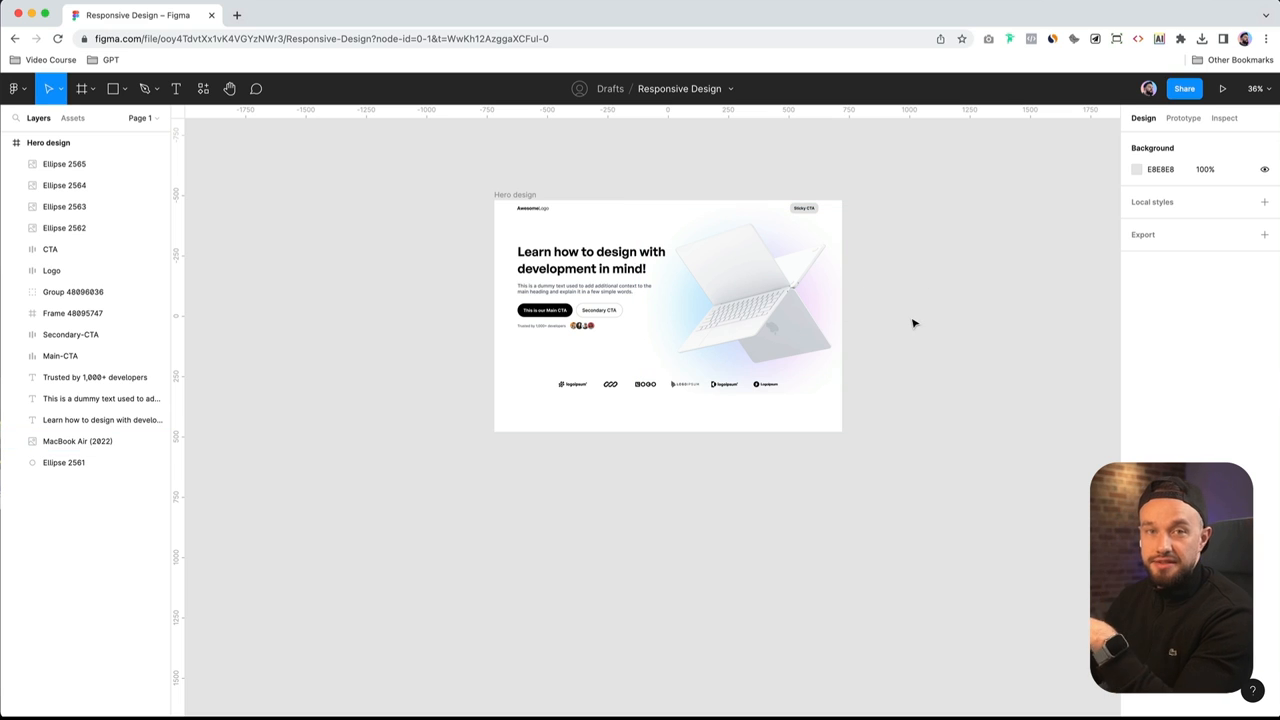
mouse_move(898, 312)
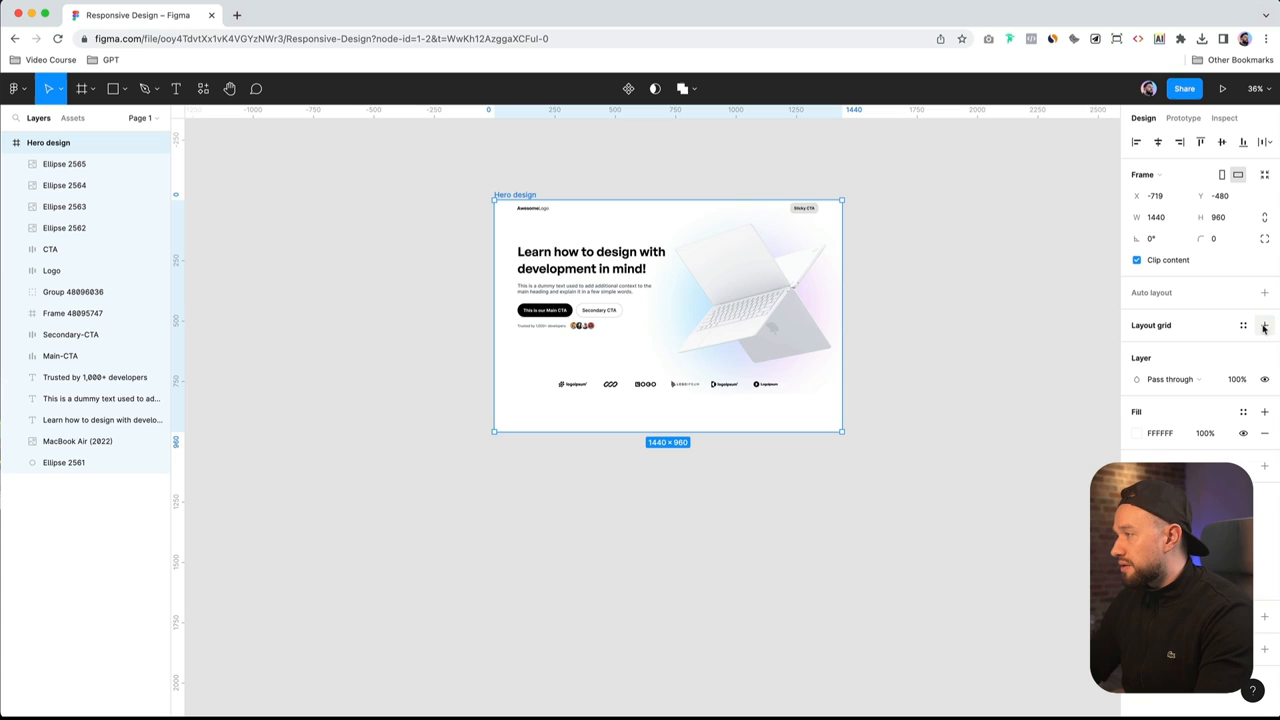
Add a layout grid to the hero frame set to 12 columns in blue
left_click(1264, 325)
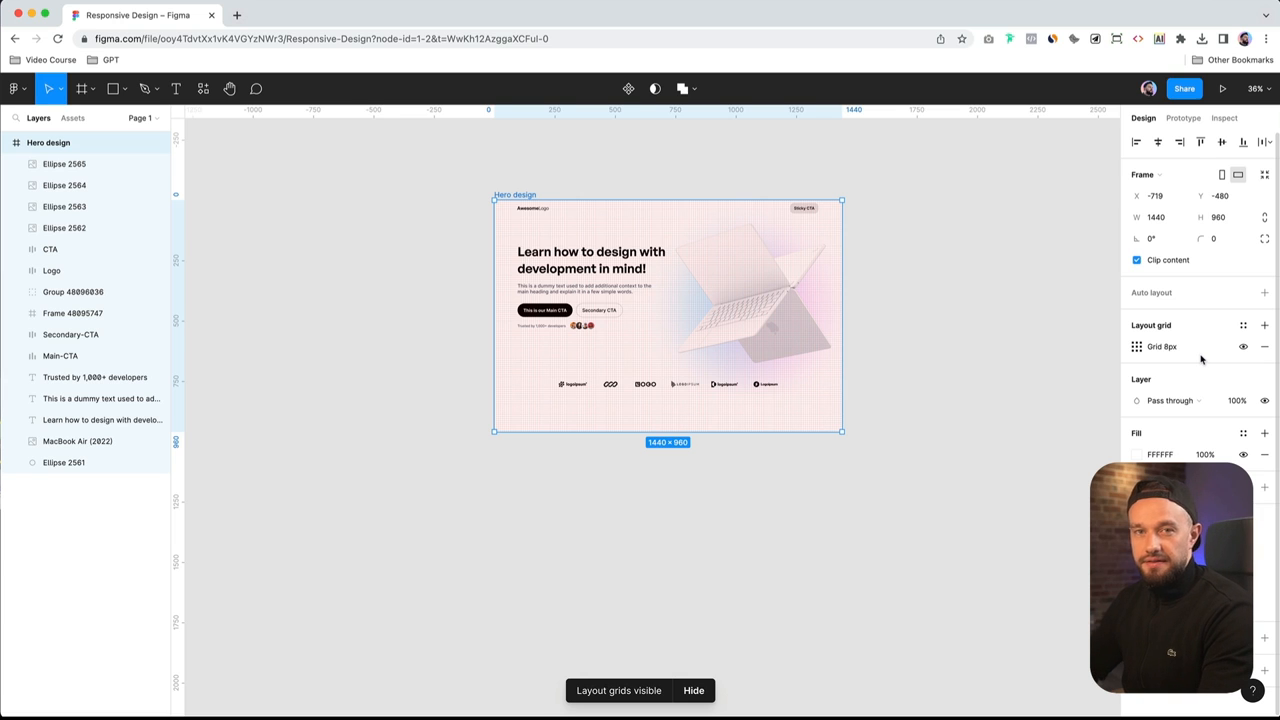
left_click(1136, 346)
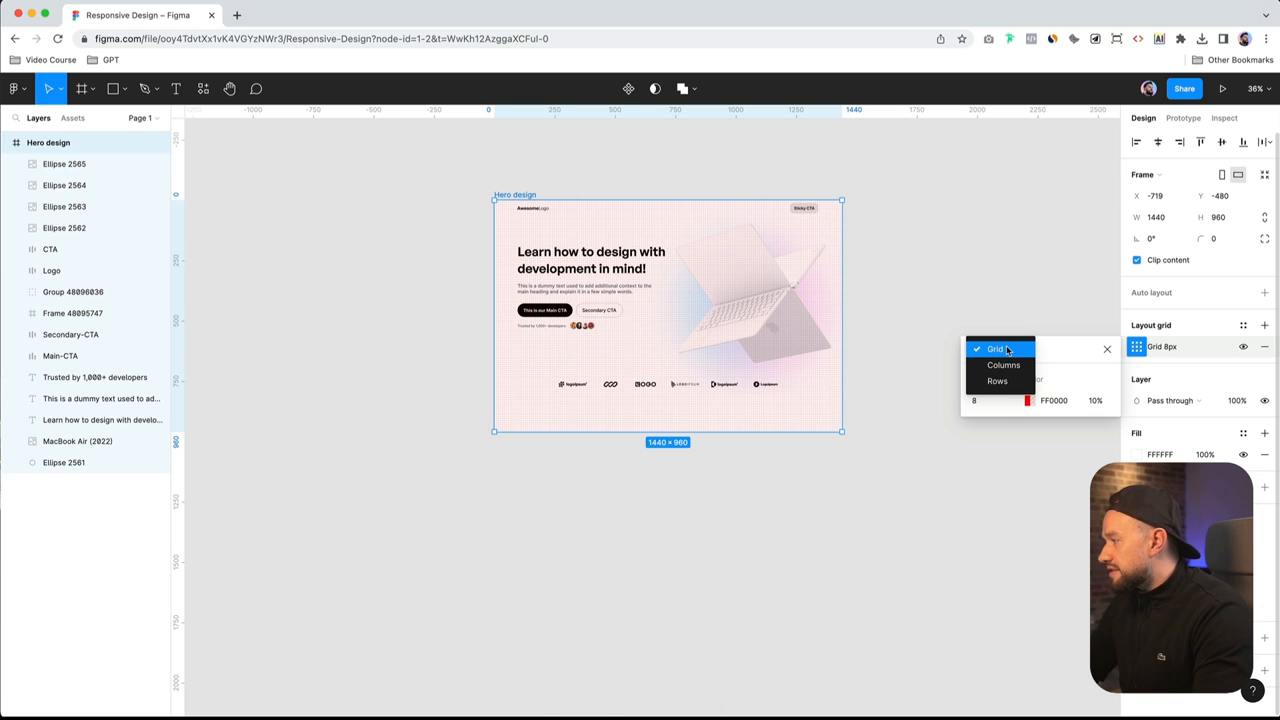
left_click(1003, 365)
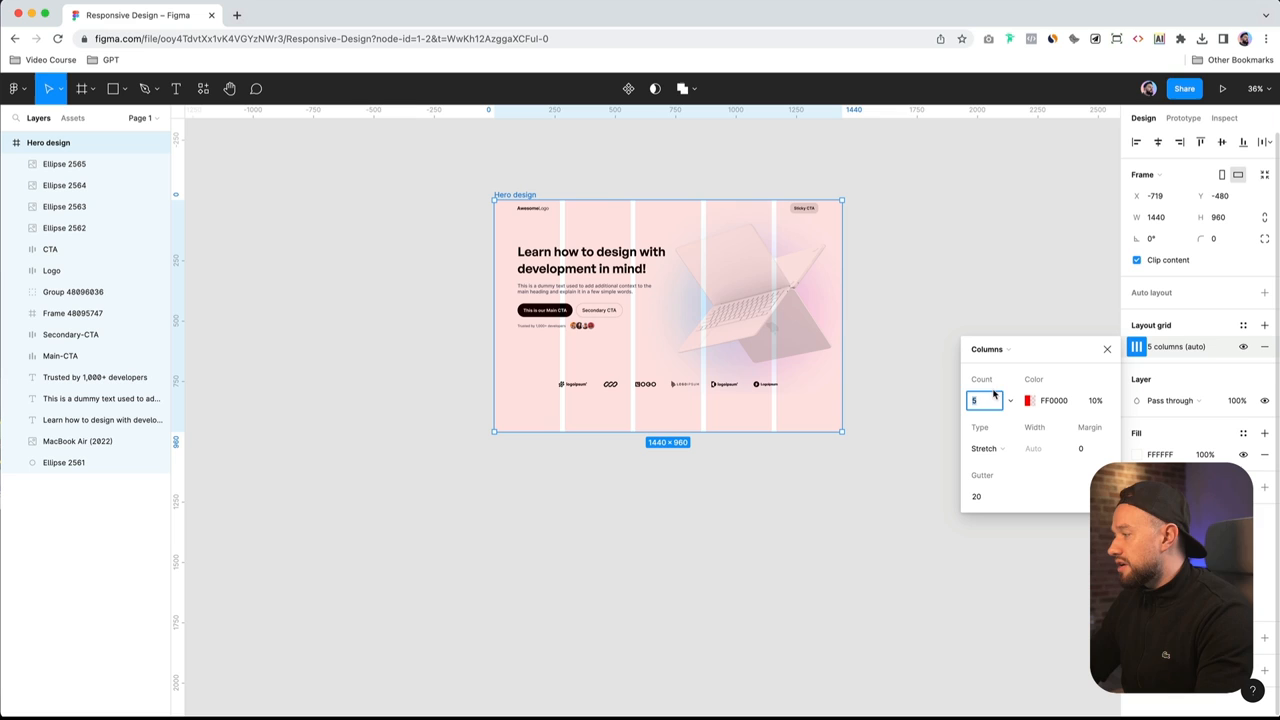
type("12")
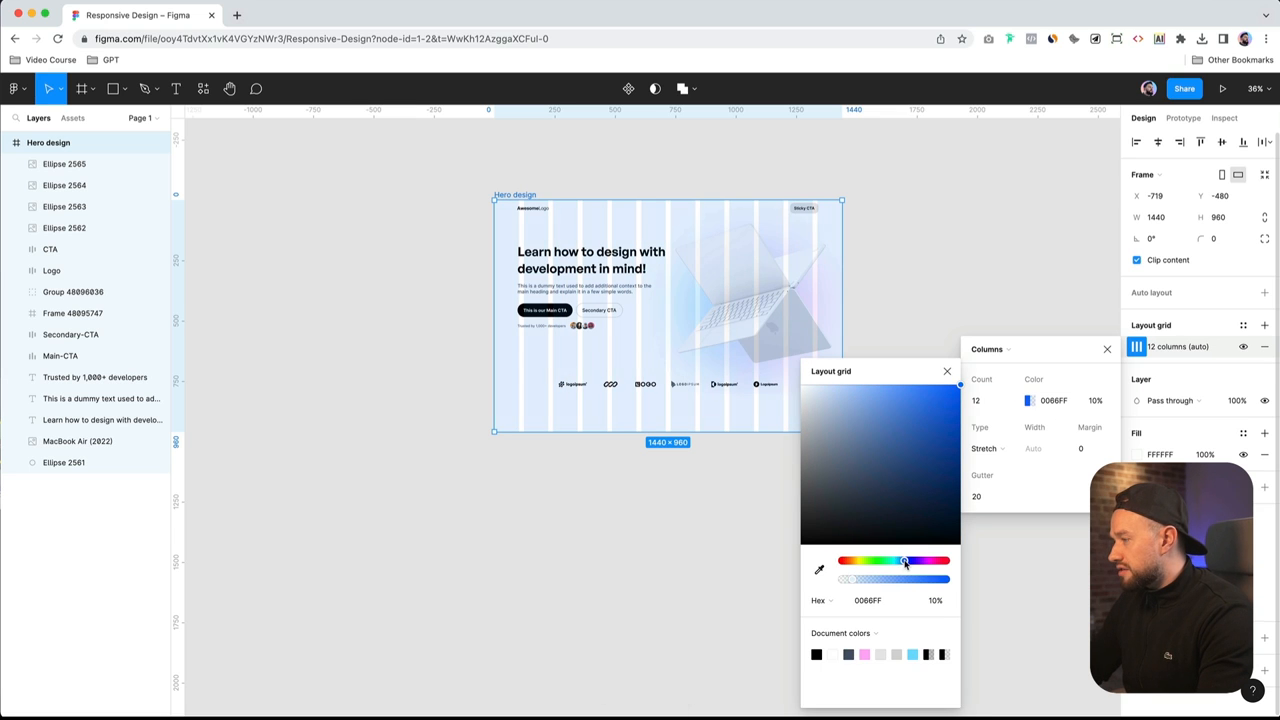
left_click(1090, 448)
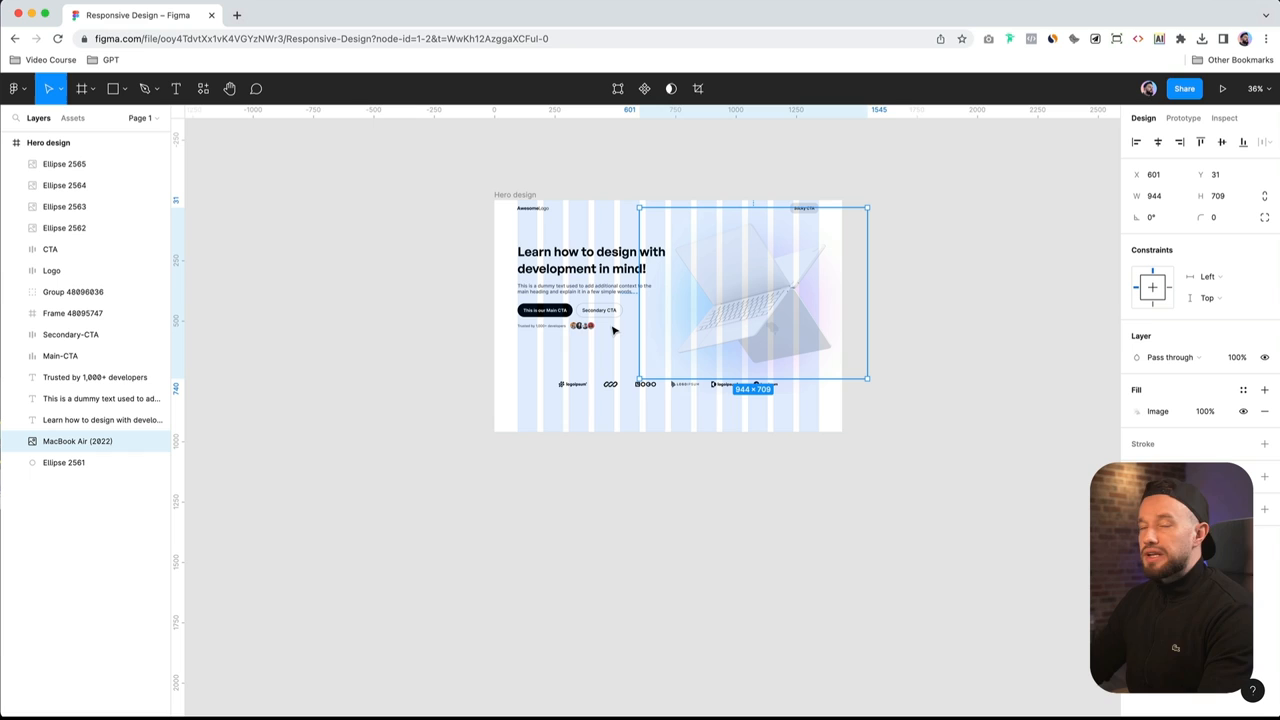
Select the empty strip at the hero's bottom and switch to the Frame tool
left_click(599, 309)
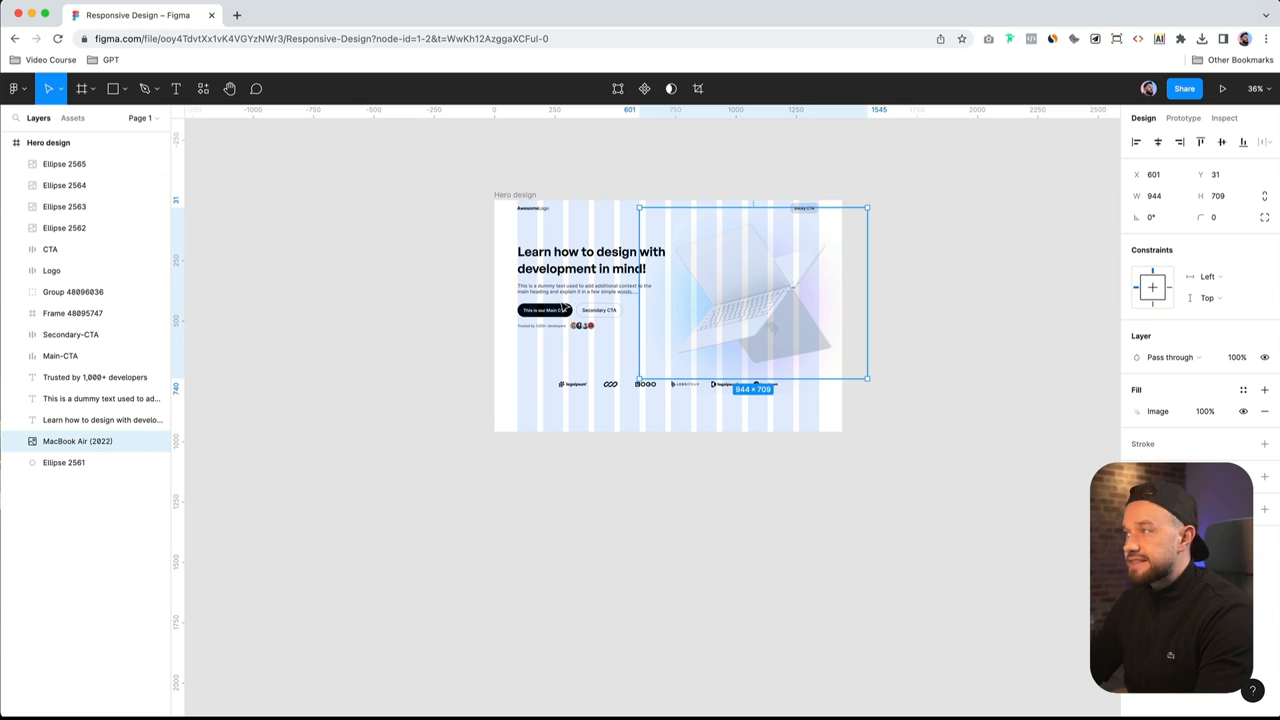
left_click(599, 309)
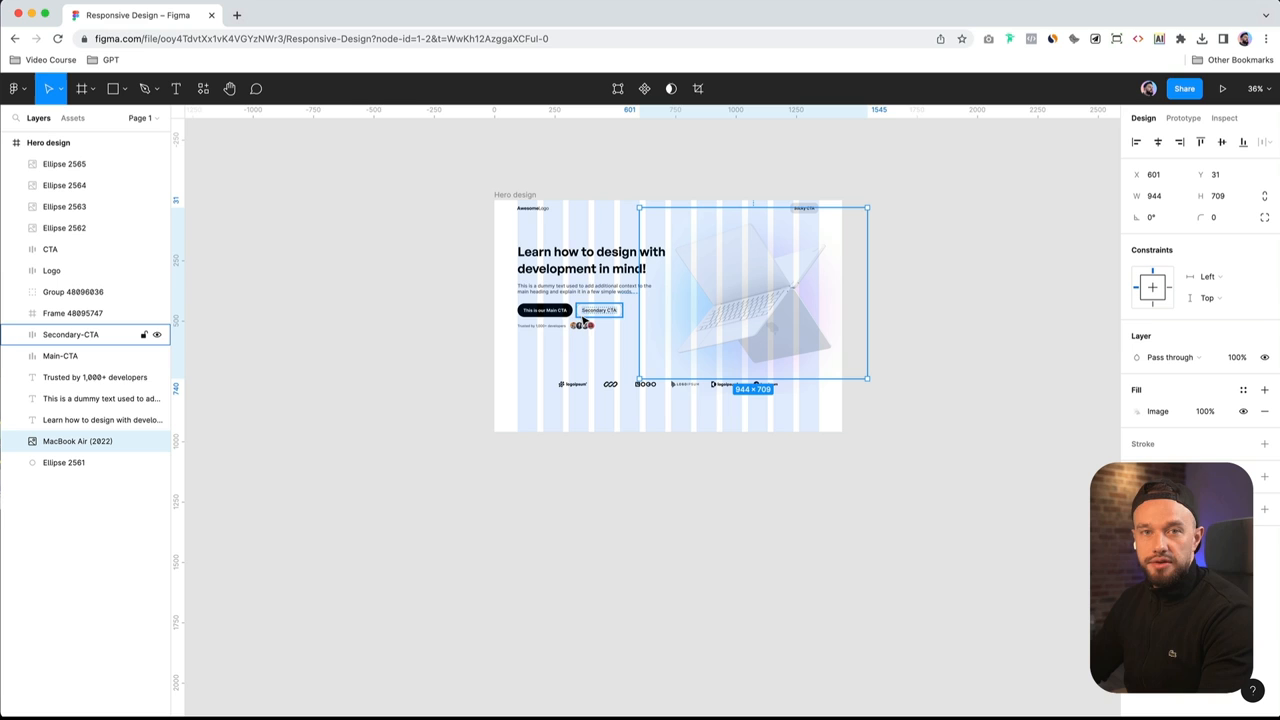
left_click(591, 260)
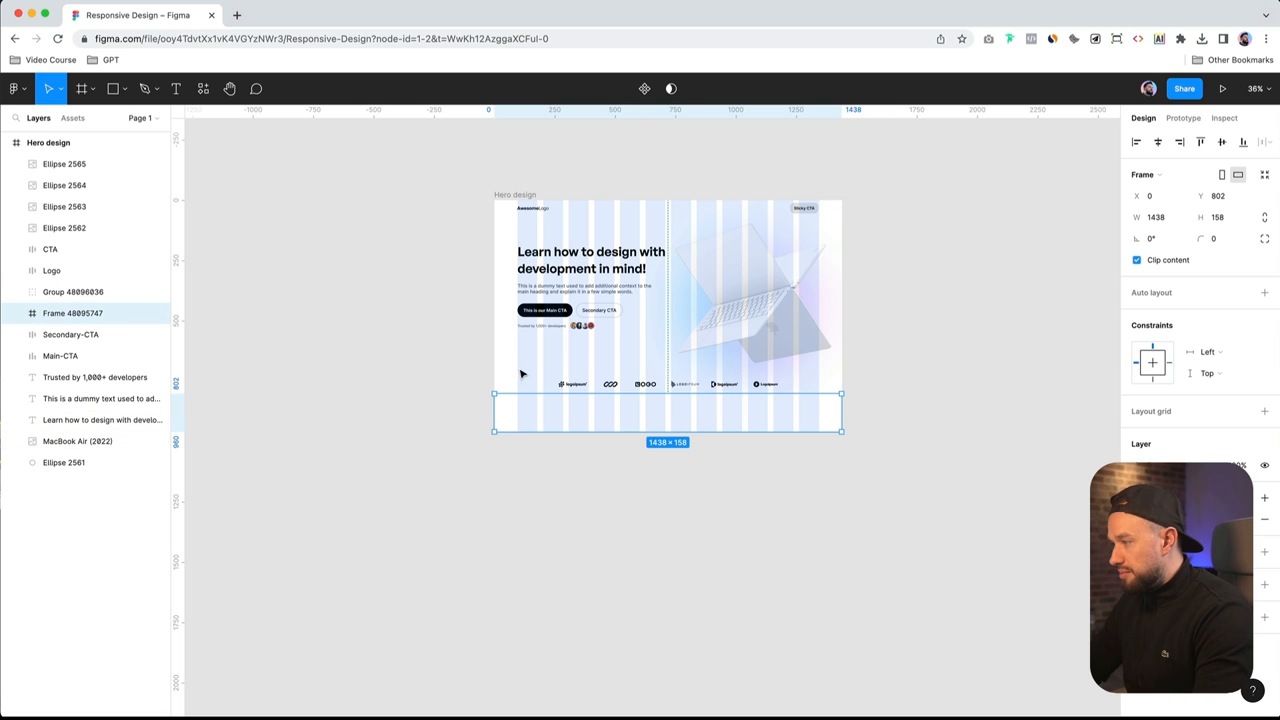
key("f")
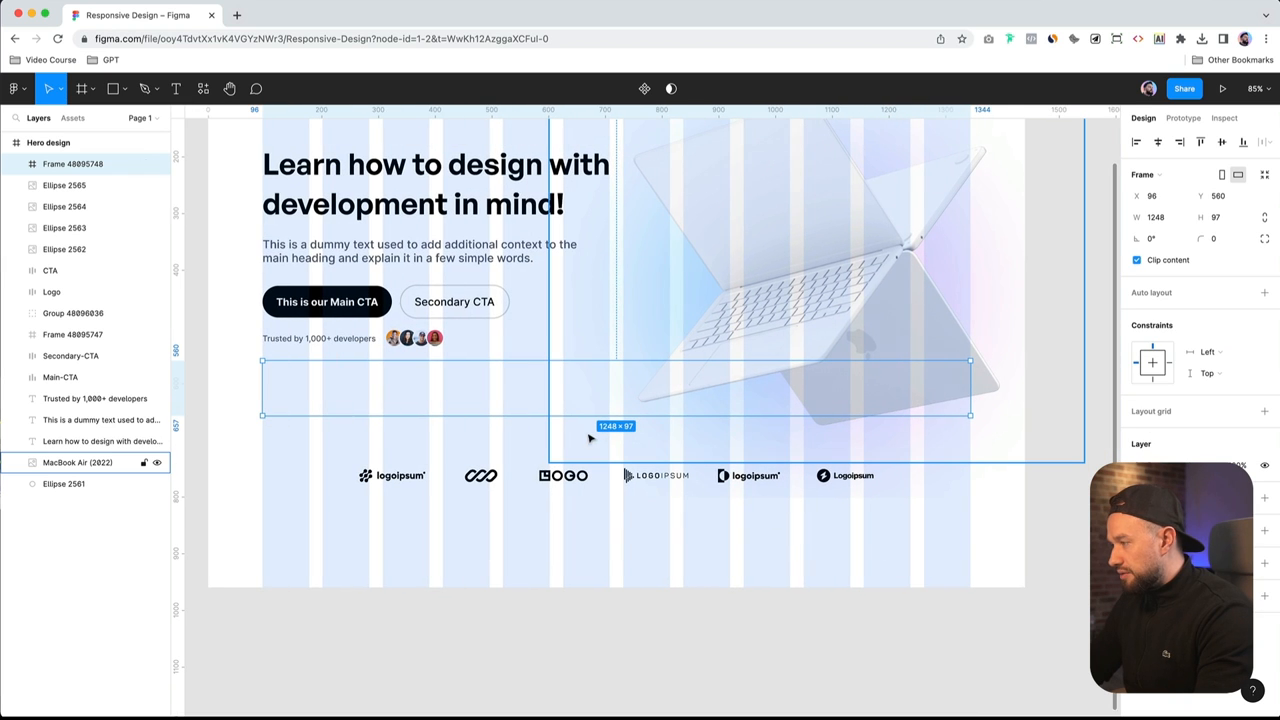
mouse_move(607, 434)
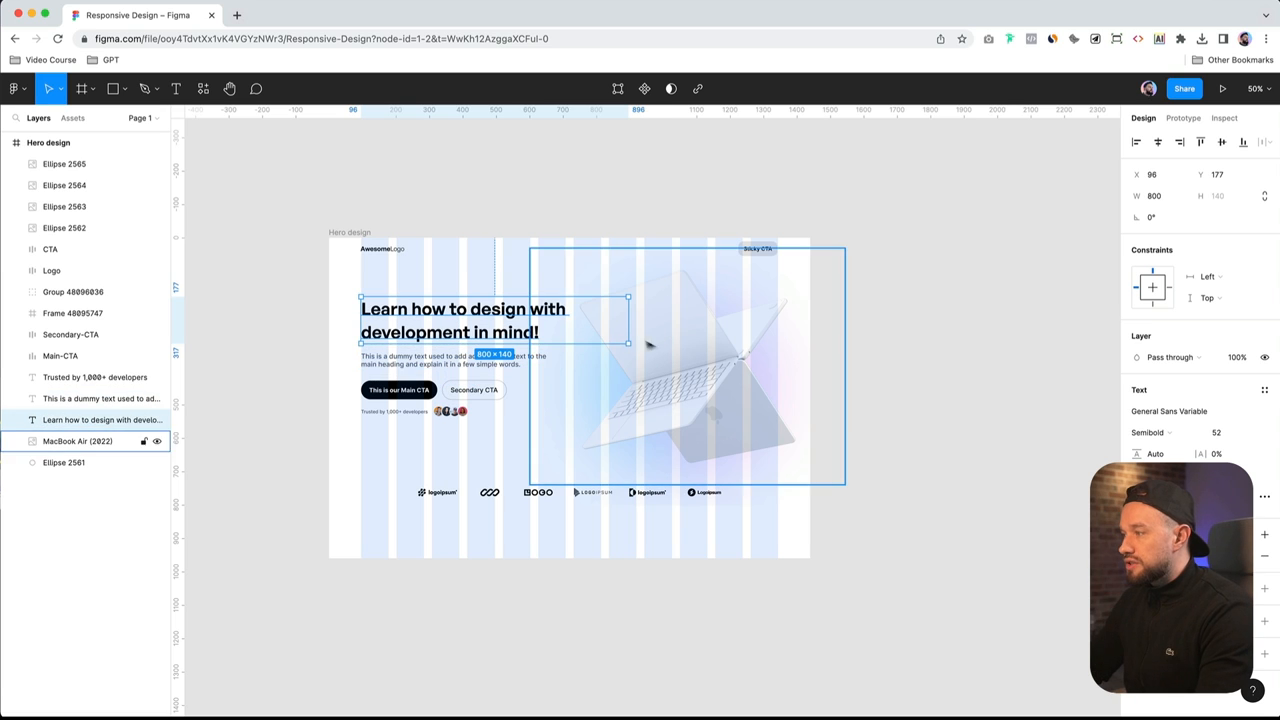
Narrow the heading text box to about 612 wide so it wraps
left_click_drag(628, 324, 818, 324)
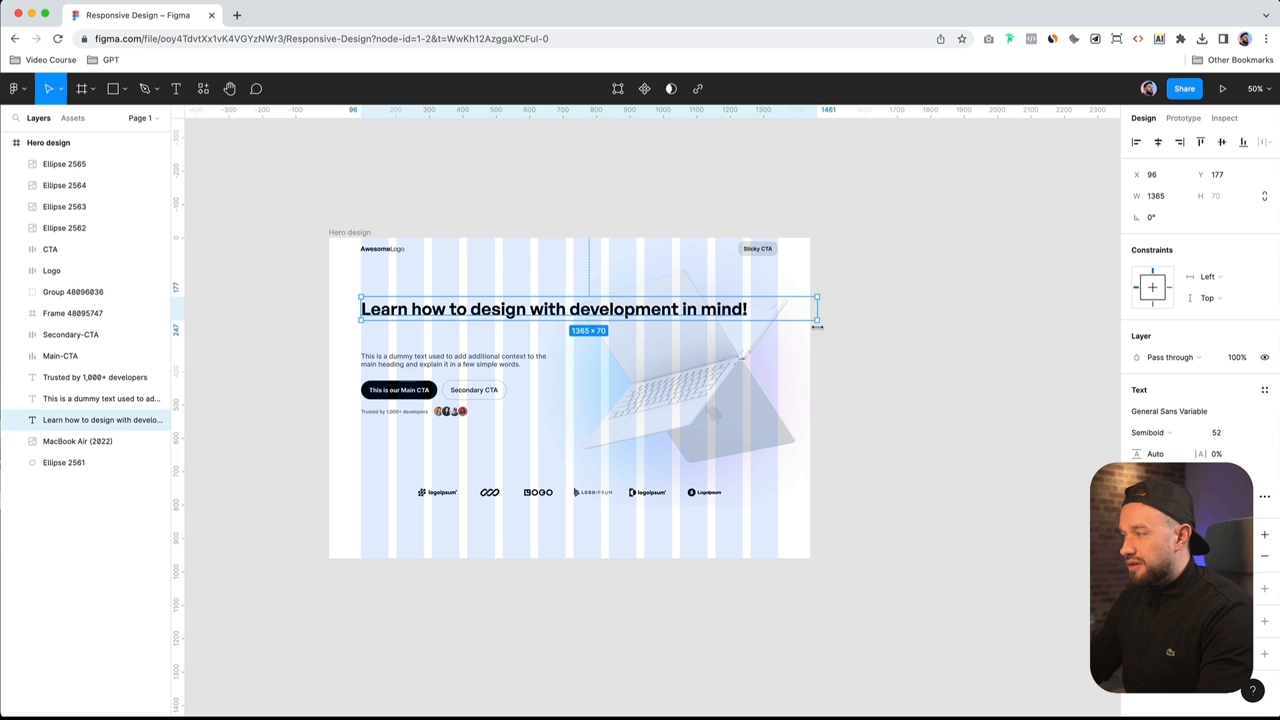
left_click_drag(817, 325, 627, 325)
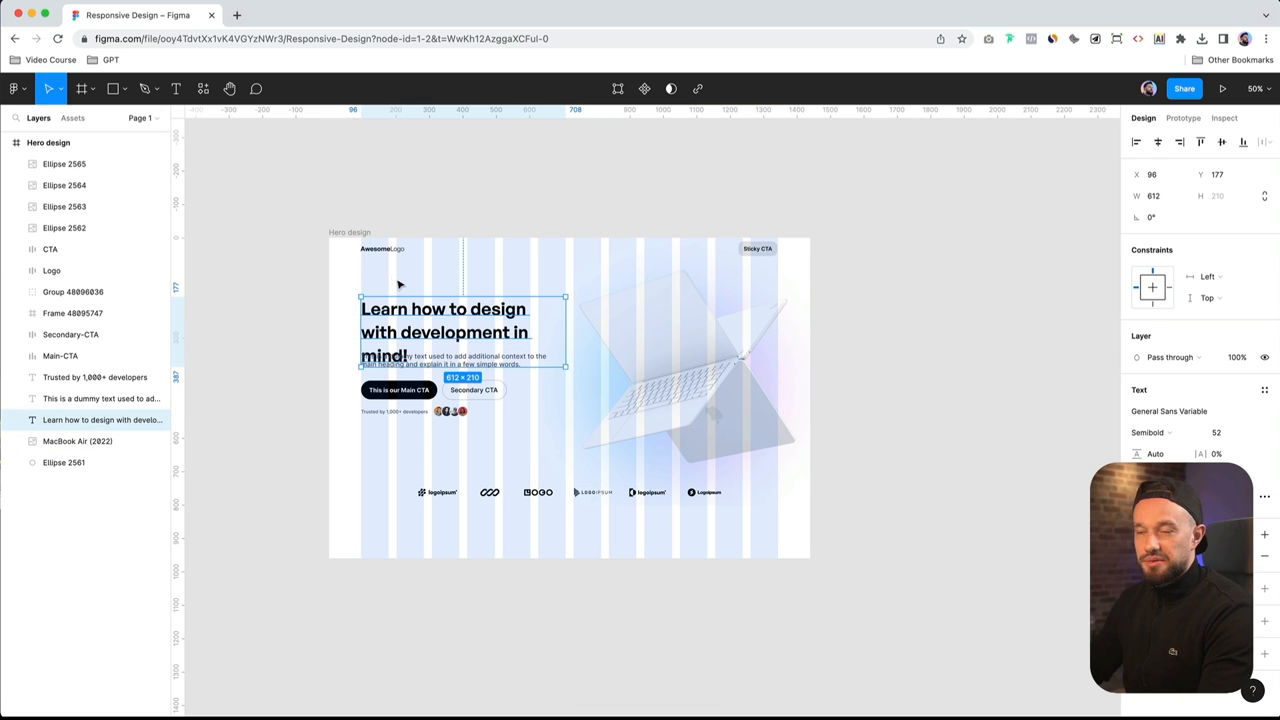
mouse_move(348, 258)
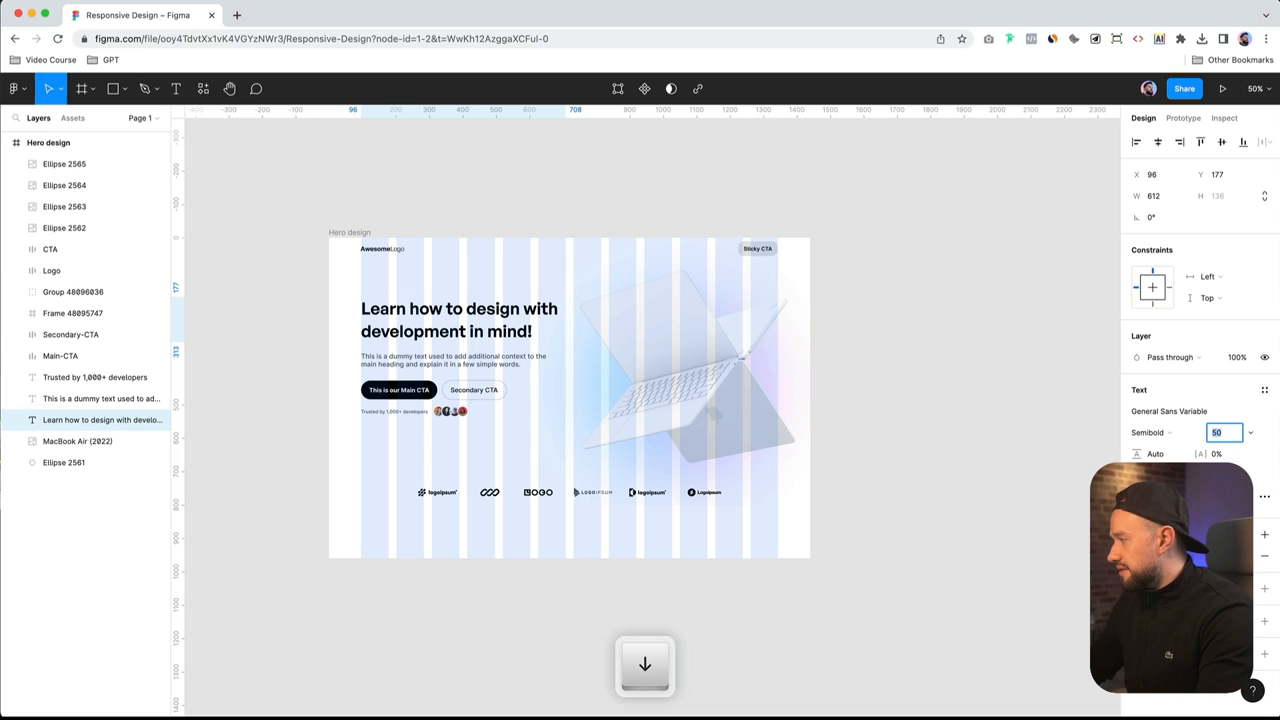
left_click_drag(557, 333, 553, 333)
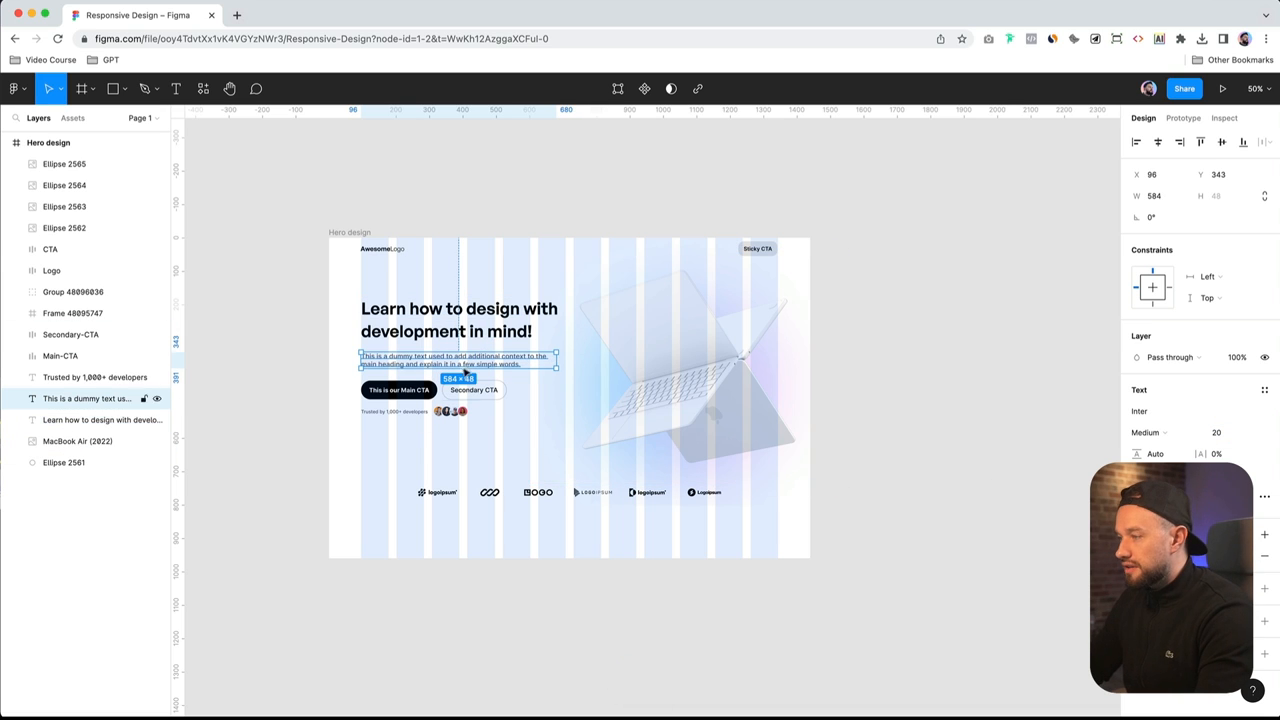
Narrow the paragraph box to two lines, then select it with the heading
left_click_drag(557, 364, 530, 365)
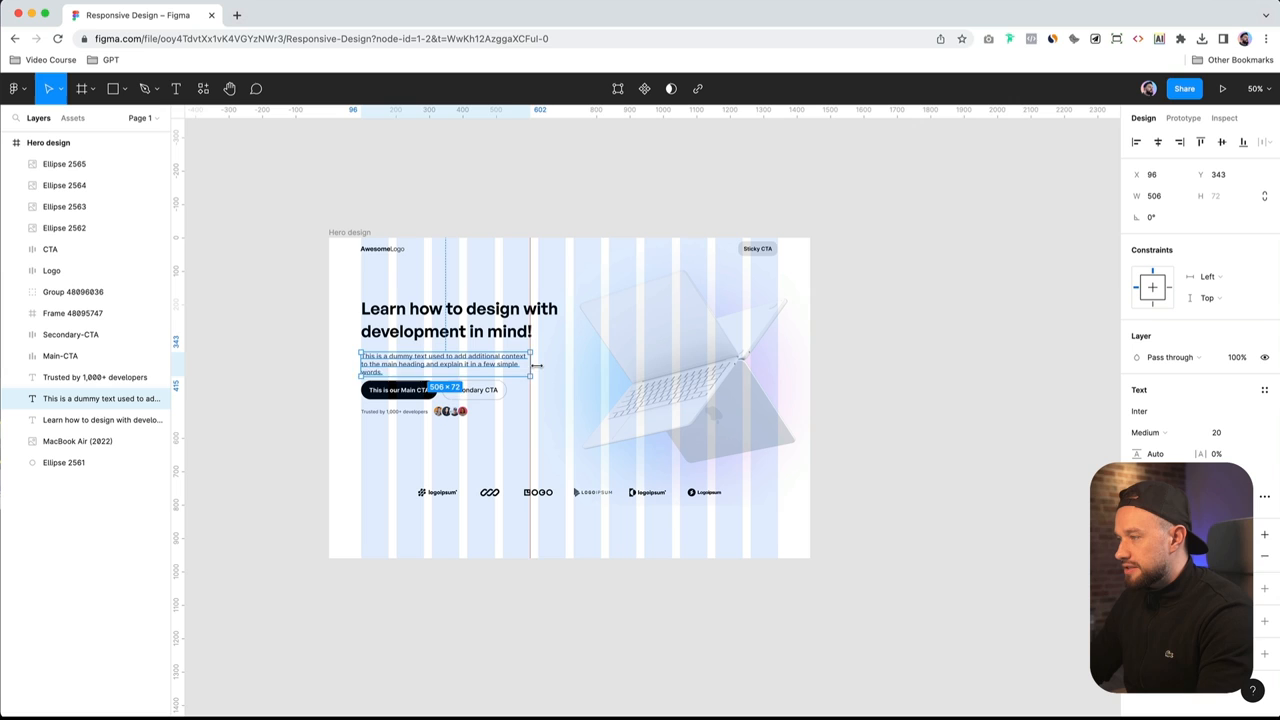
left_click_drag(530, 373, 537, 379)
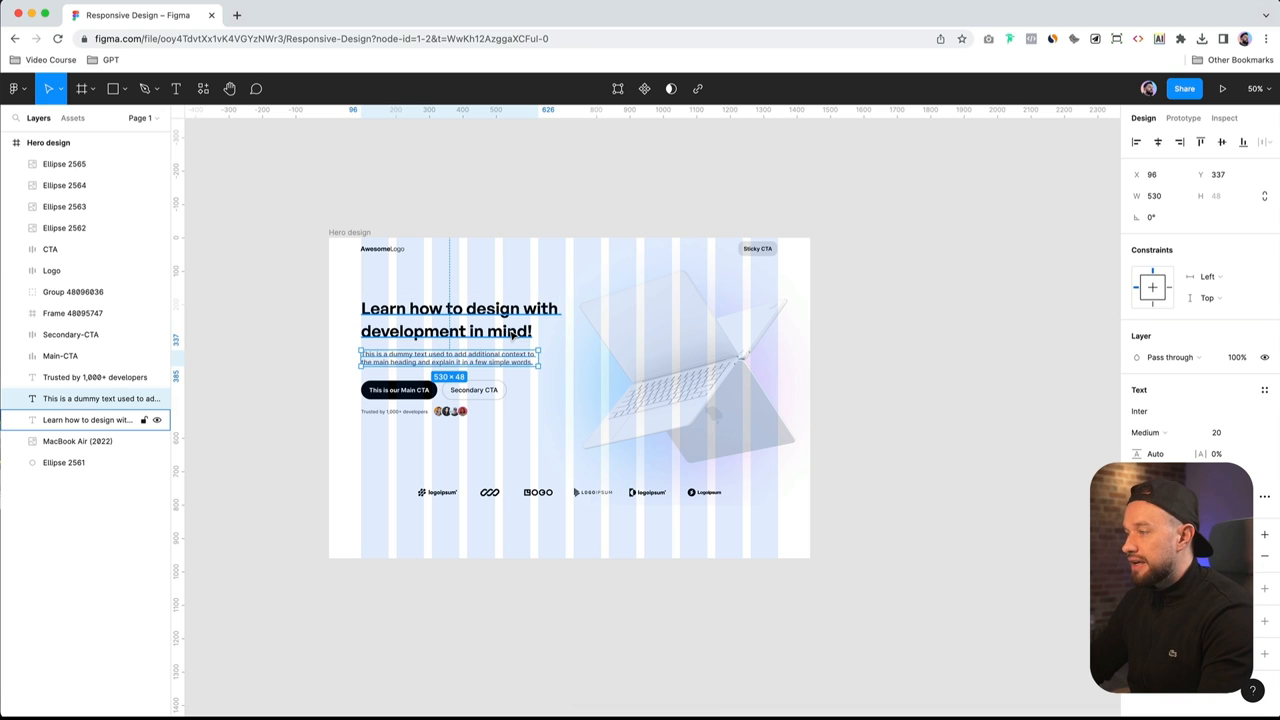
left_click(398, 390)
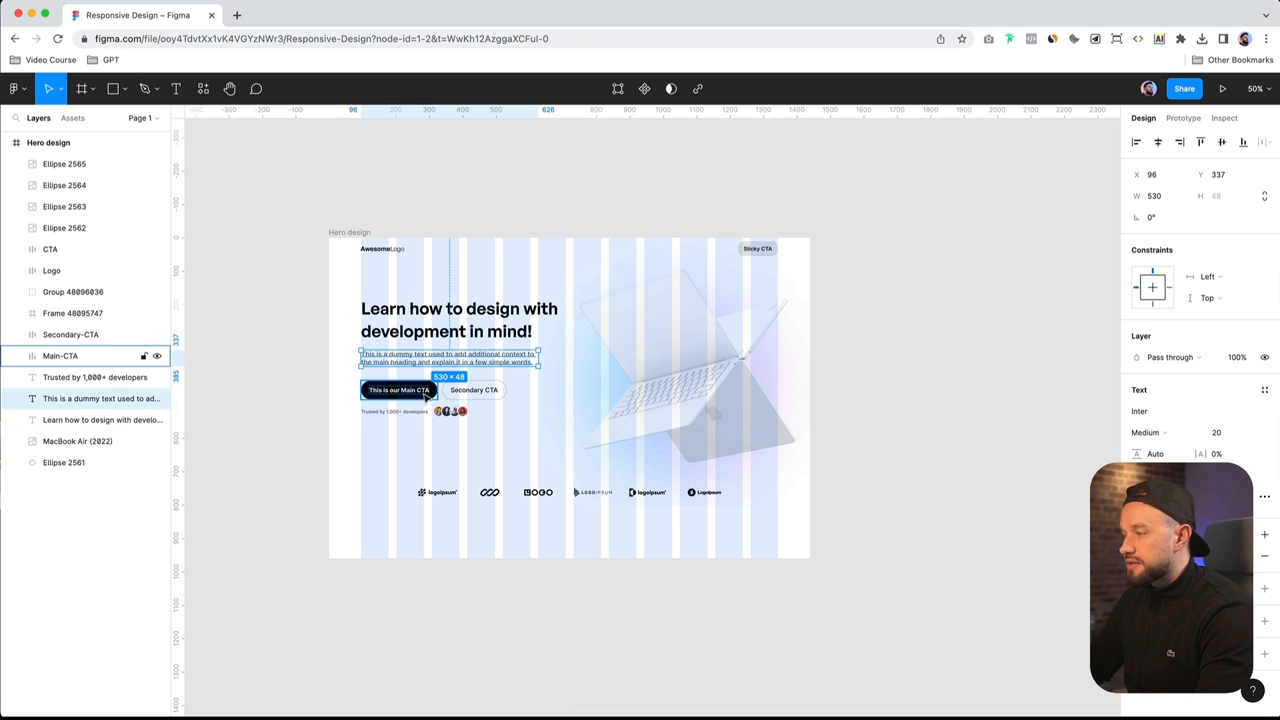
left_click(473, 389)
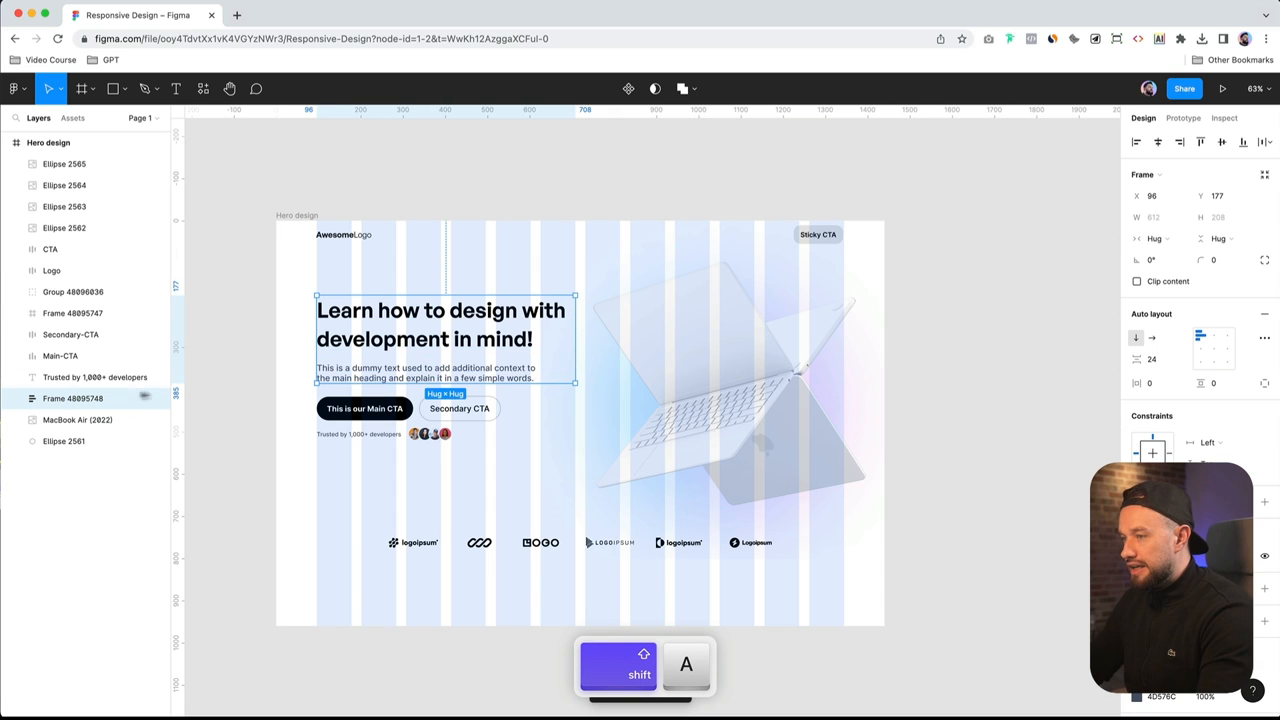
Wrap heading and paragraph in an auto-layout frame named Text-container, then select both CTAs
key("shift+a")
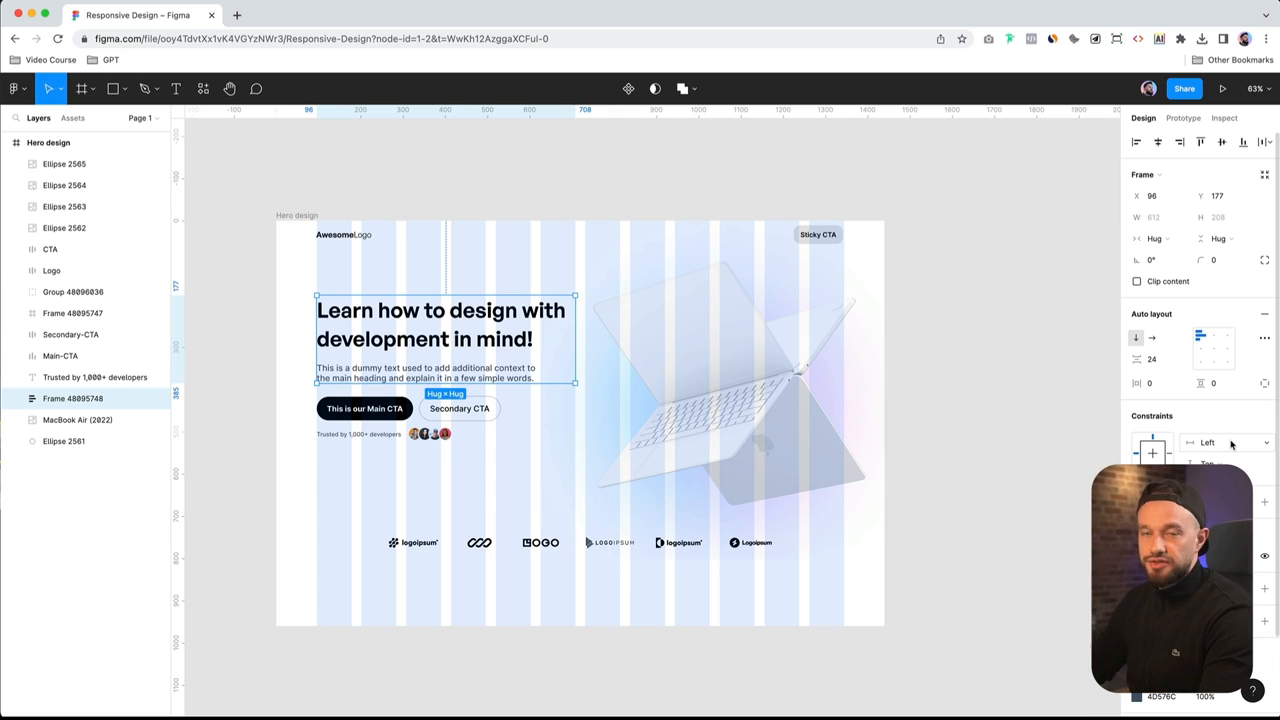
type("Text-con")
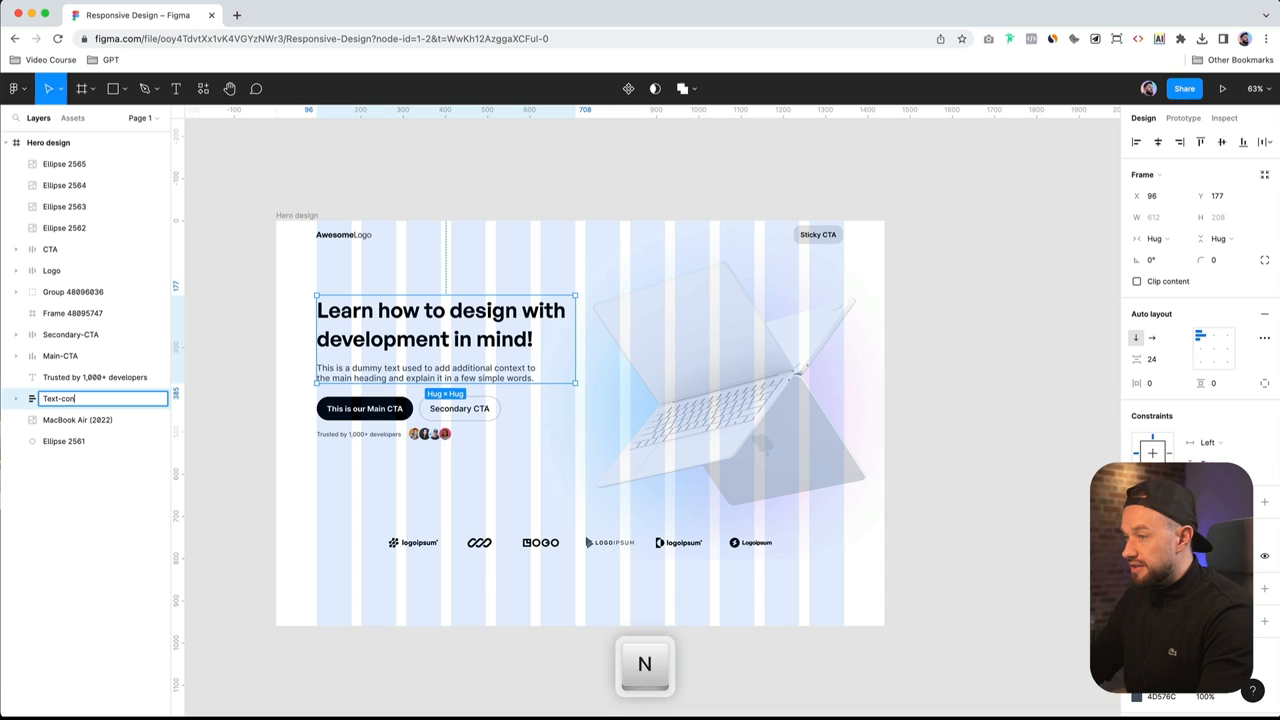
key("return")
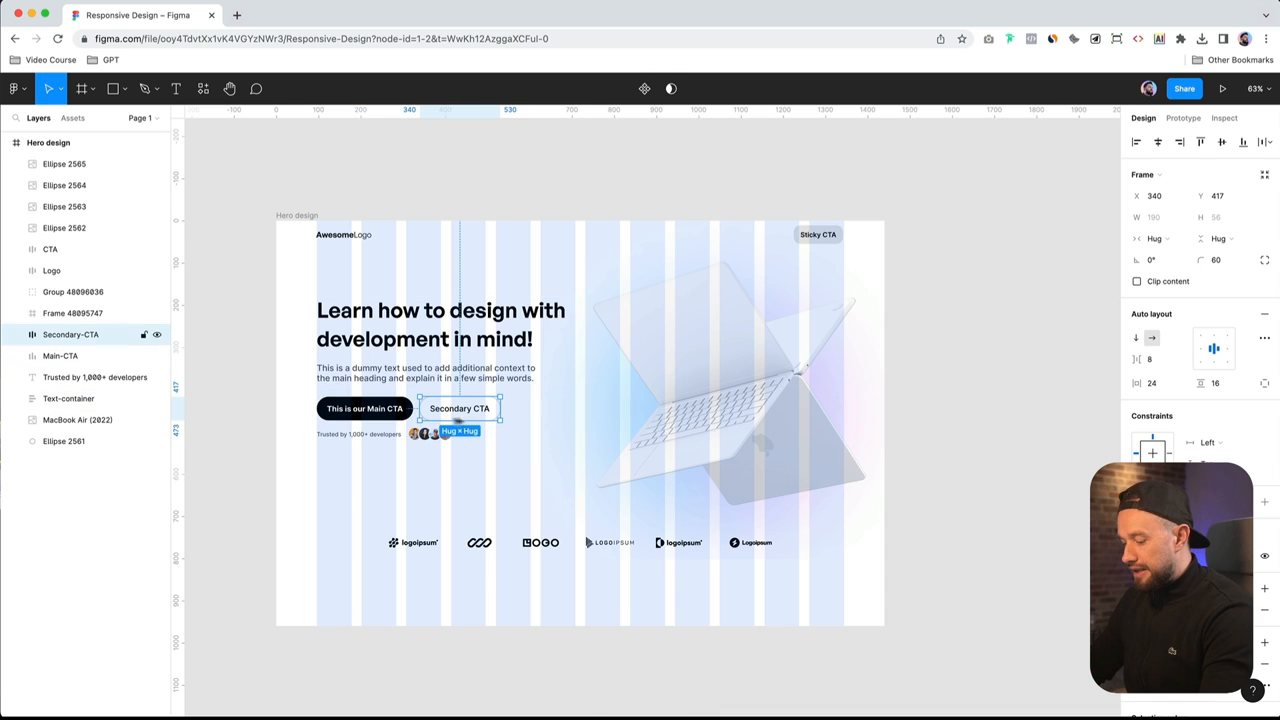
left_click(60, 356)
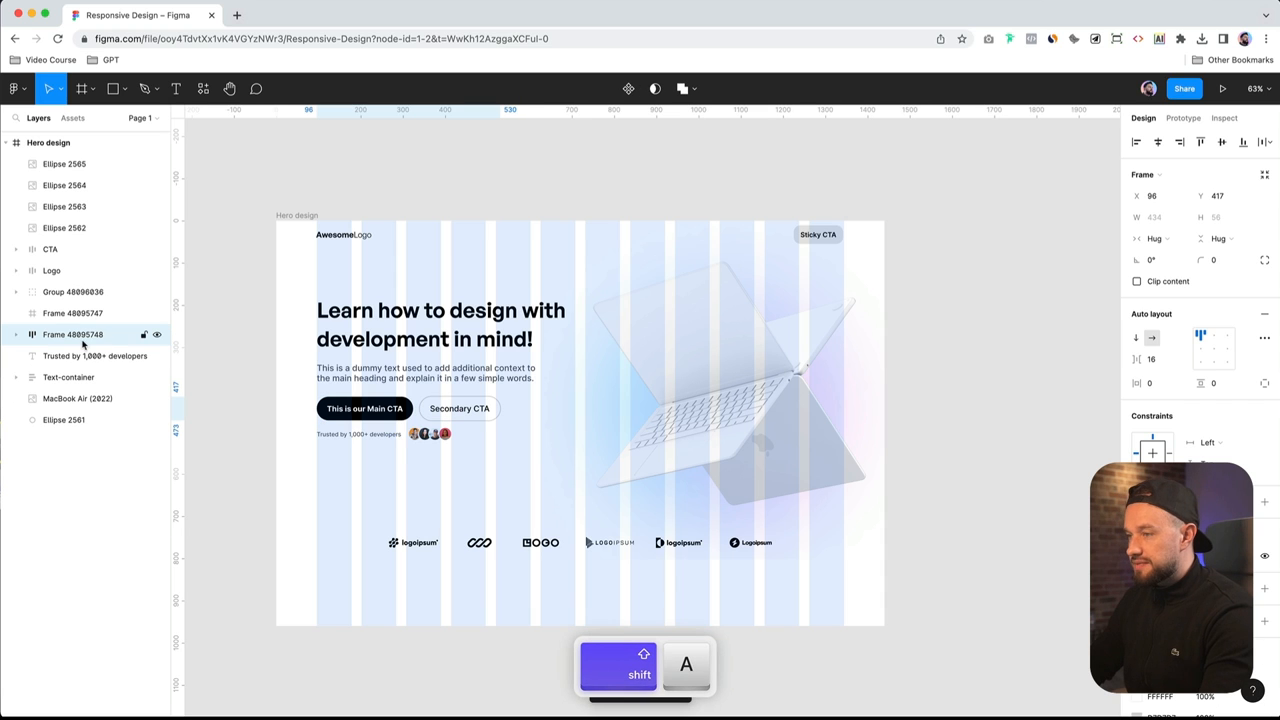
Wrap both CTA buttons in an auto-layout row and rename the avatar group Avatars
key("shift+a")
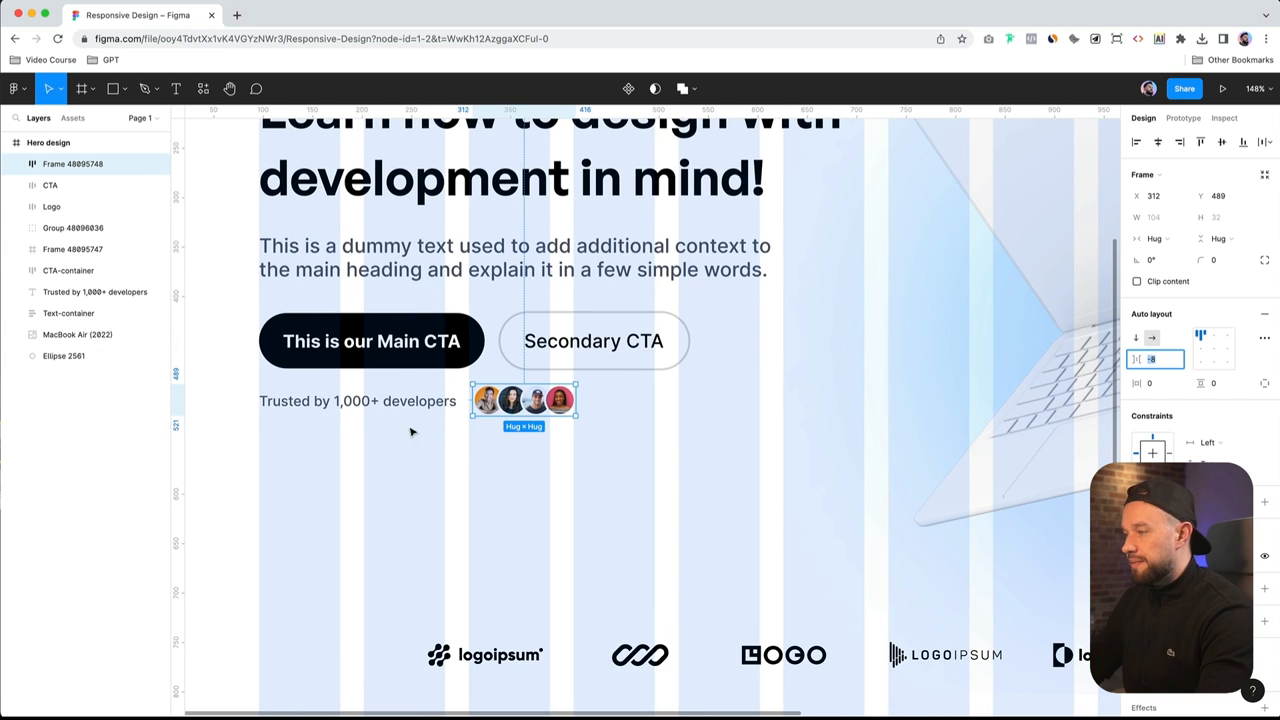
double_click(72, 163)
type("Avatars")
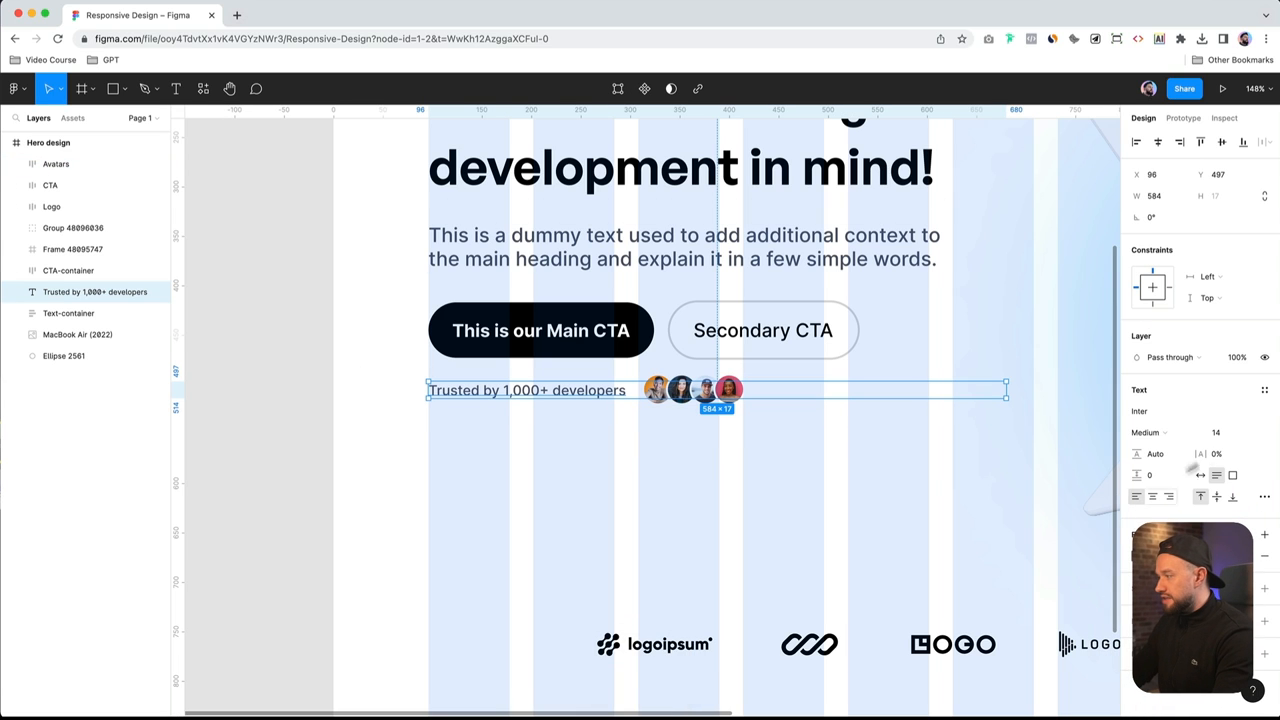
mouse_move(1200, 475)
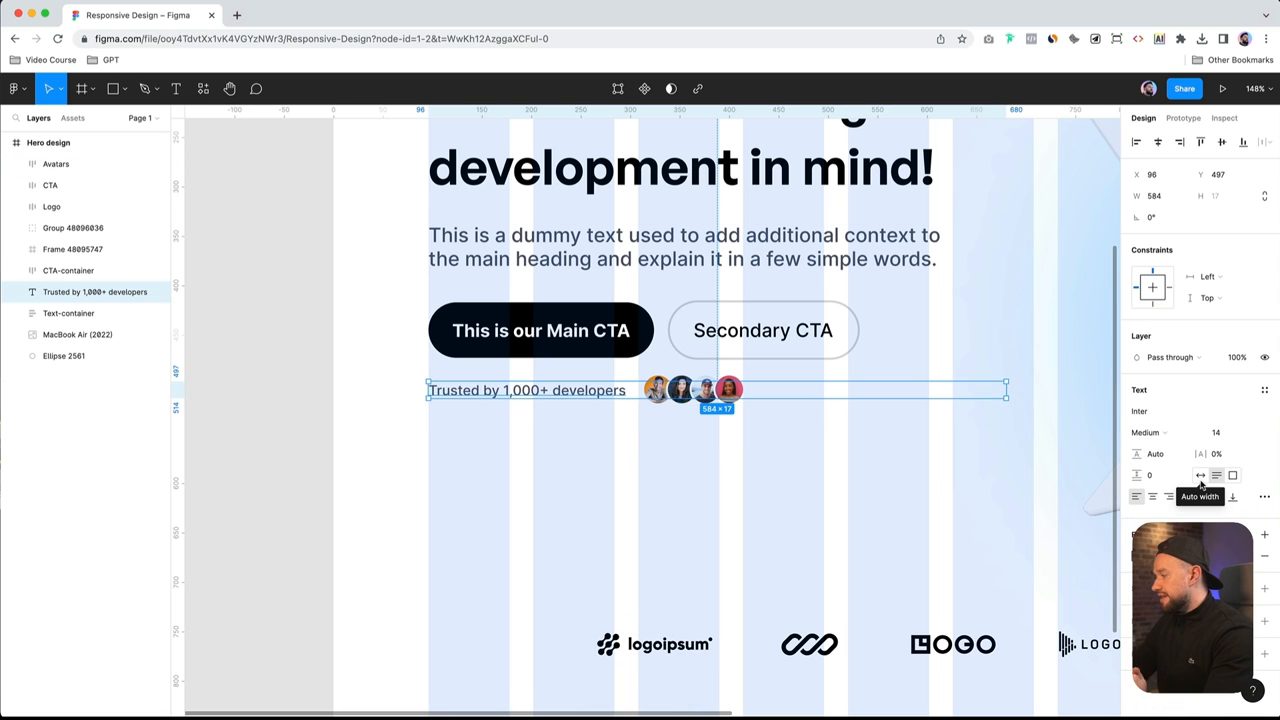
key("cmd+z")
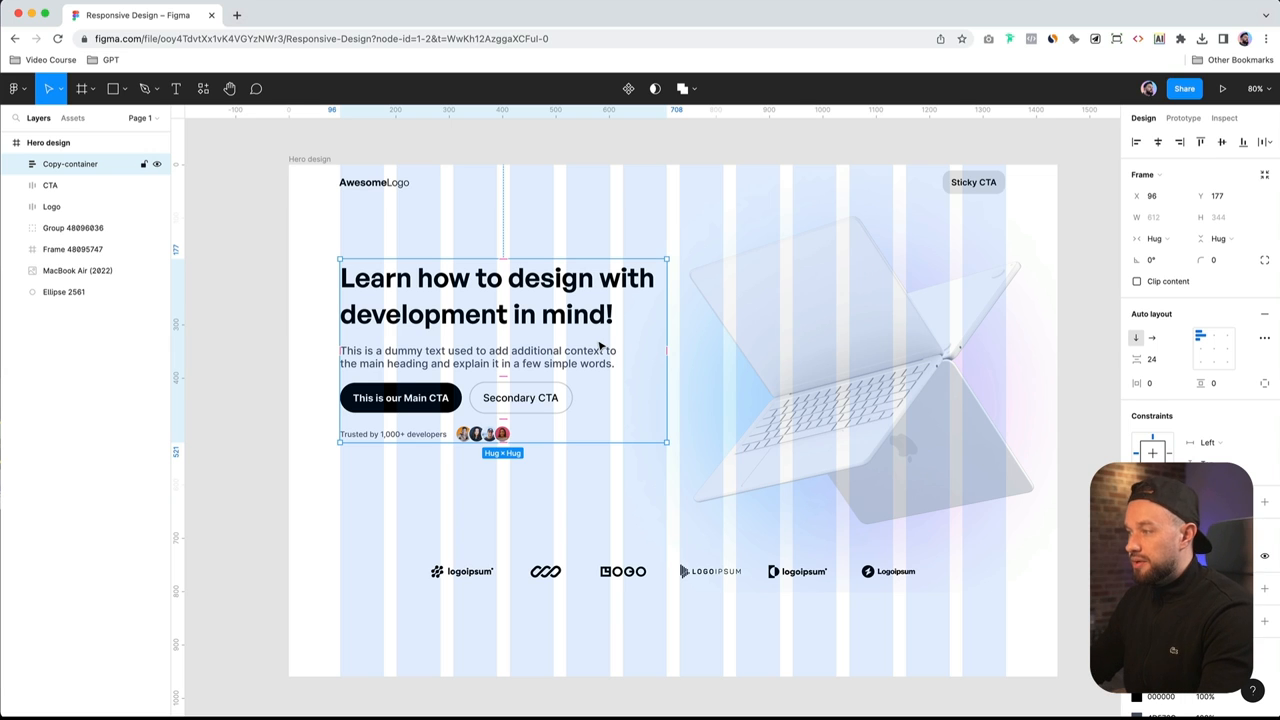
Select a layer in the Layers panel and undo the last change
left_click(72, 249)
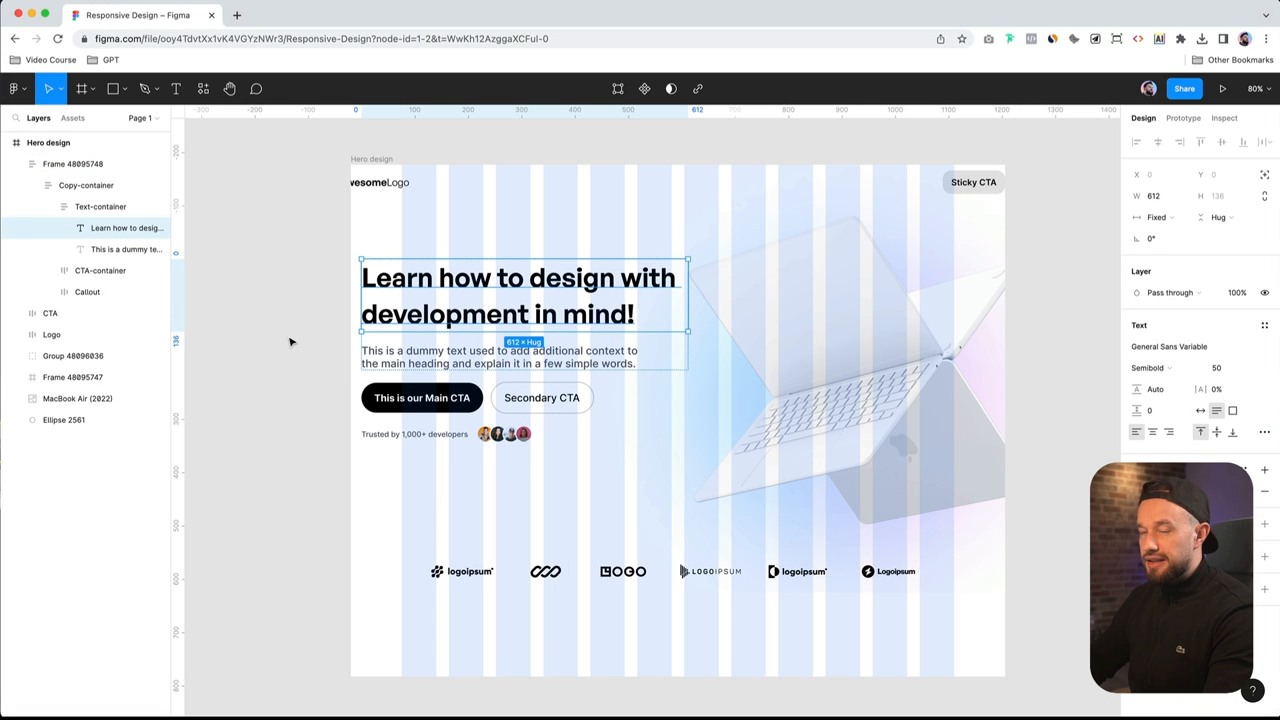
key("cmd+z")
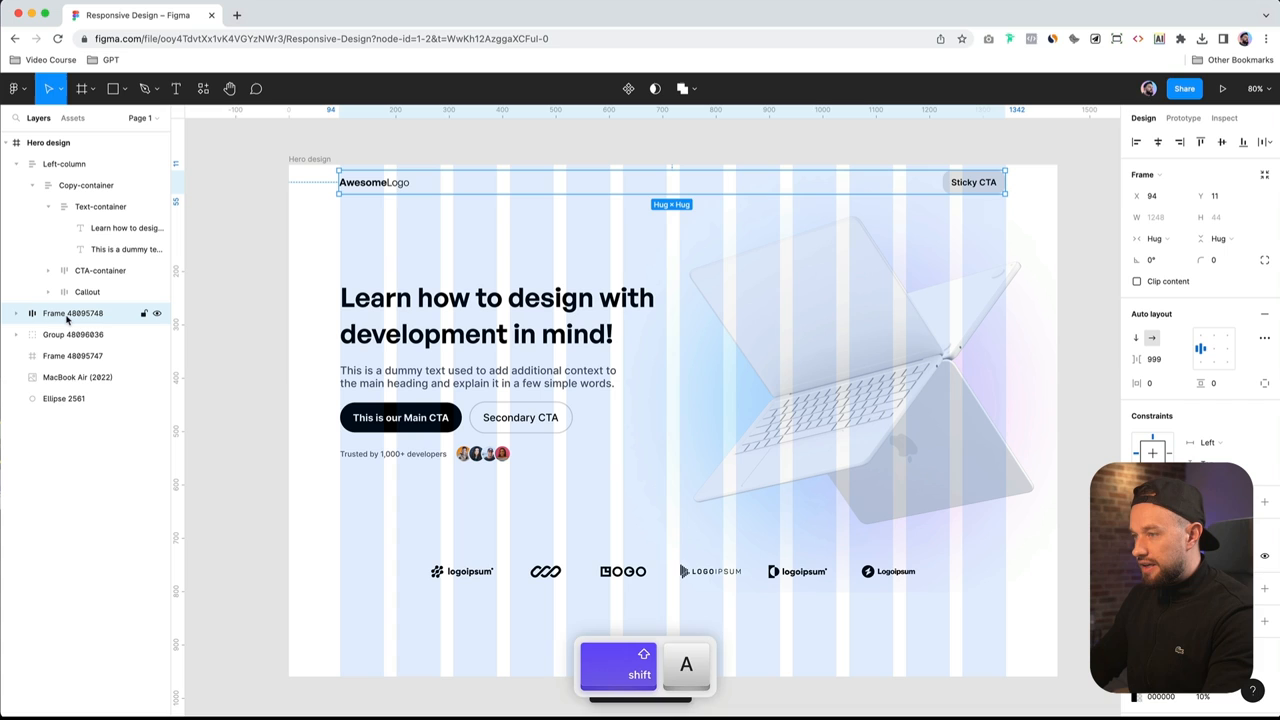
Rename the header wrapper, stretch it full width, center its row and edit horizontal padding
double_click(71, 313)
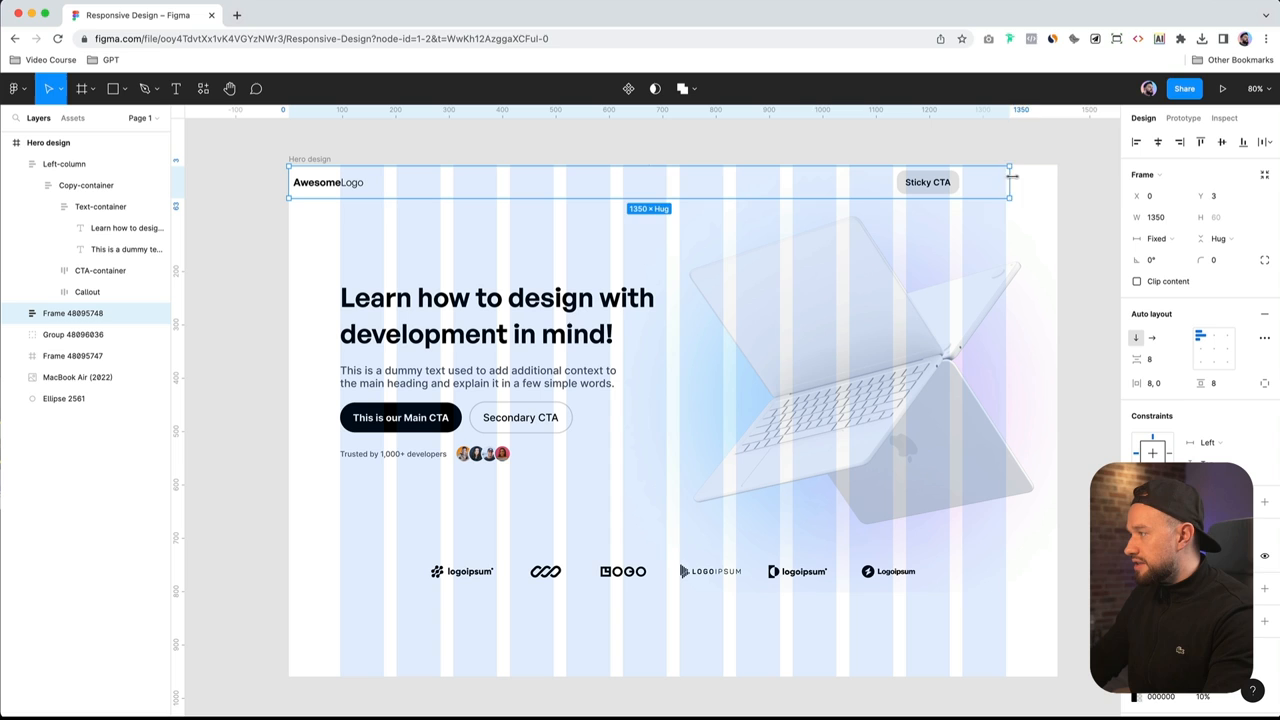
left_click_drag(1008, 196, 1055, 196)
type("16")
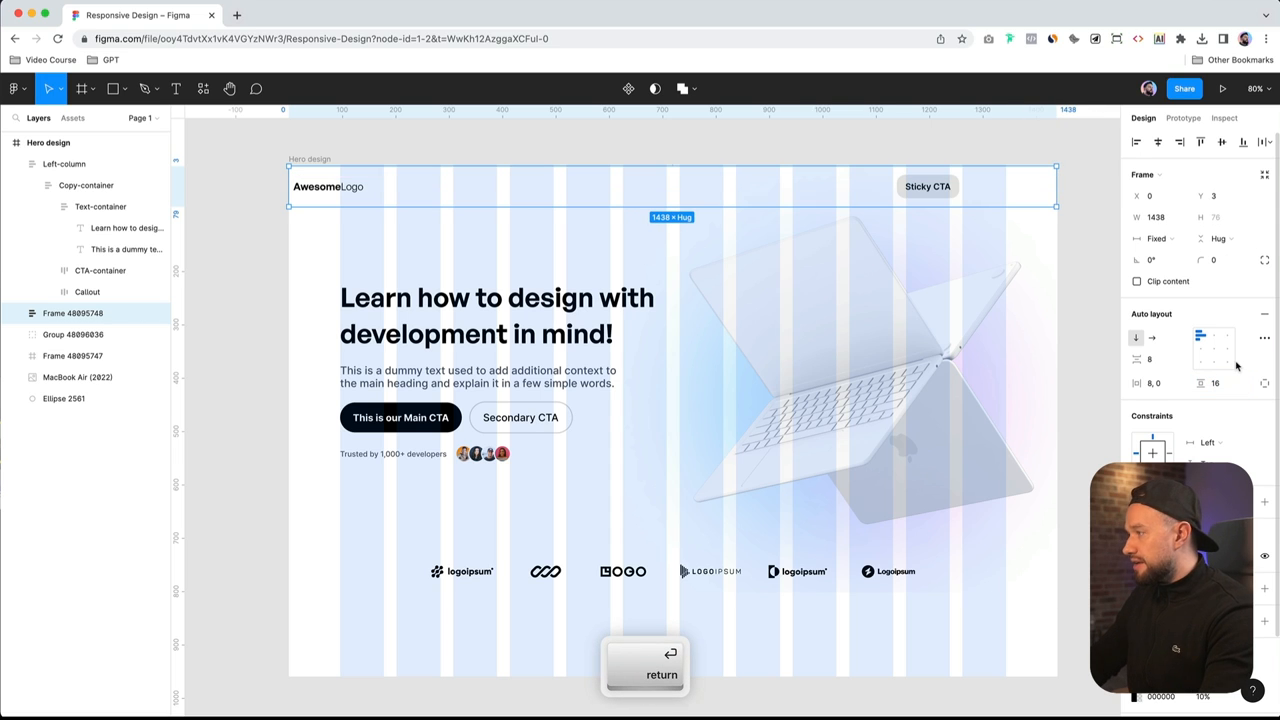
left_click(1213, 349)
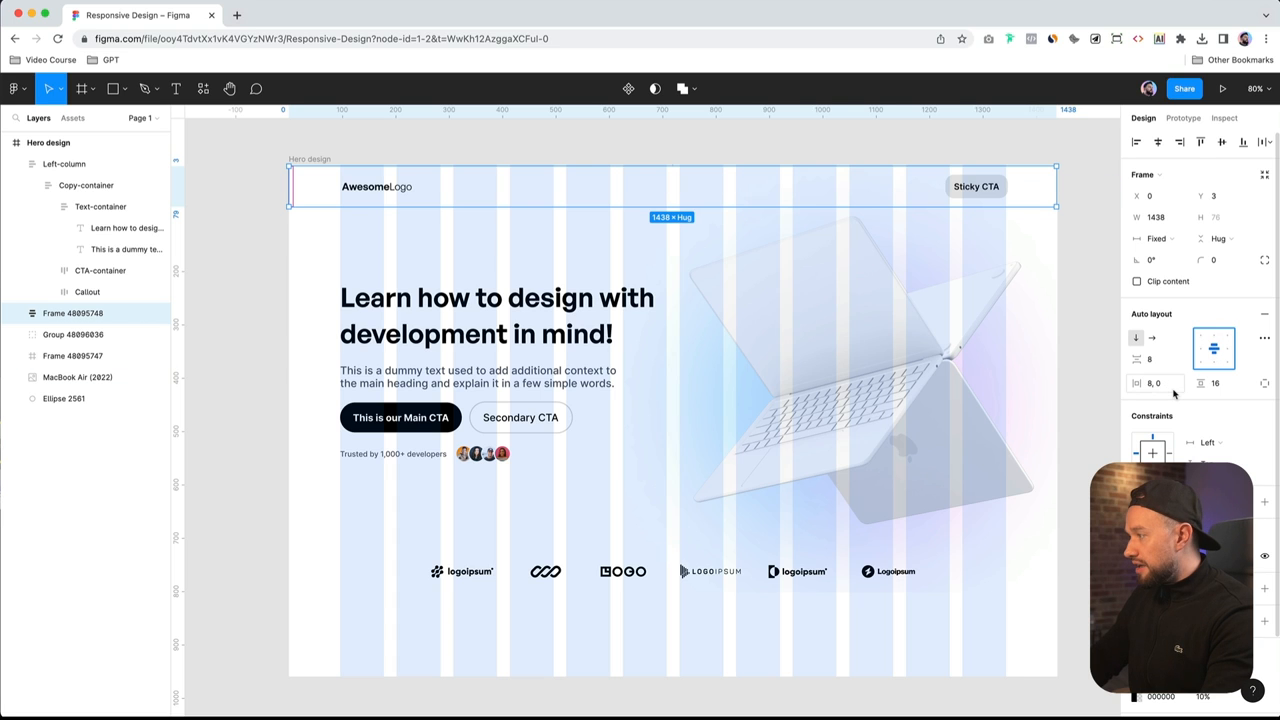
left_click(1155, 383)
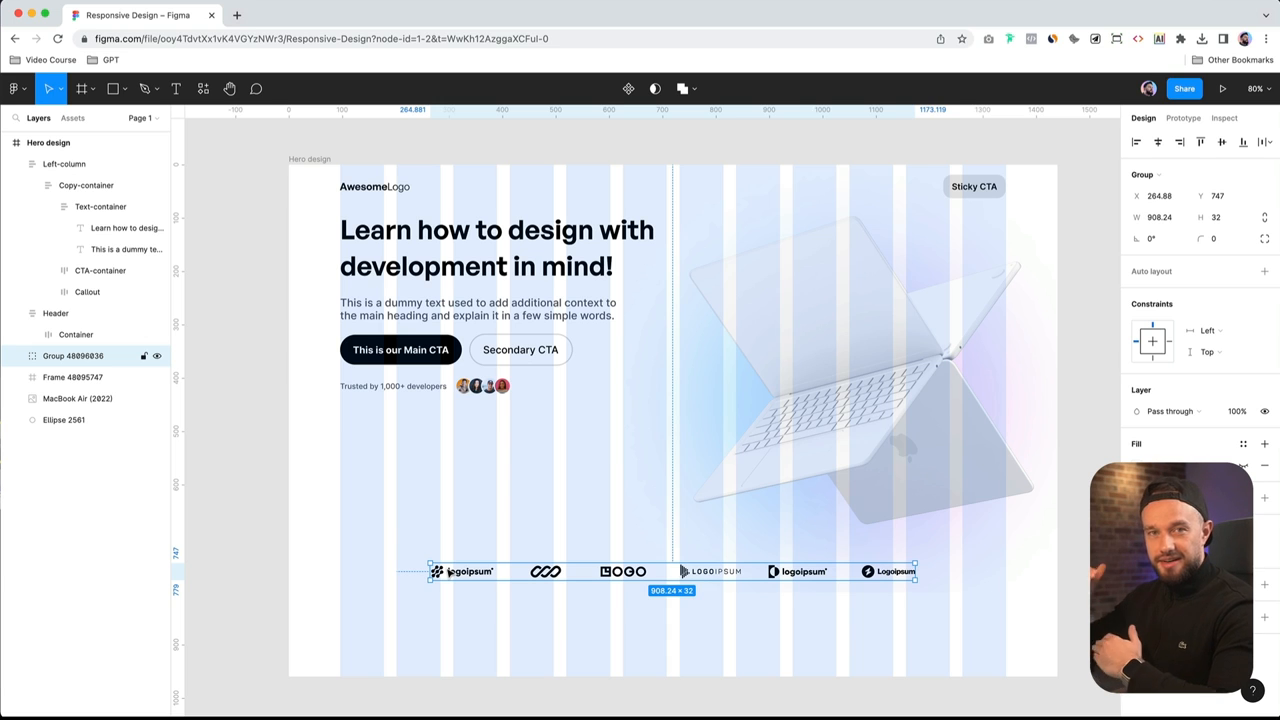
mouse_move(400, 528)
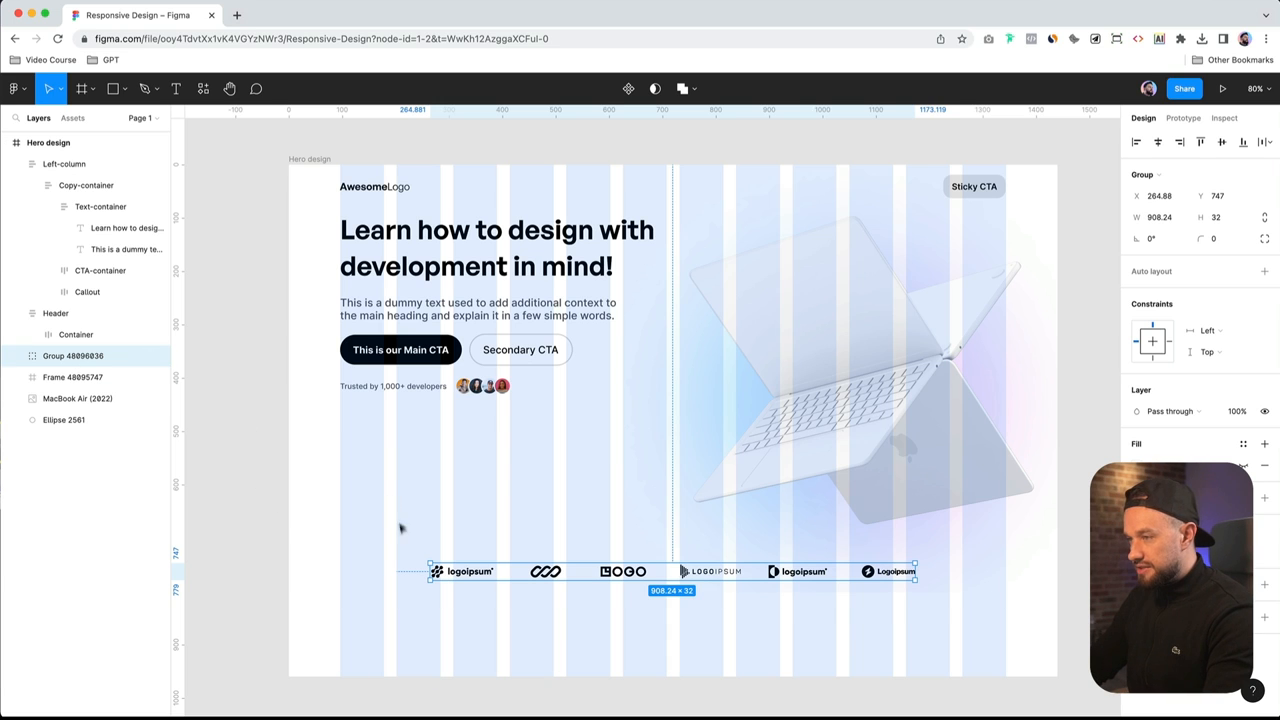
Wrap the logo row in nested auto-layout frames, renamed Logos, 1440 wide
key("shift+a")
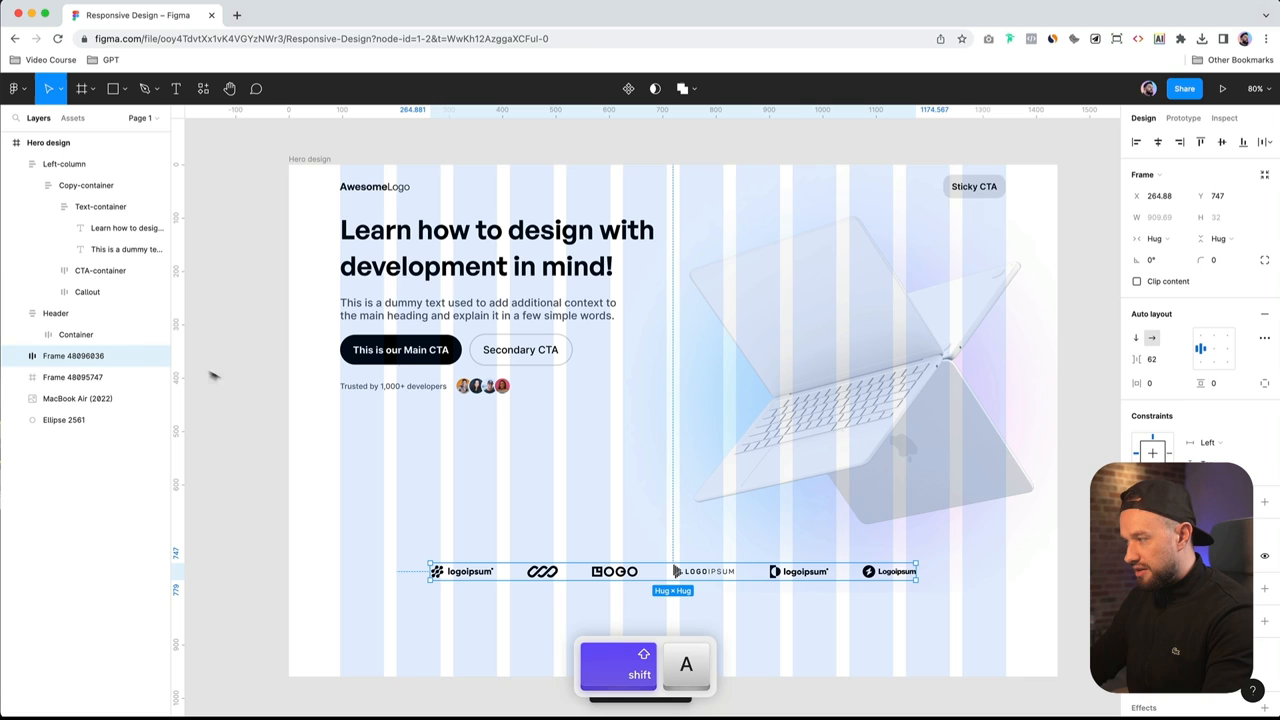
key("return")
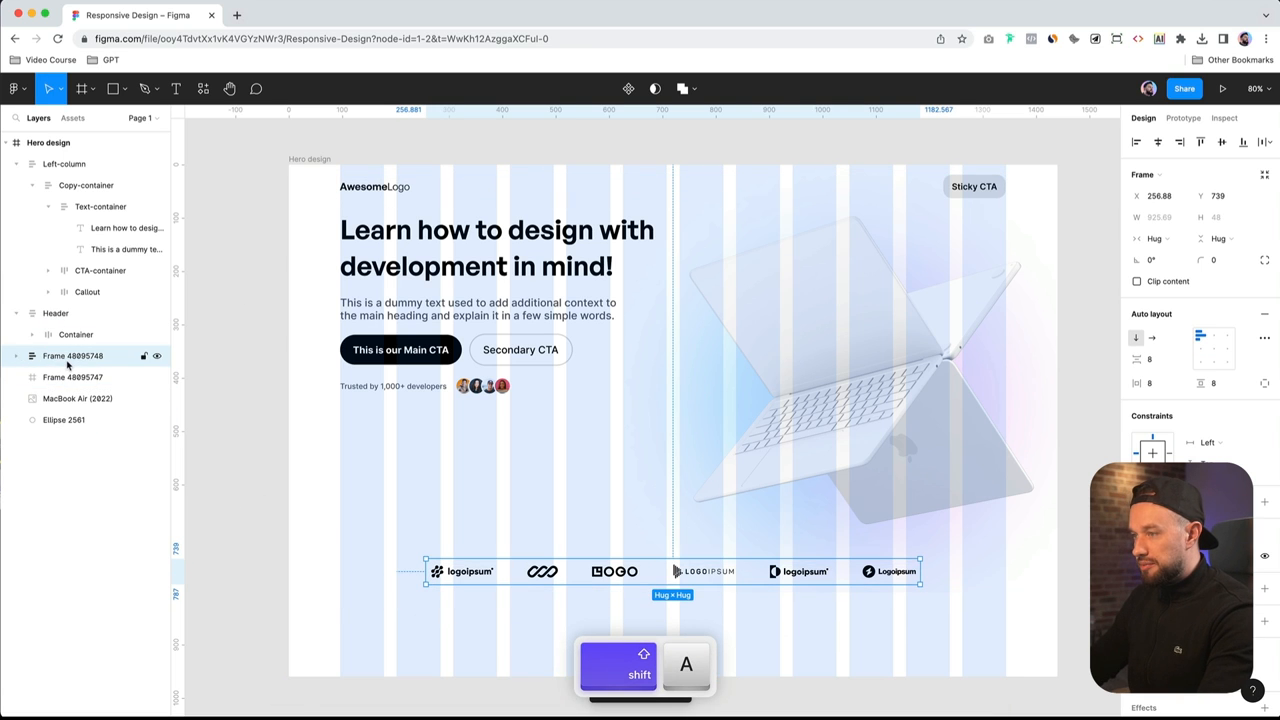
double_click(72, 356)
type("Logos")
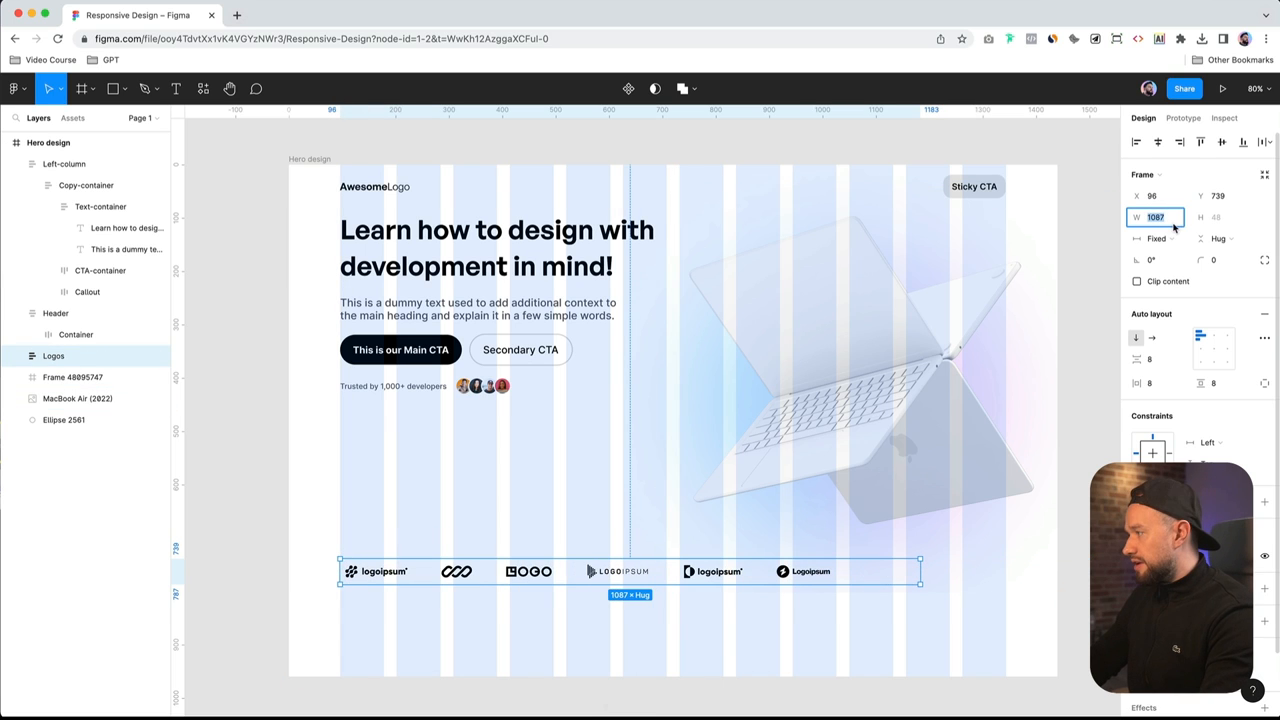
type("1440")
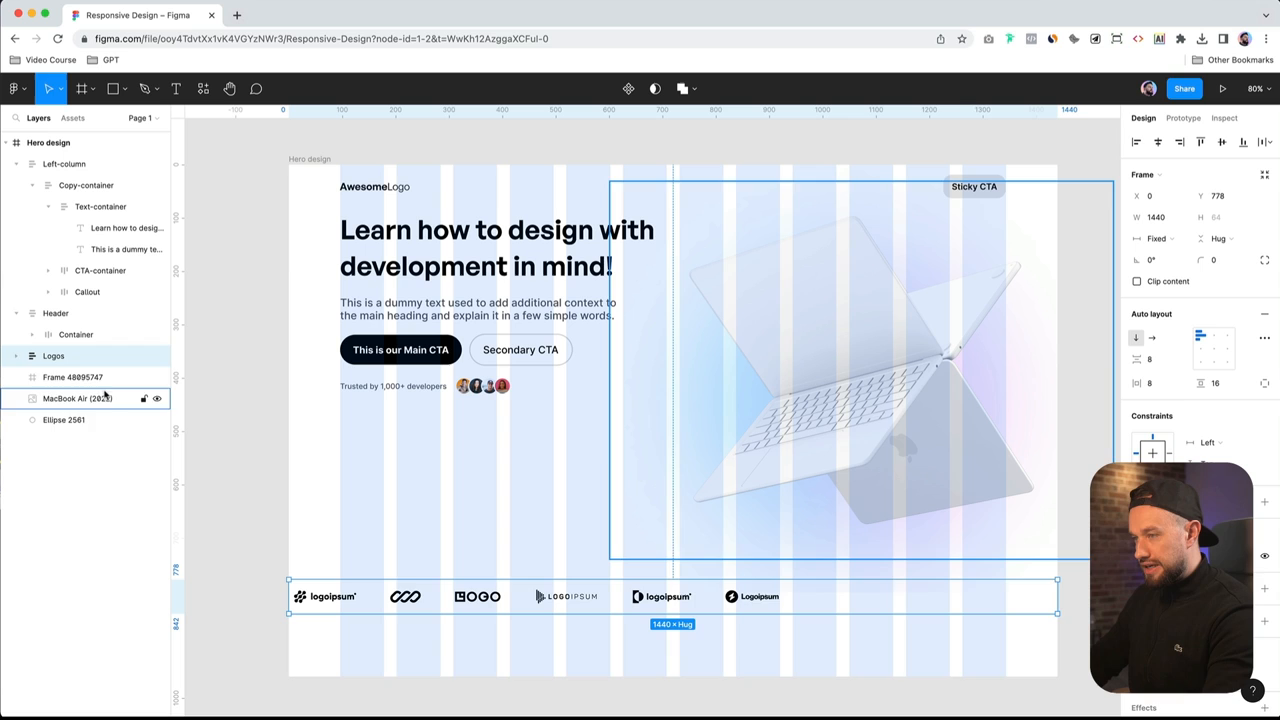
Give the Logos strip 96 side padding and spread logos evenly in the inner Container
left_click(53, 356)
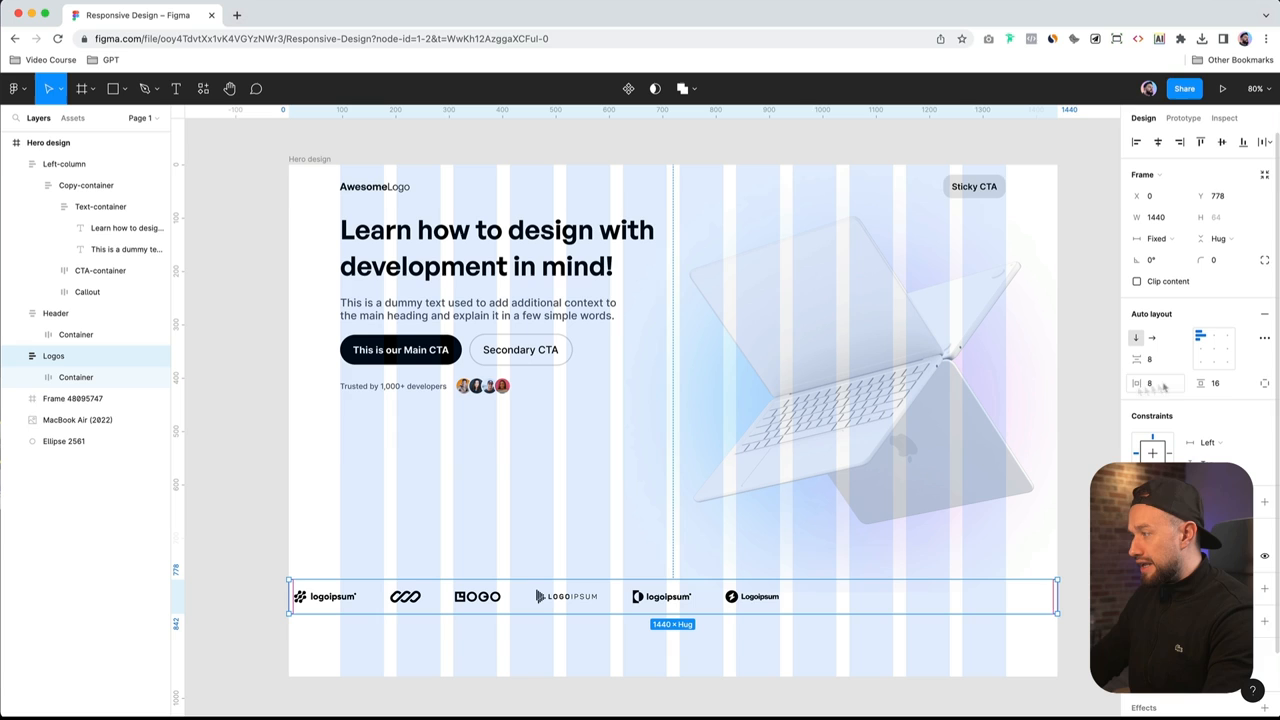
left_click(1153, 383)
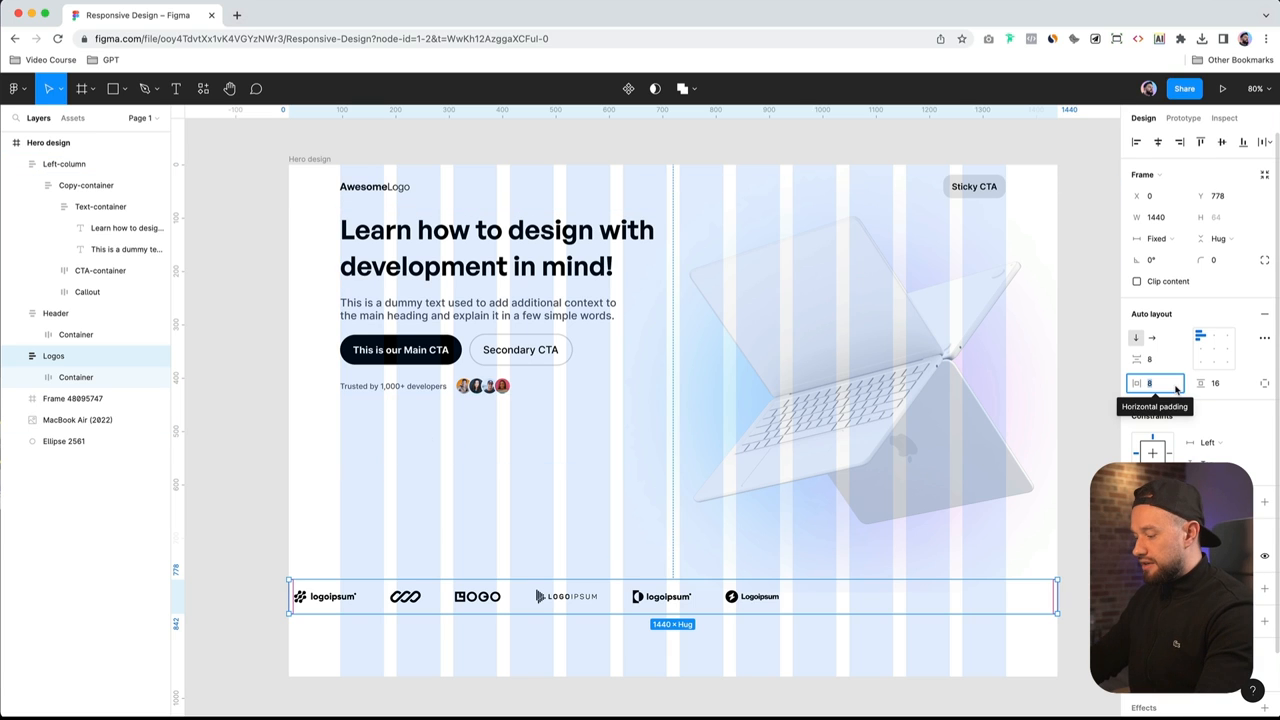
type("96")
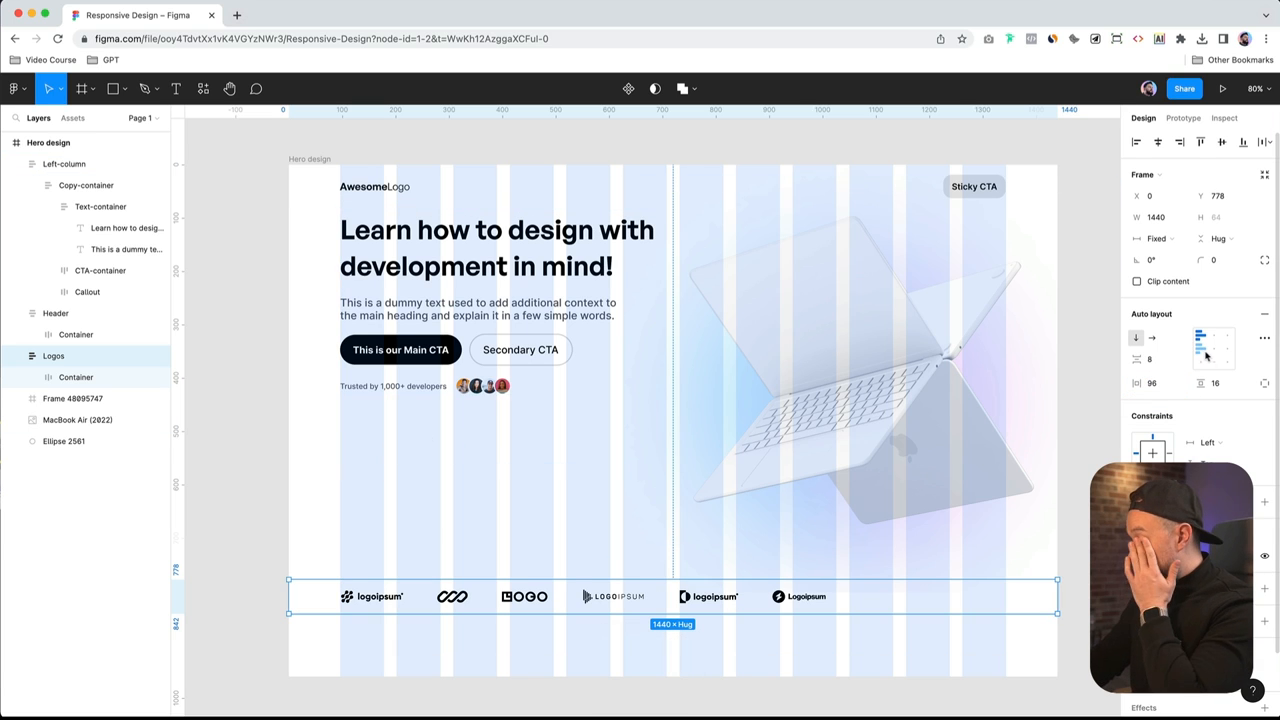
left_click(1214, 348)
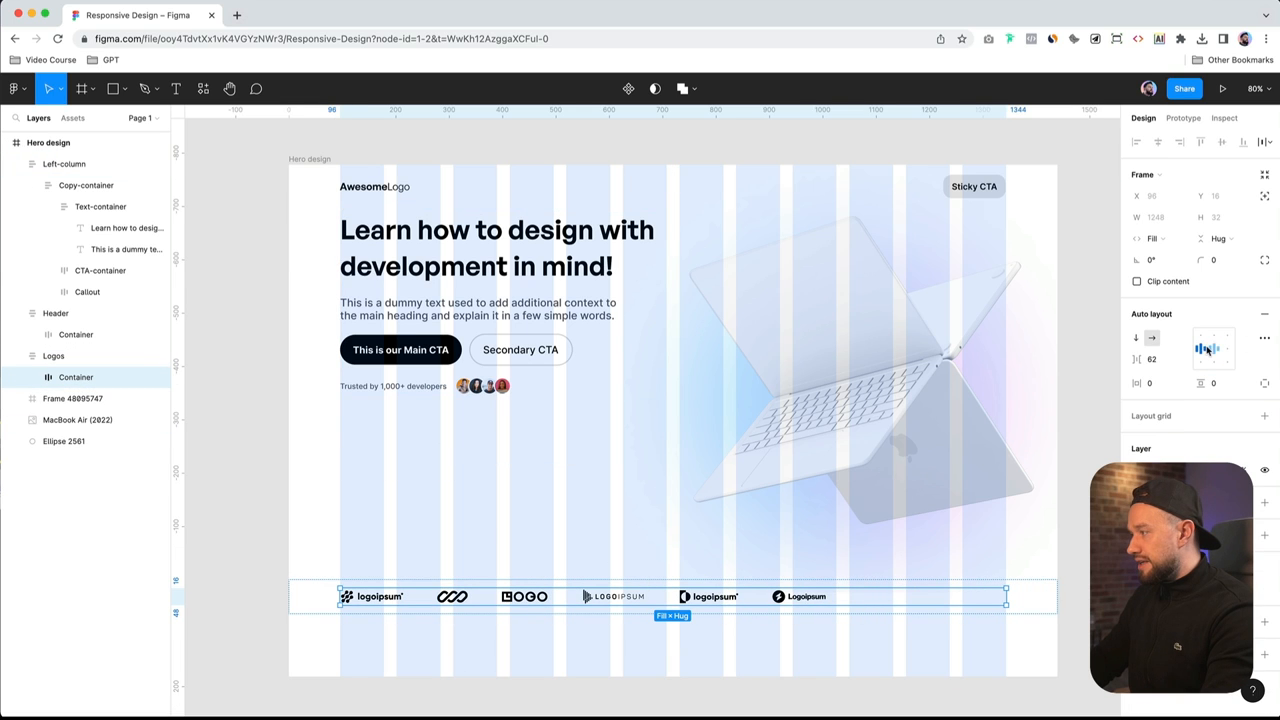
left_click(1213, 350)
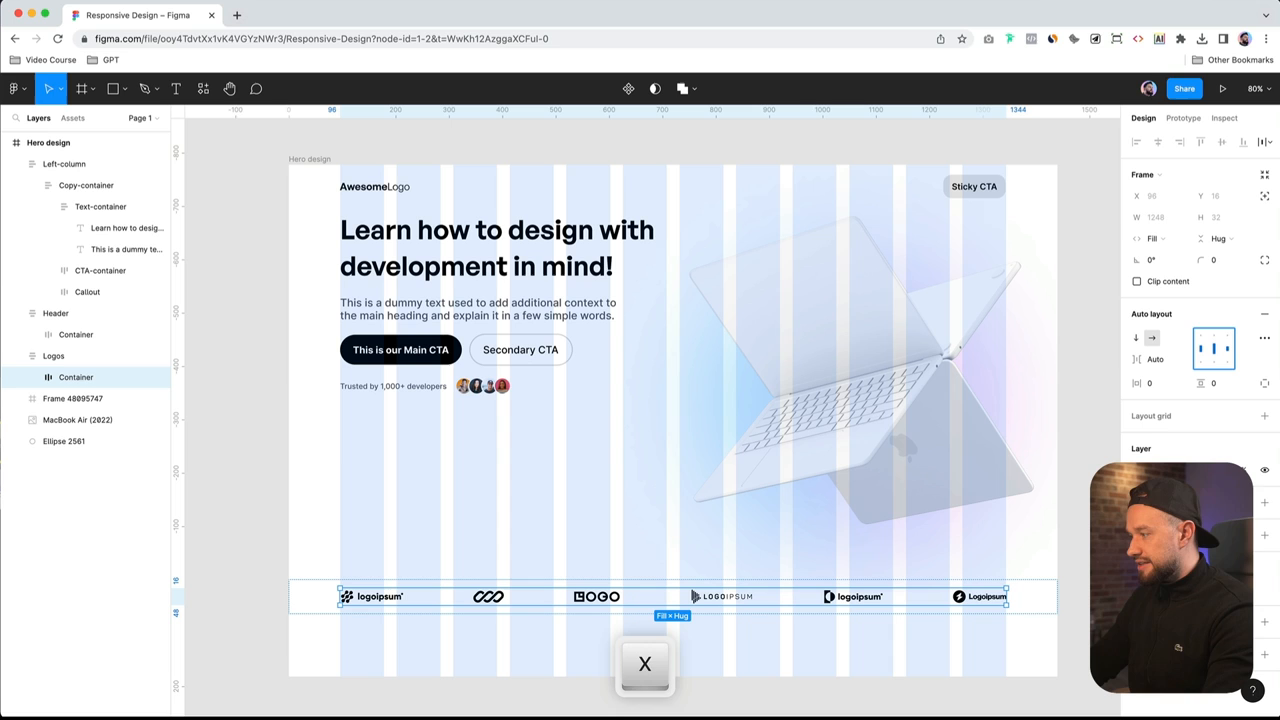
left_click(1264, 338)
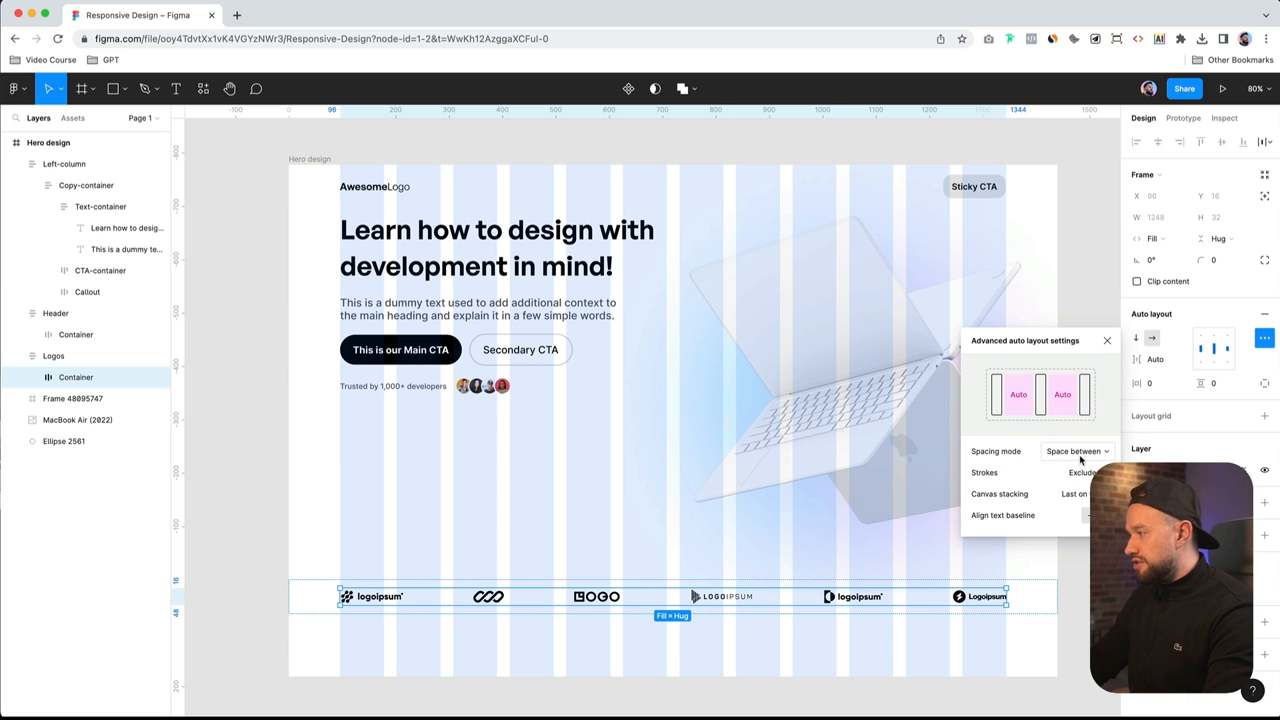
Close the advanced spacing settings and select the left column
left_click(1075, 451)
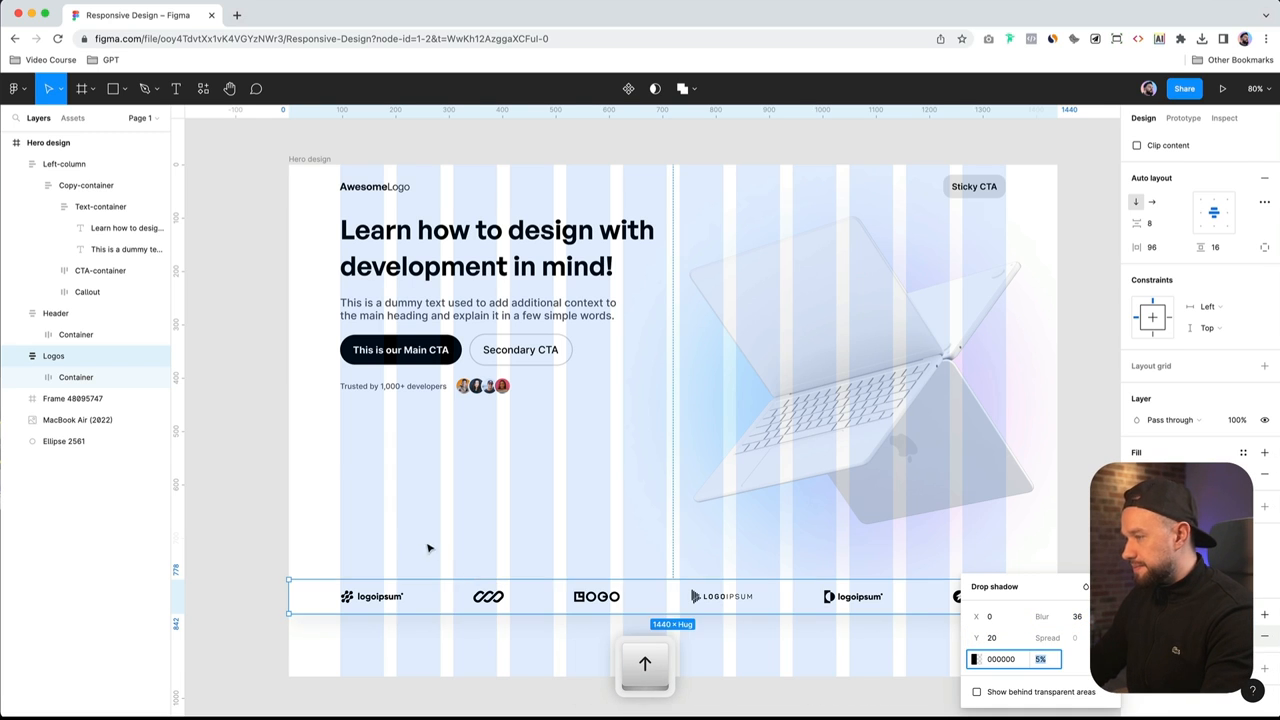
left_click(110, 227)
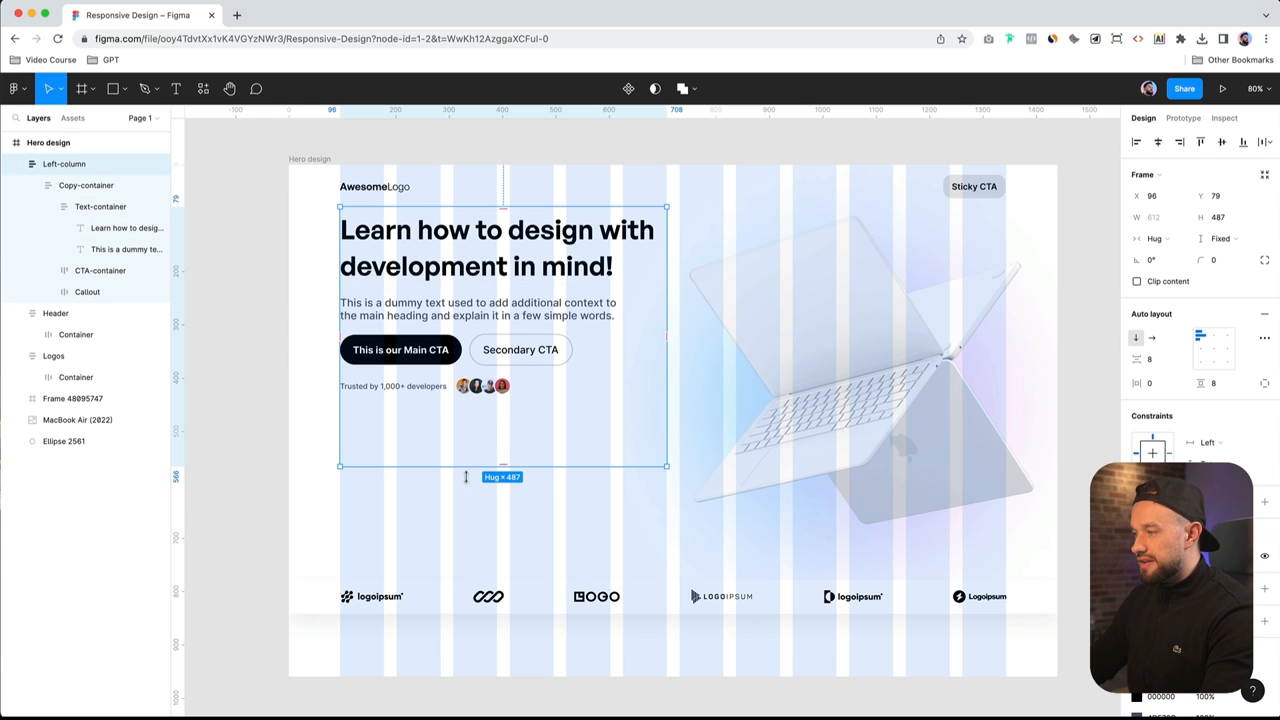
Stretch the Left-column frame down to the logos strip, 699 high
left_click_drag(503, 466, 503, 580)
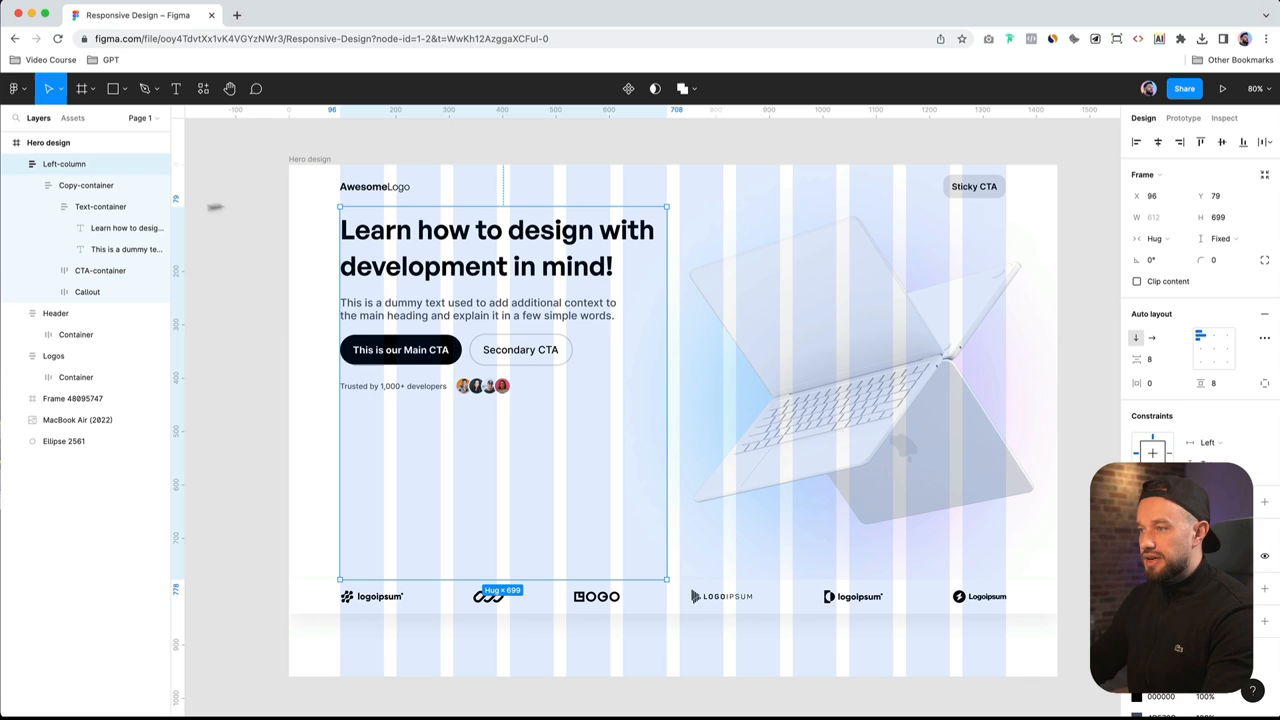
mouse_move(1199, 349)
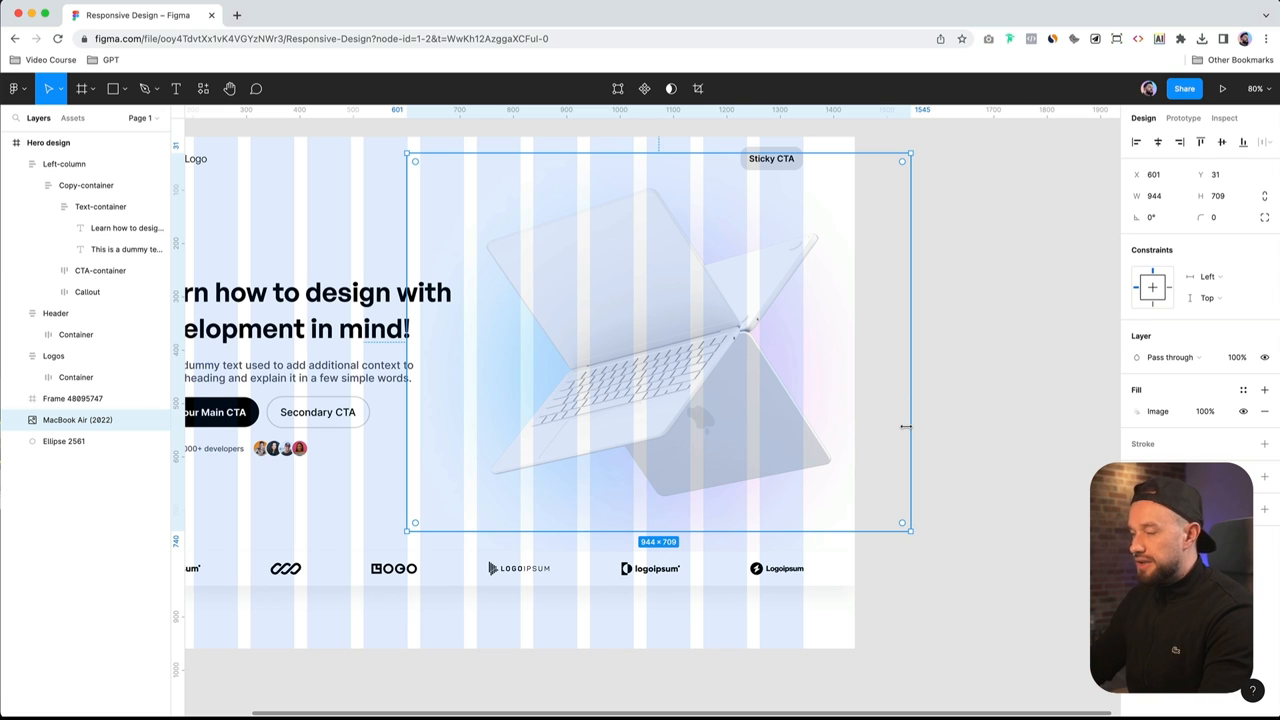
Hide the layout grids, shrink the MacBook laptop image, then show the grids again
key("cmd")
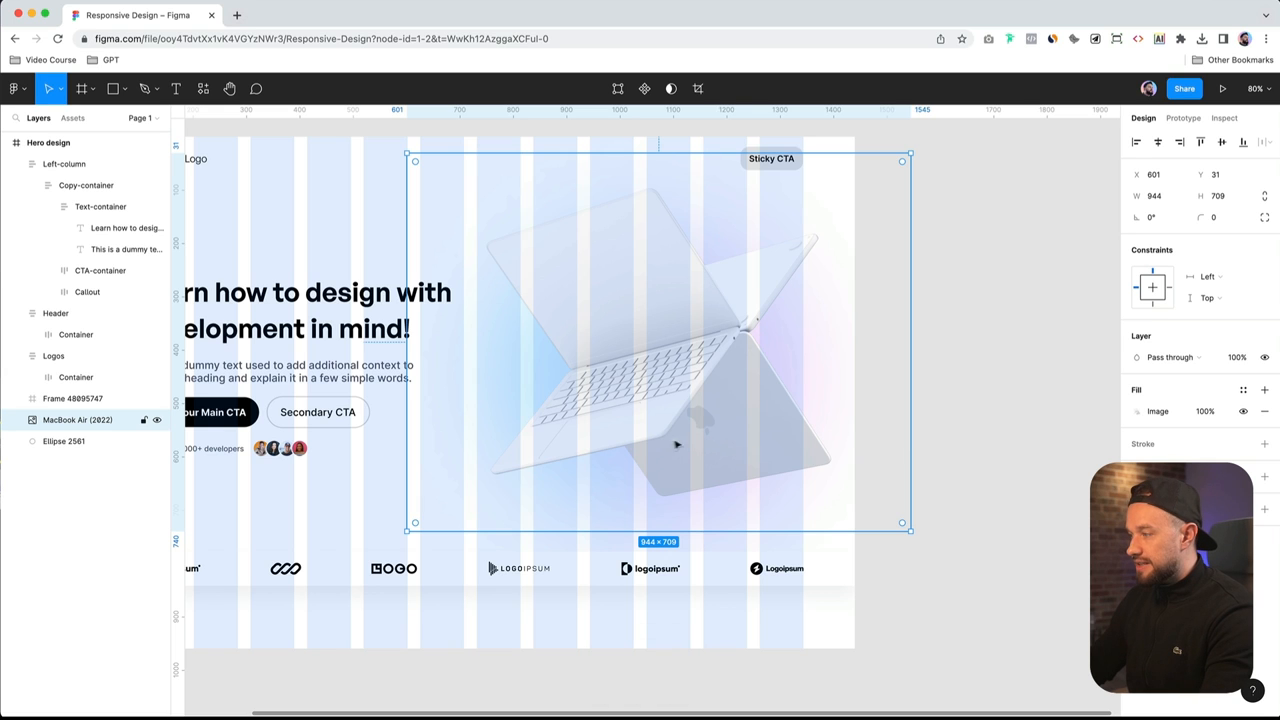
mouse_move(605, 410)
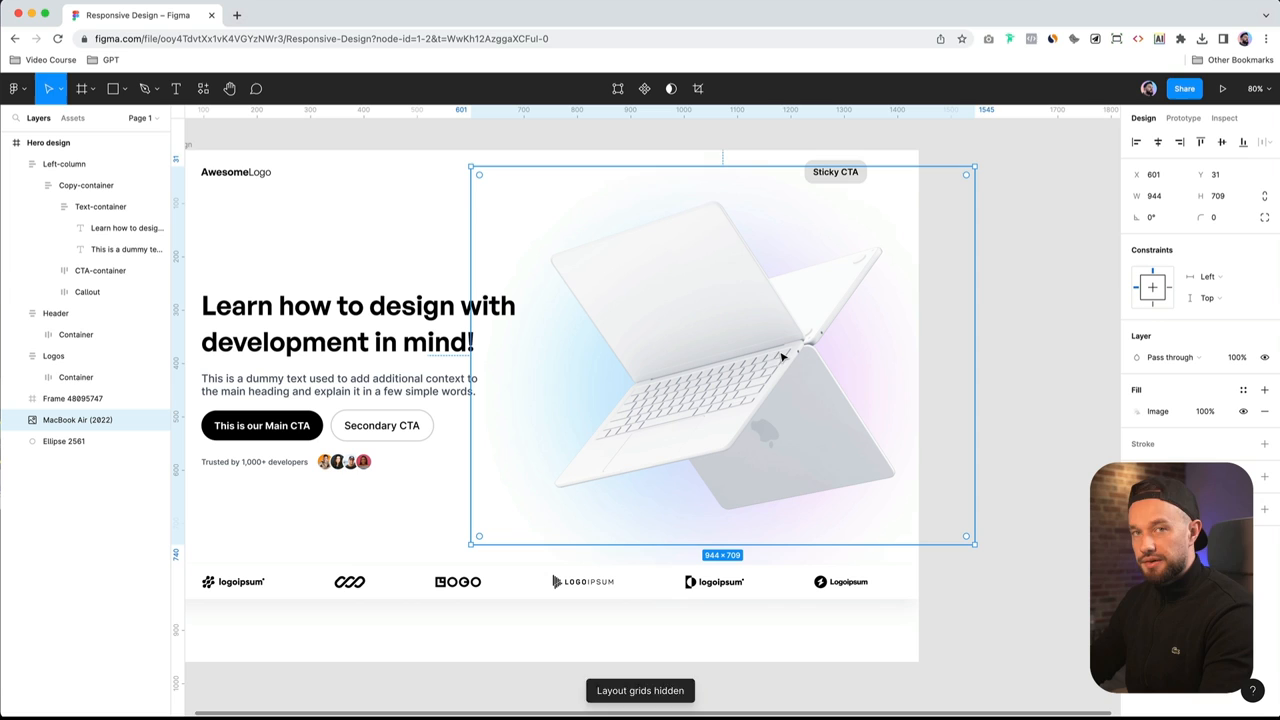
mouse_move(858, 240)
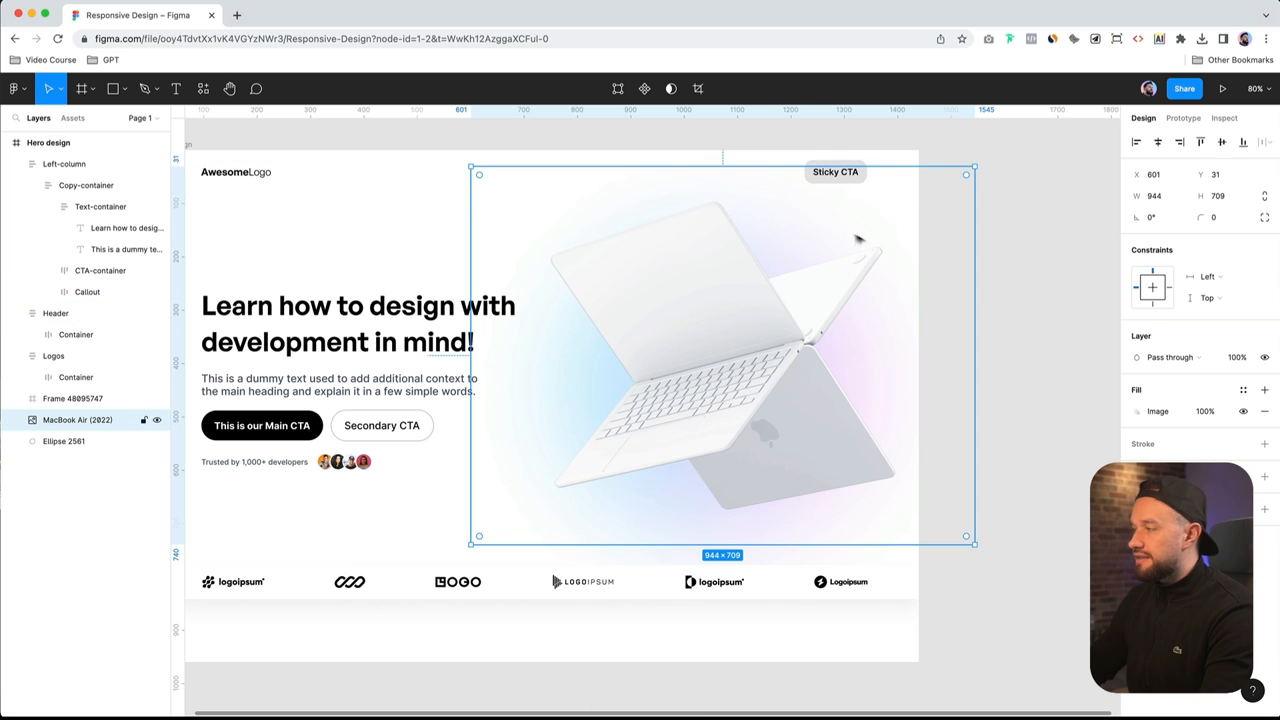
key("cmd")
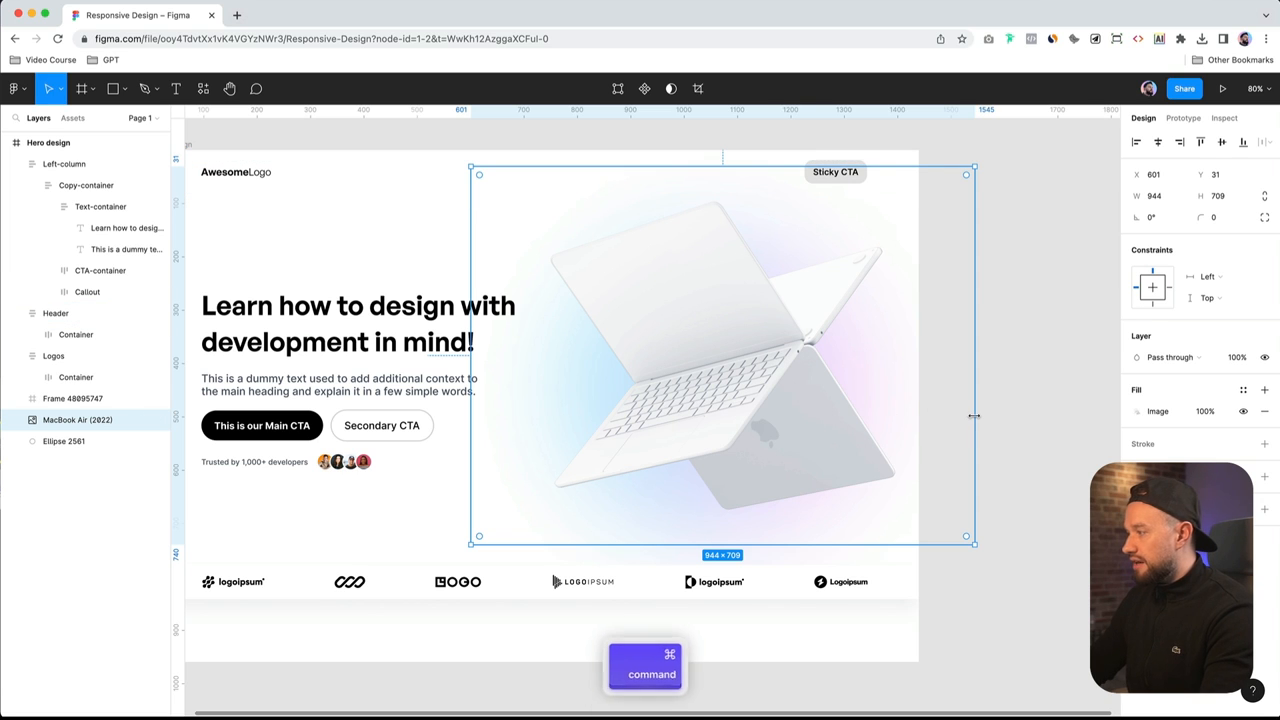
left_click_drag(973, 418, 903, 418)
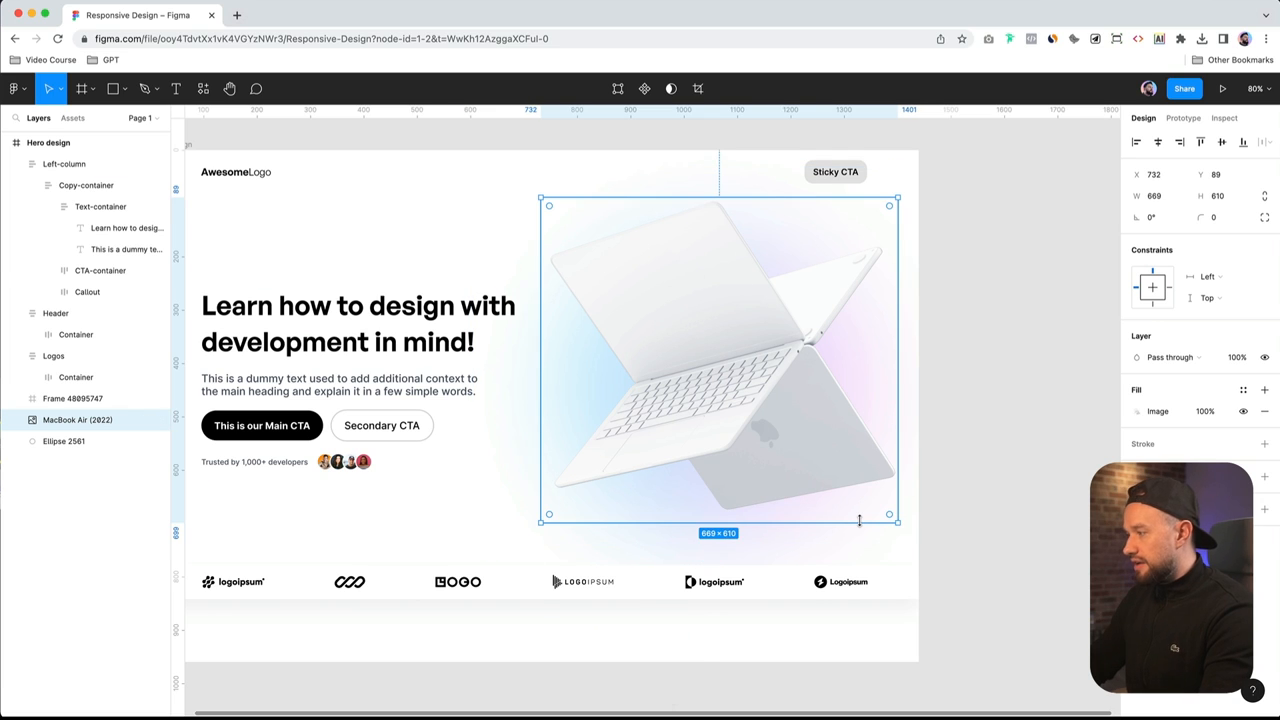
key("ctrl")
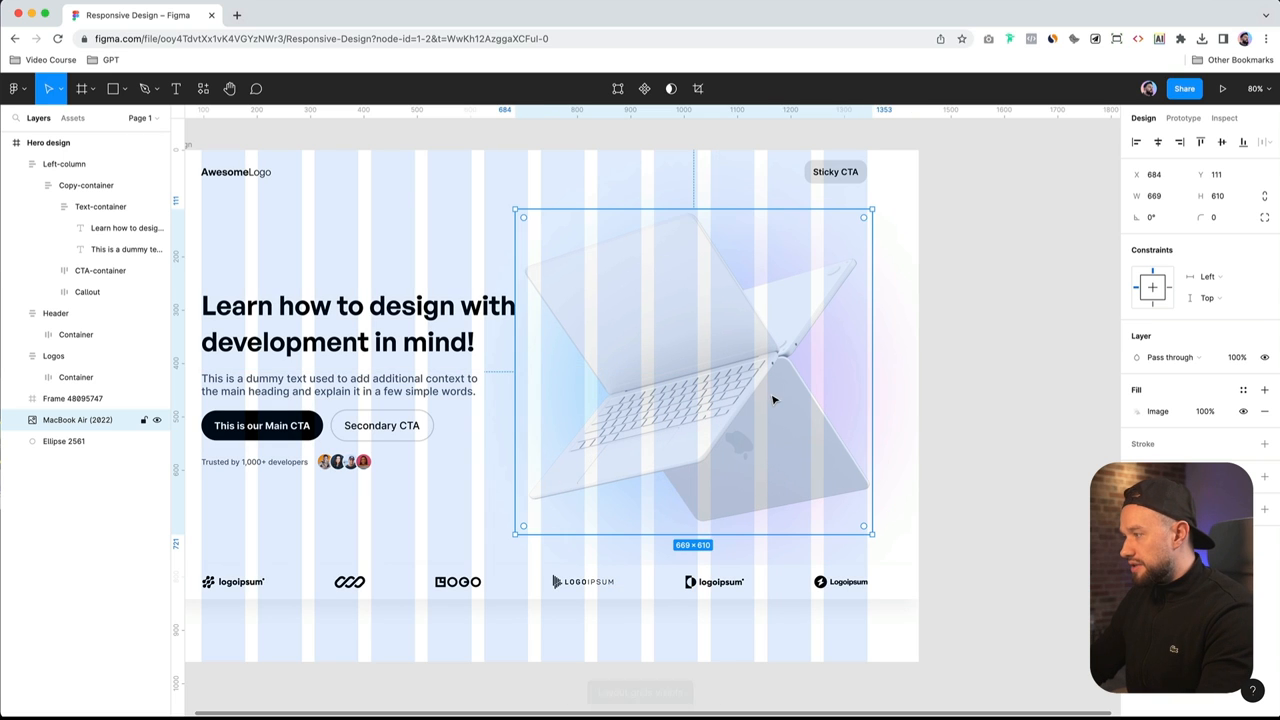
Wrap the laptop in a frame named Right-column and center the Logos strip horizontally
key("shift")
type("Right-col")
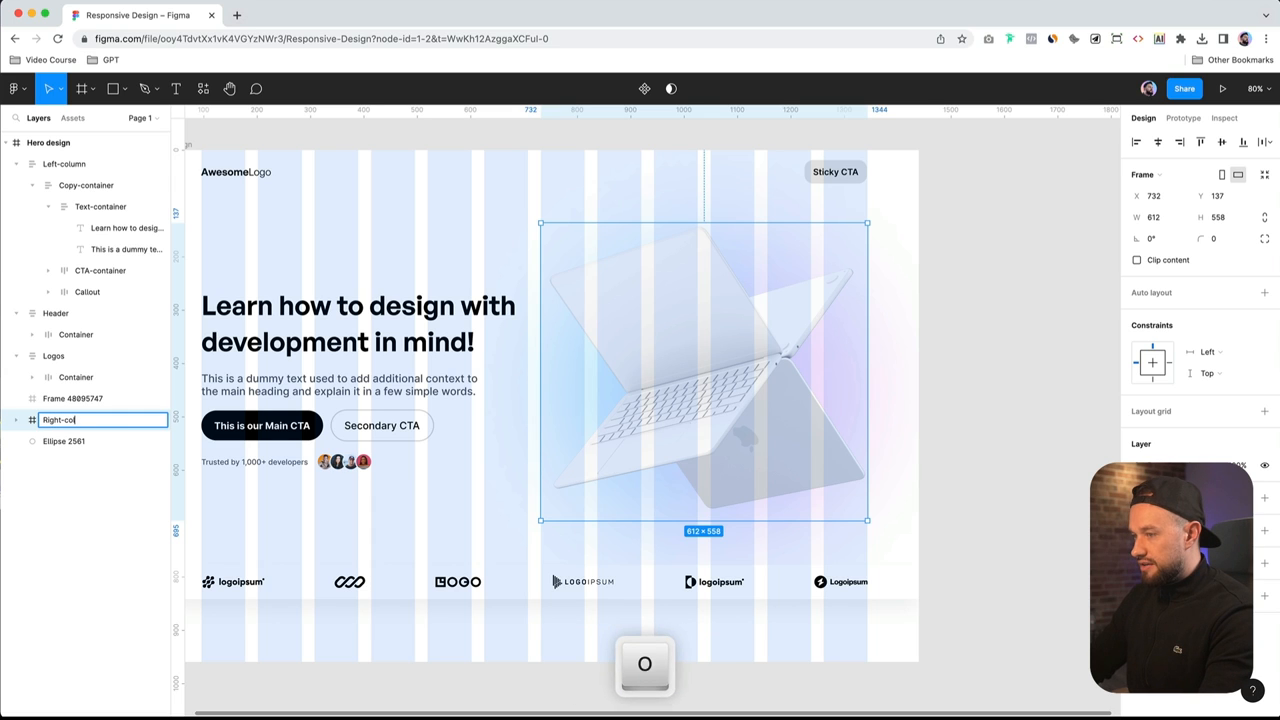
key("return")
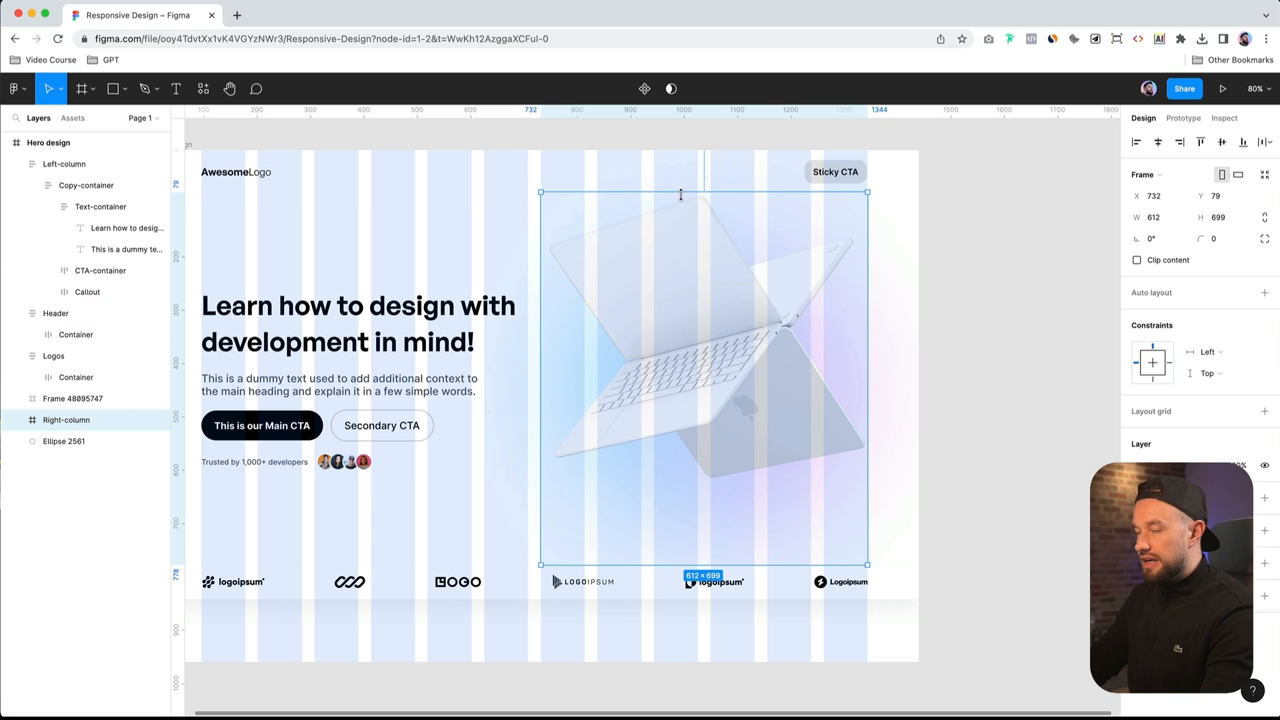
mouse_move(778, 378)
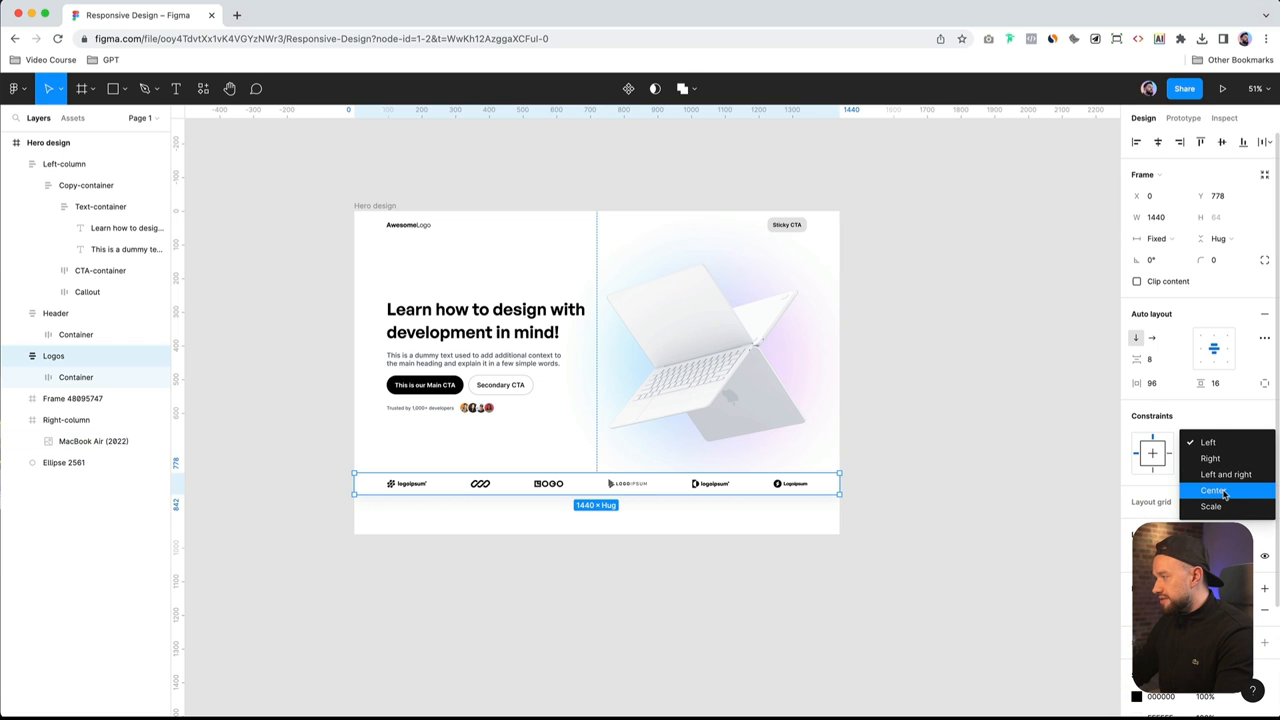
left_click(1213, 490)
type("Co")
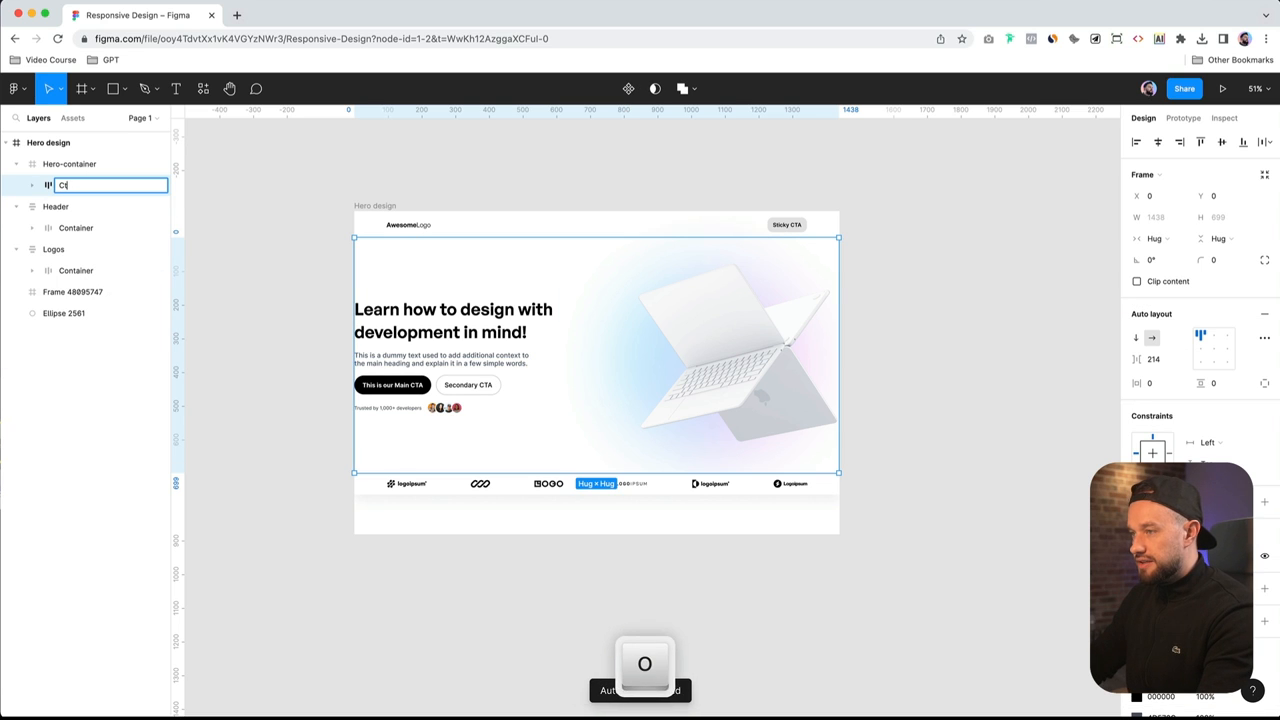
Name the inner frame Container and set its spacing to Auto so the columns spread apart
key("Return")
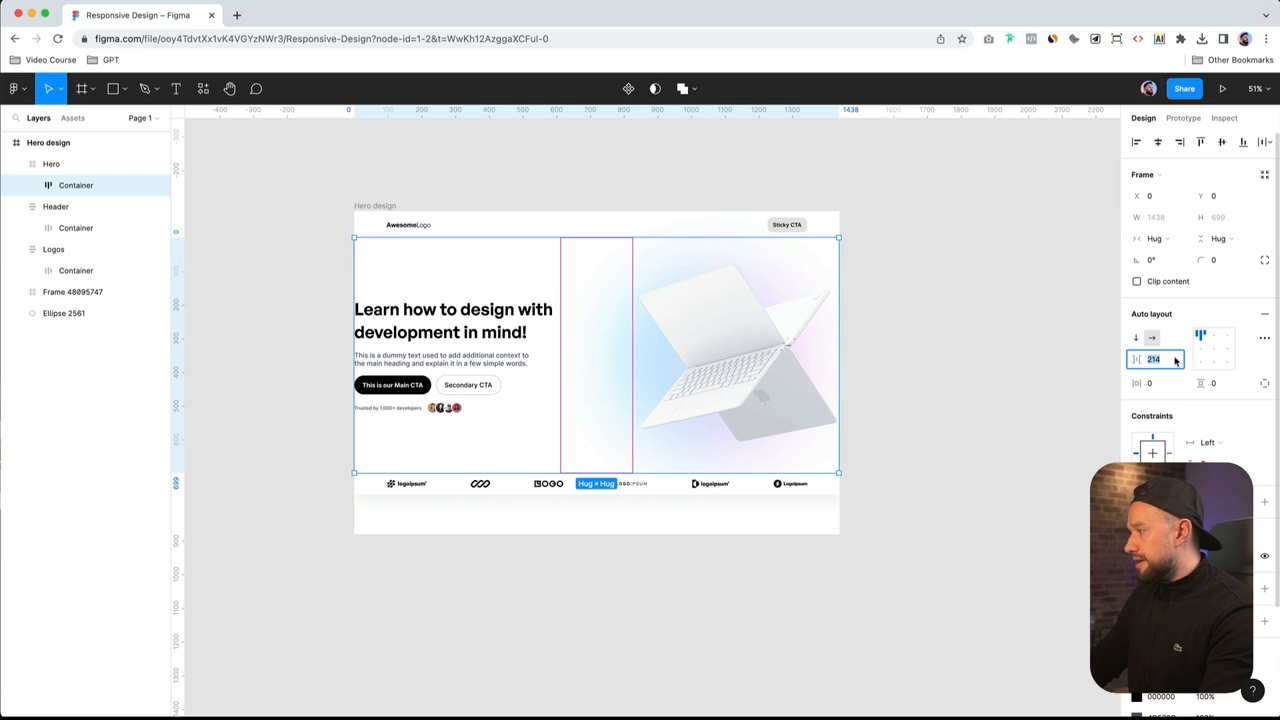
key("return")
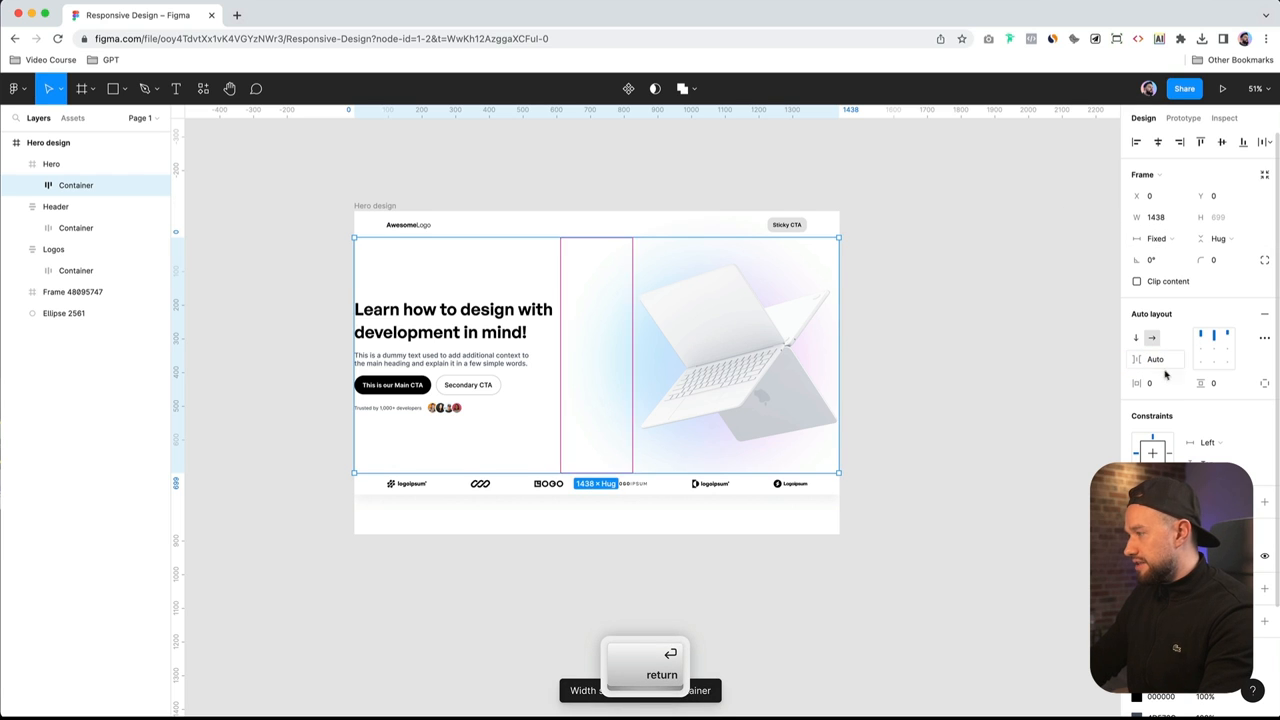
left_click(1157, 238)
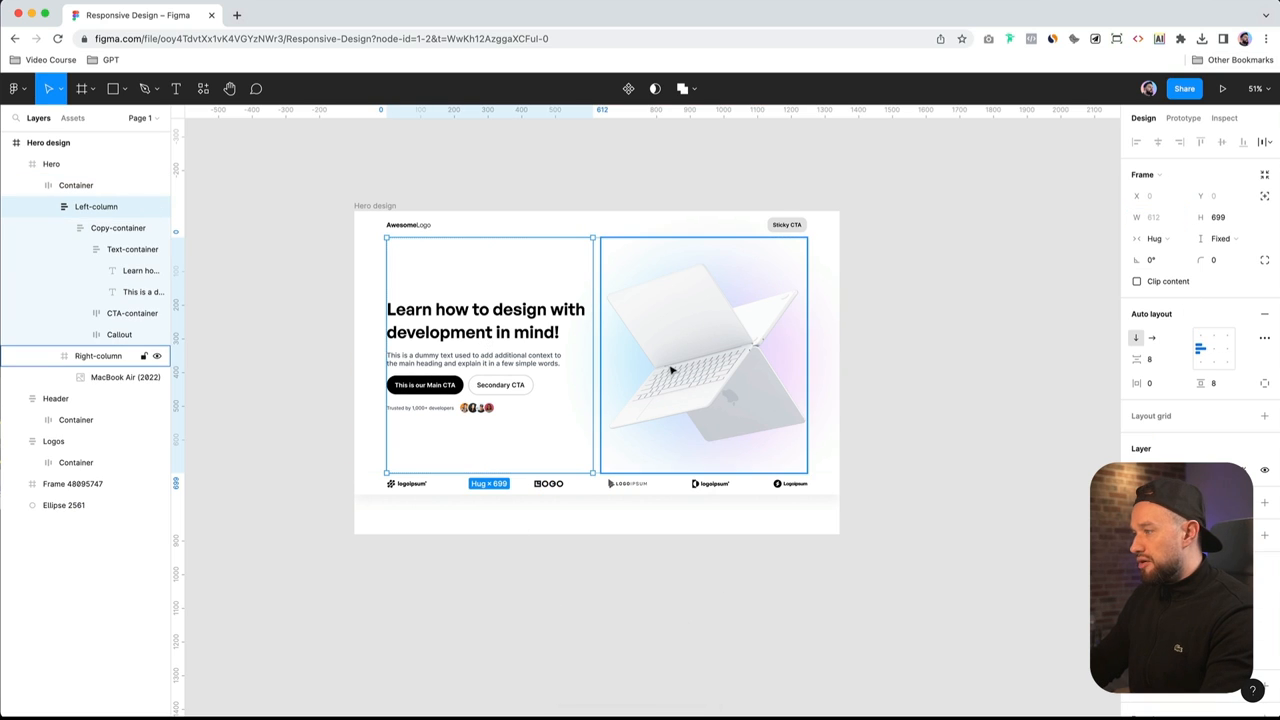
Set the Hero frame's horizontal constraint to Center, test by resizing, then undo
left_click(117, 227)
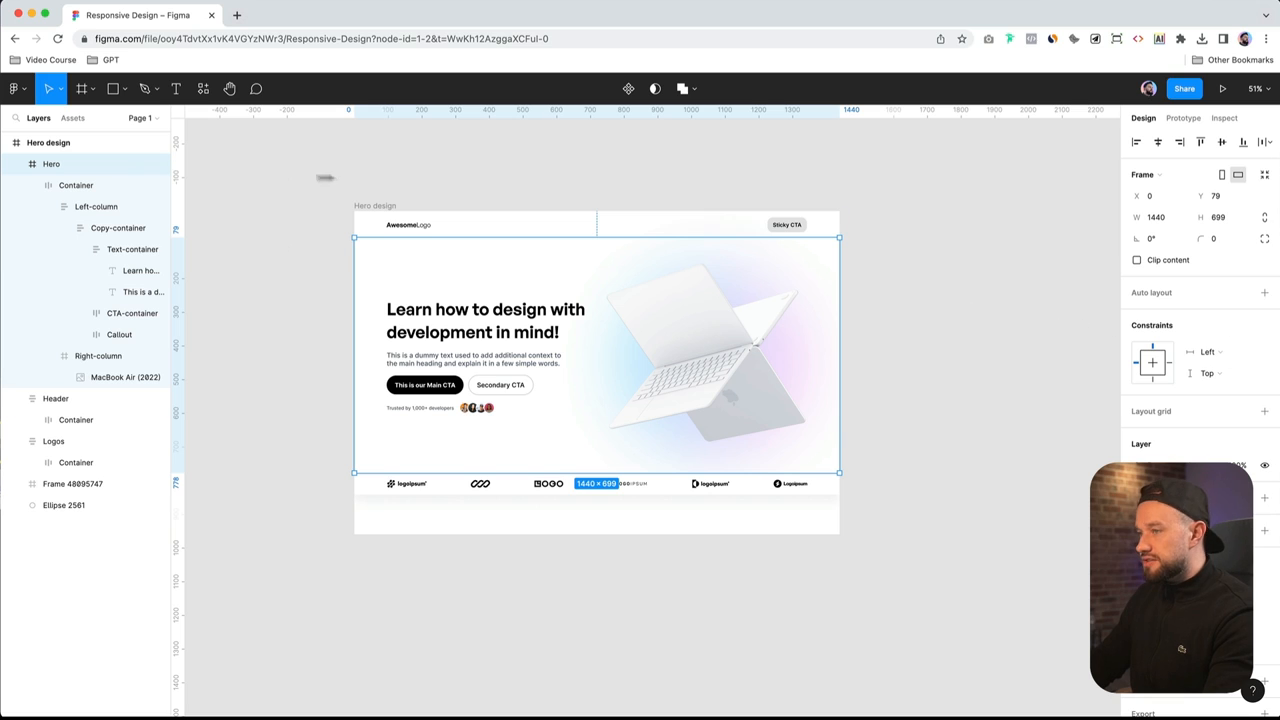
left_click(1207, 351)
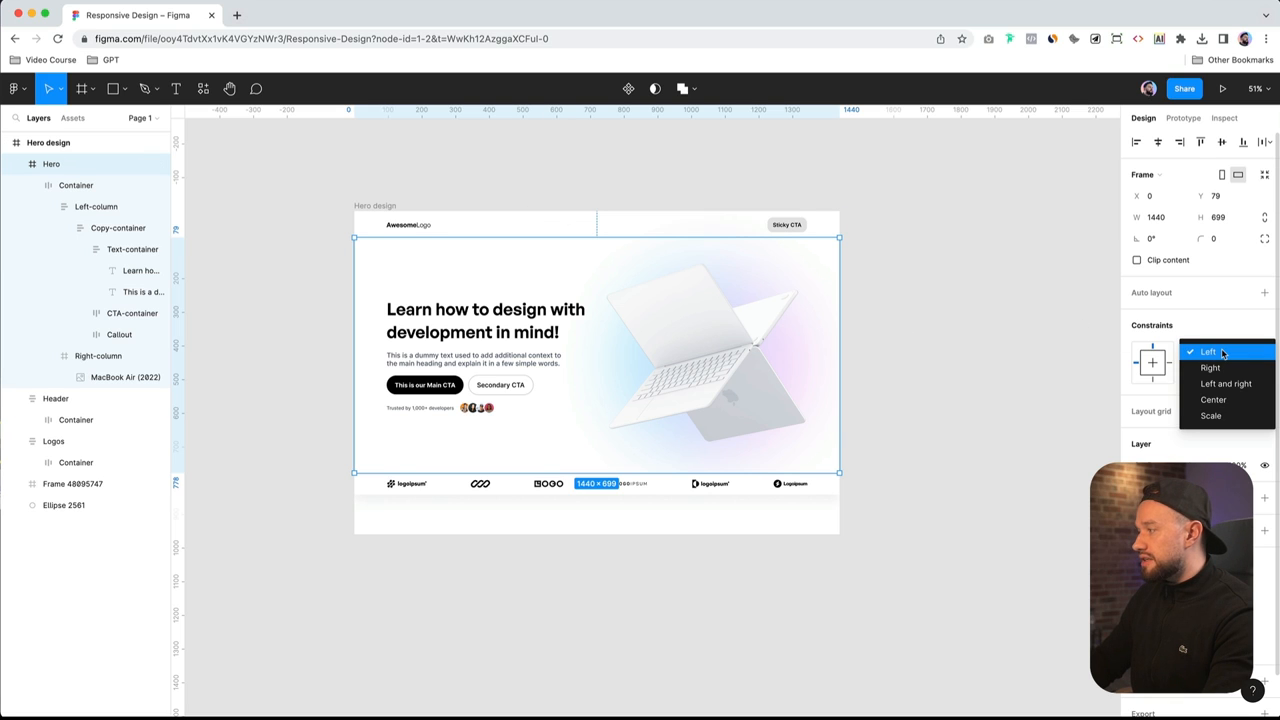
left_click(1213, 351)
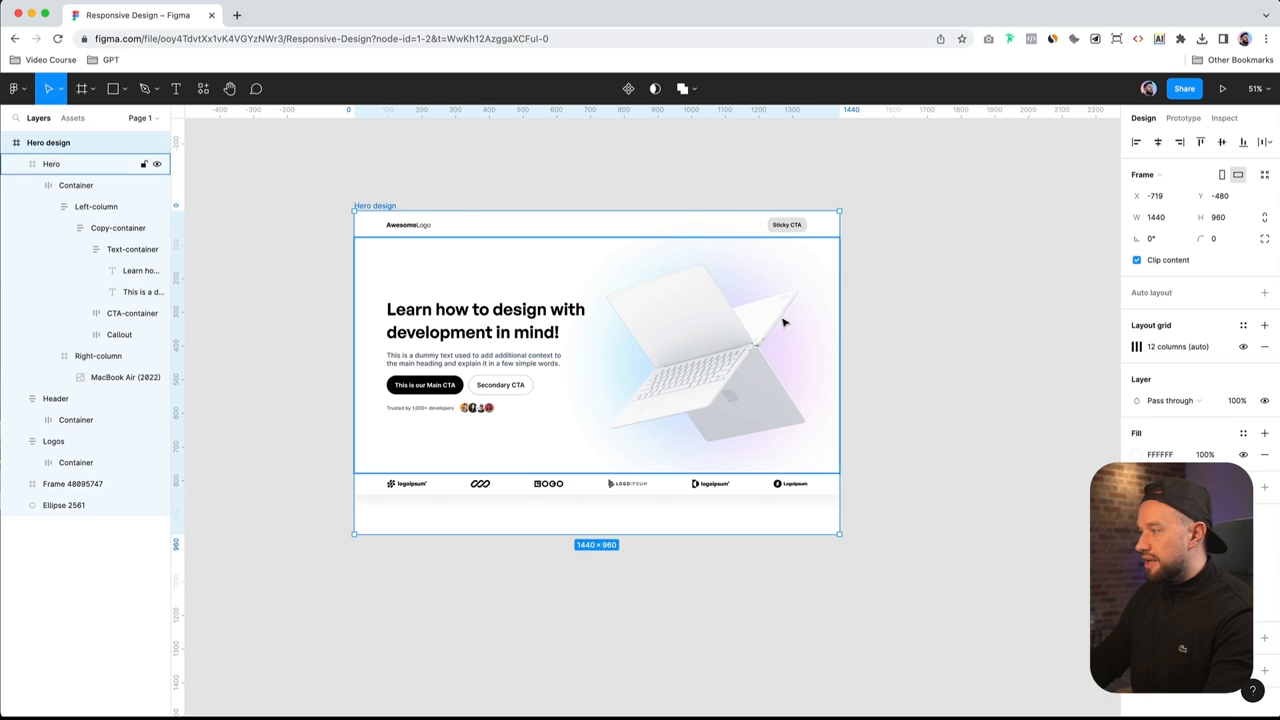
left_click_drag(839, 375, 940, 375)
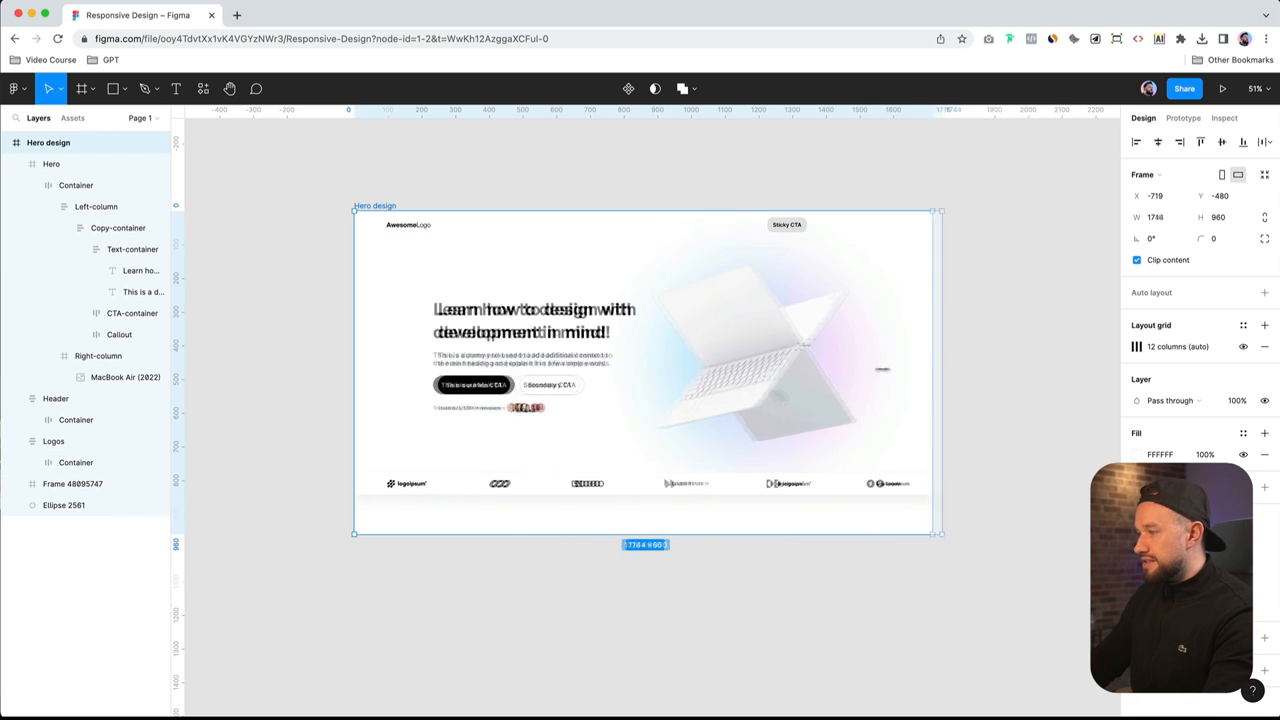
key("cmd+z")
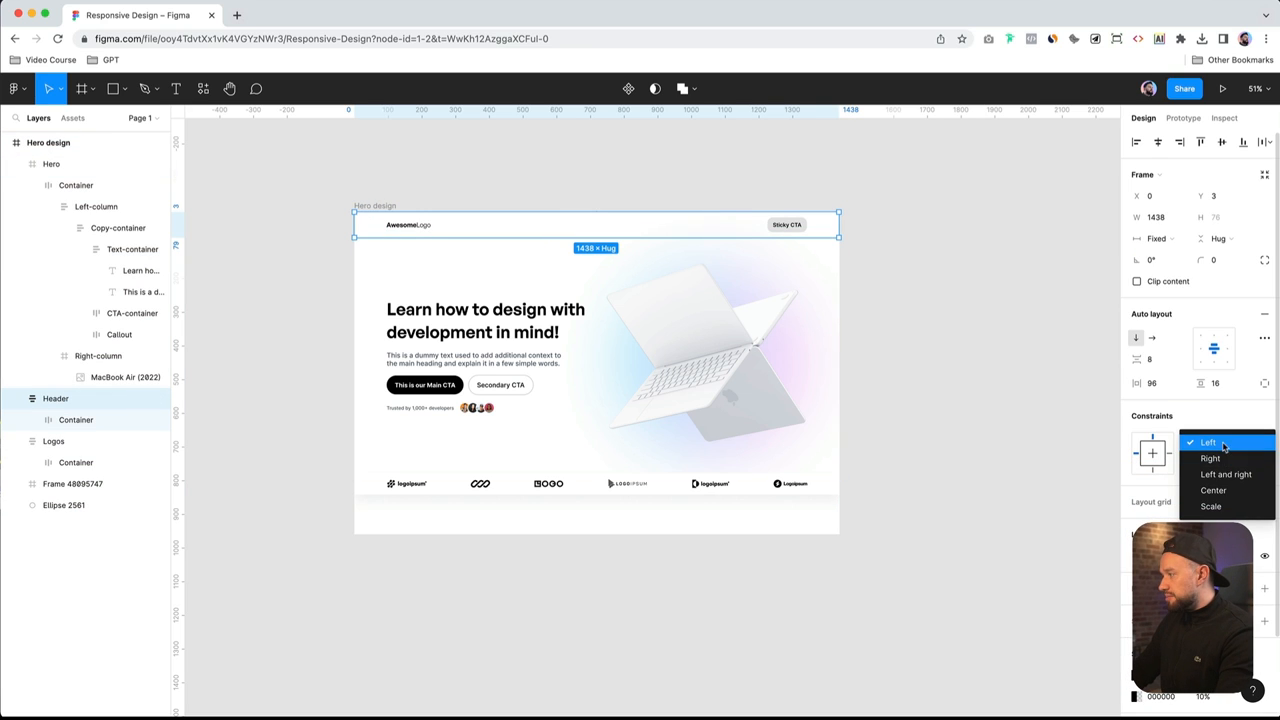
mouse_move(1213, 490)
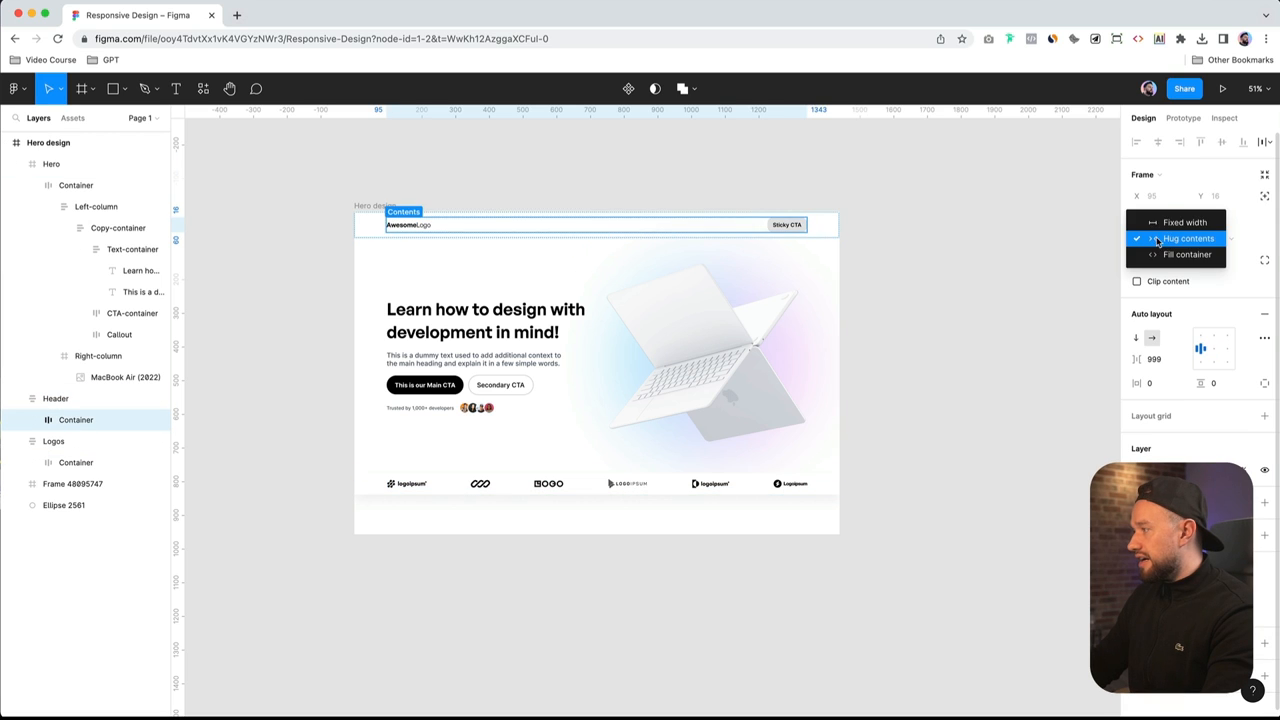
Fix the header Container at 1248 wide with auto spacing, and place Header above Hero
left_click(1185, 222)
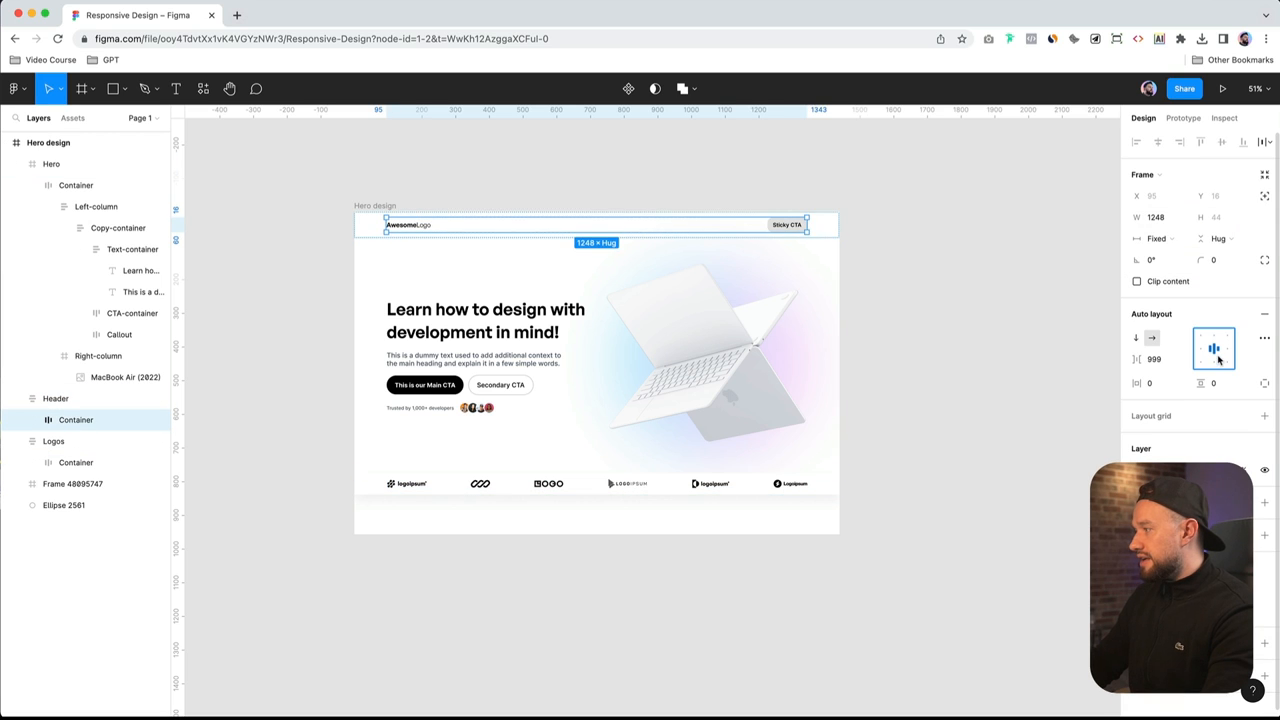
left_click(1154, 359)
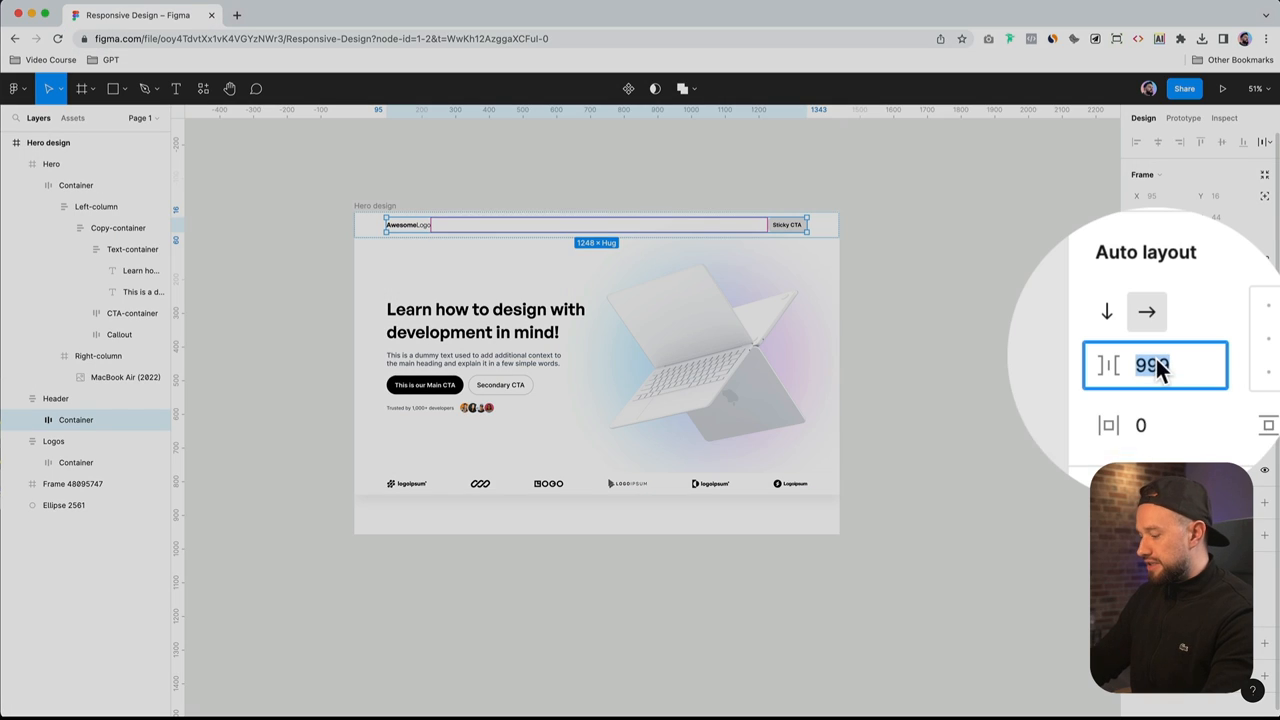
key("return")
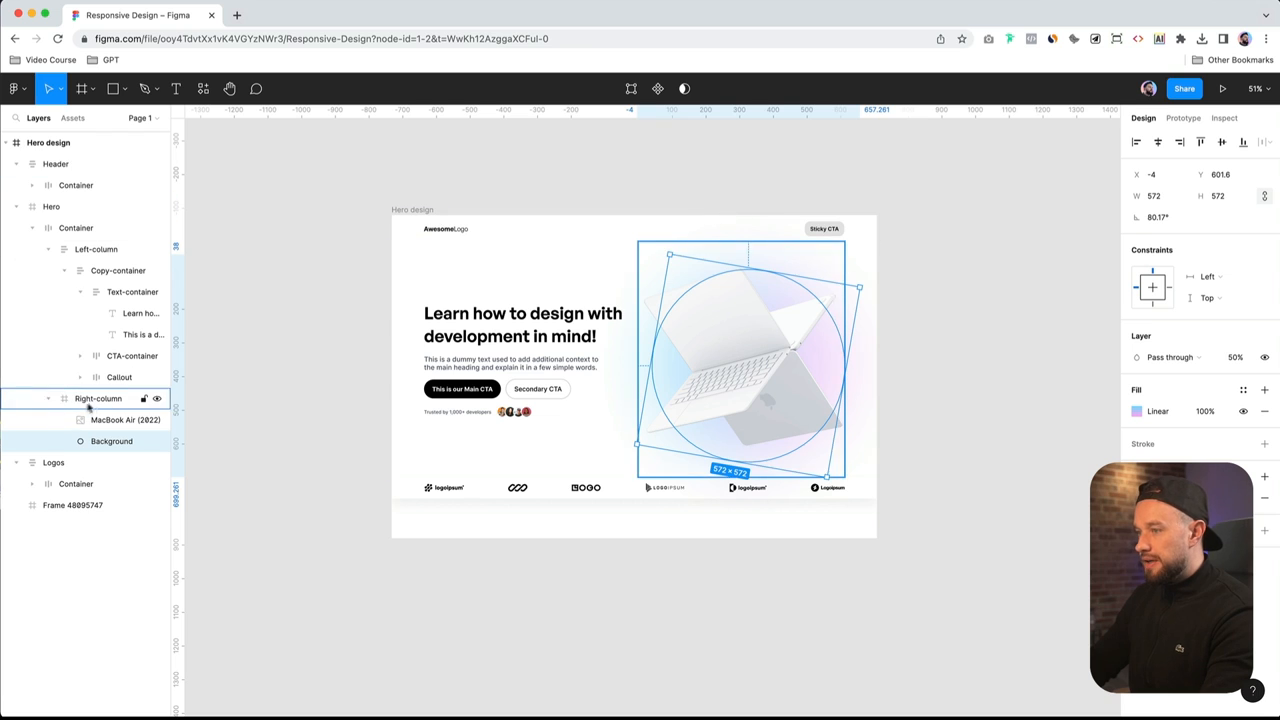
left_click(97, 398)
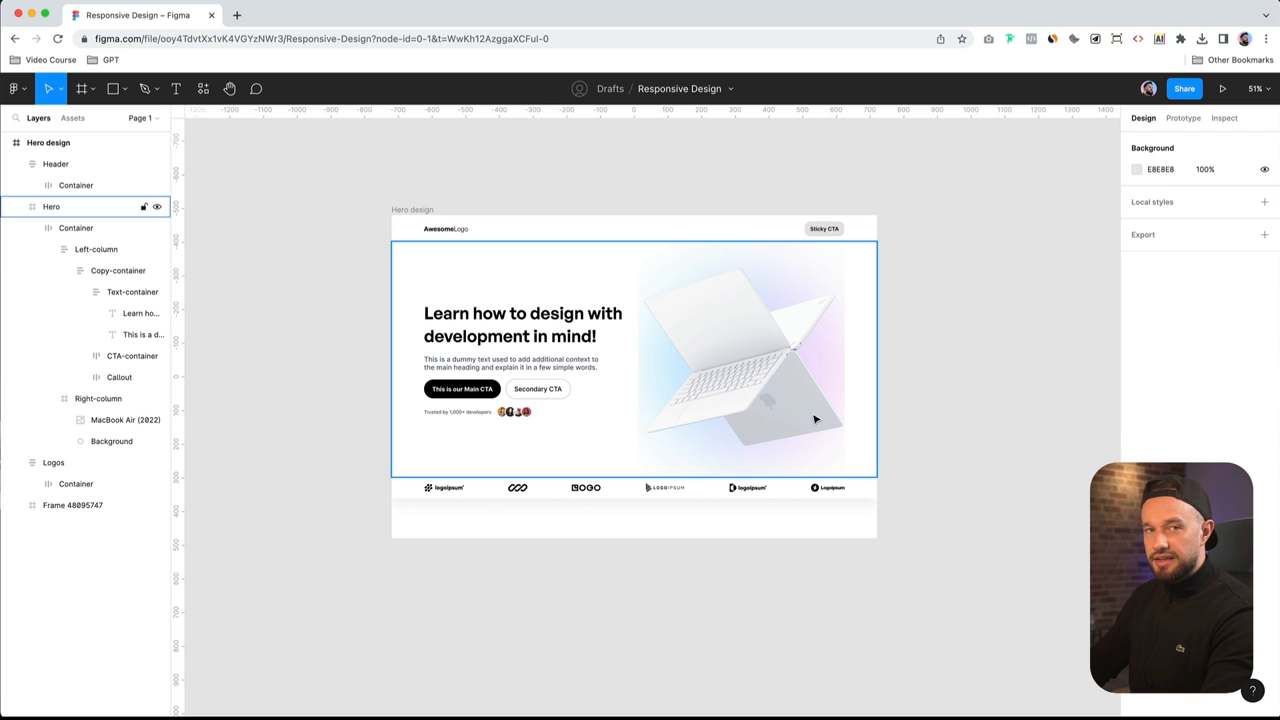
left_click(48, 142)
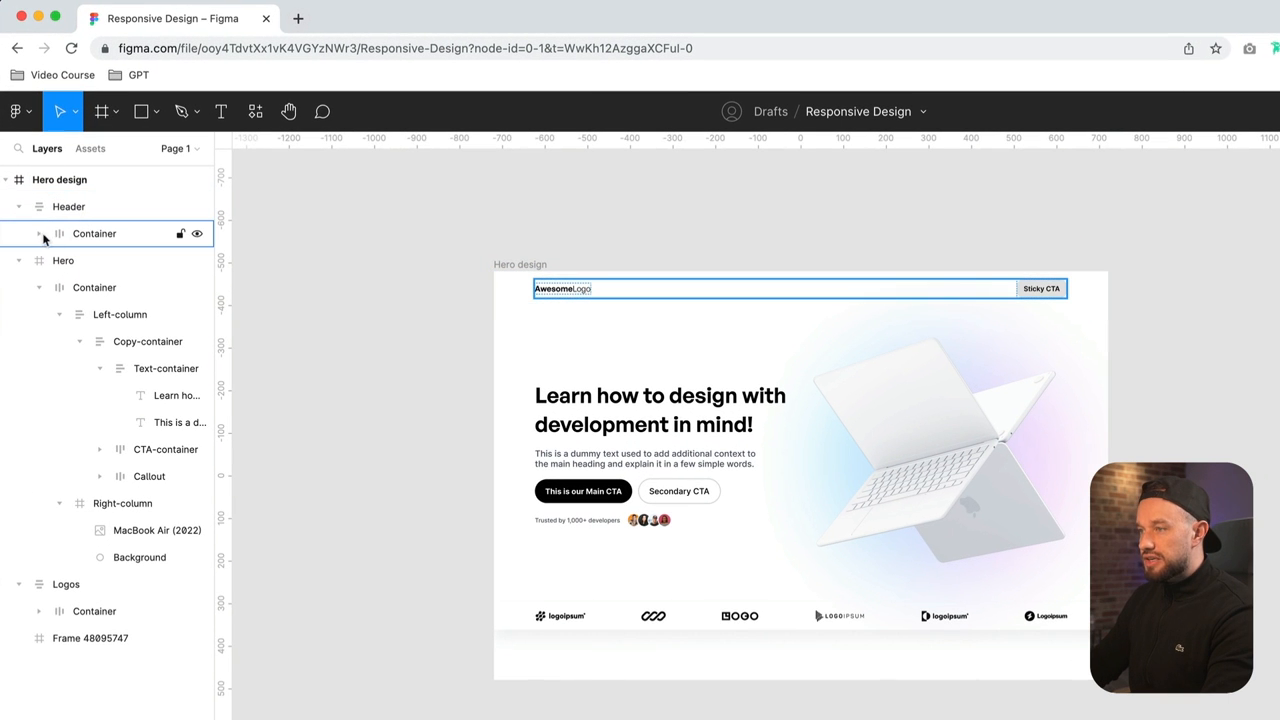
Expand Header Container and Callout layers, inspecting Copy-container and hero Container settings
left_click(38, 233)
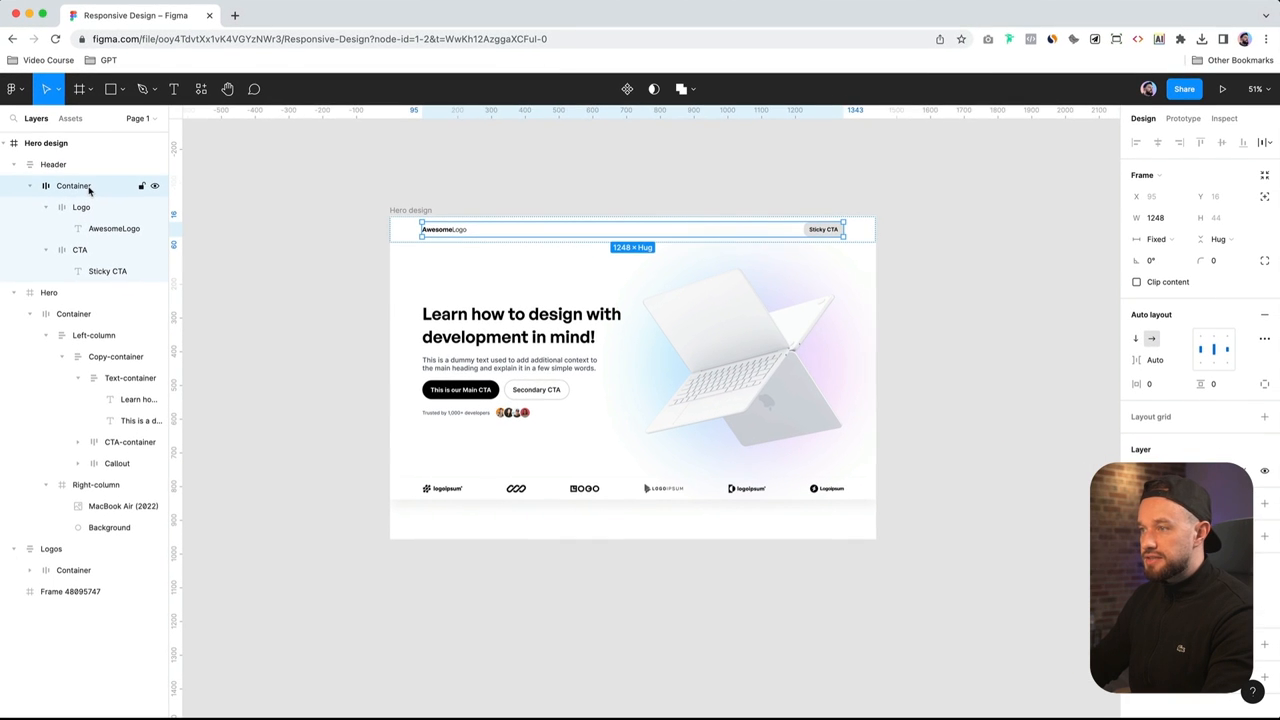
left_click(55, 164)
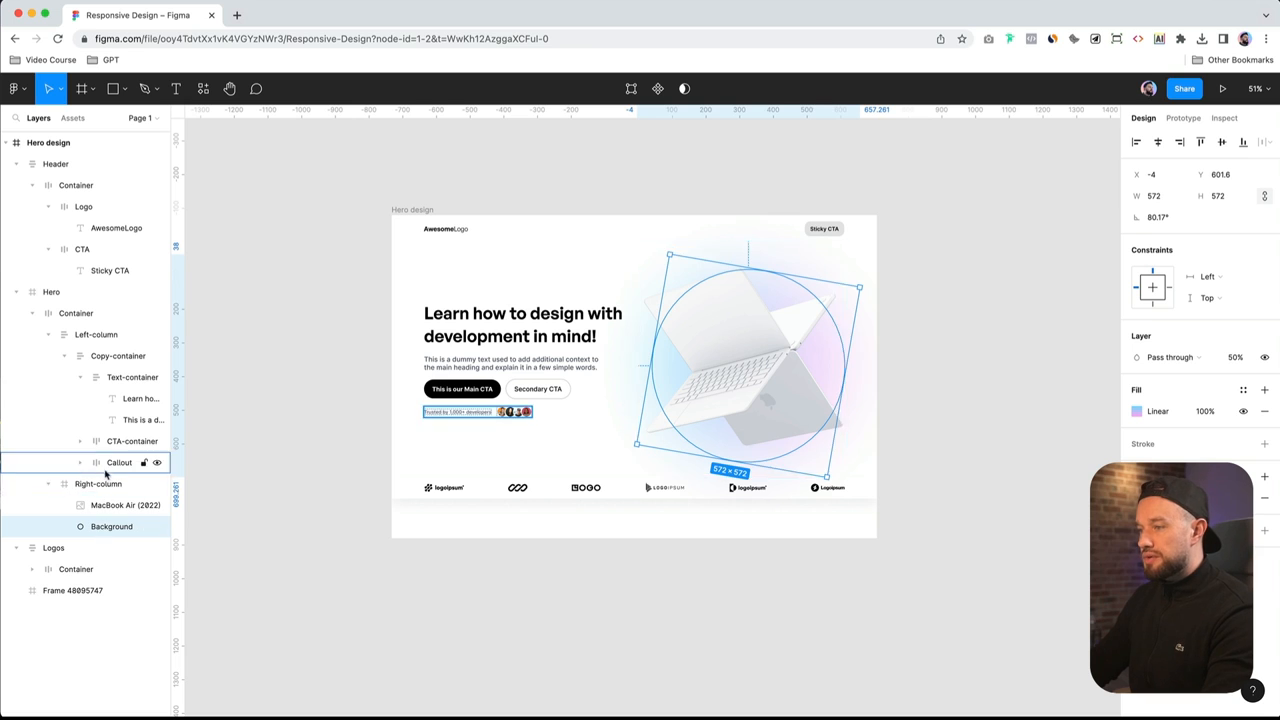
left_click(97, 483)
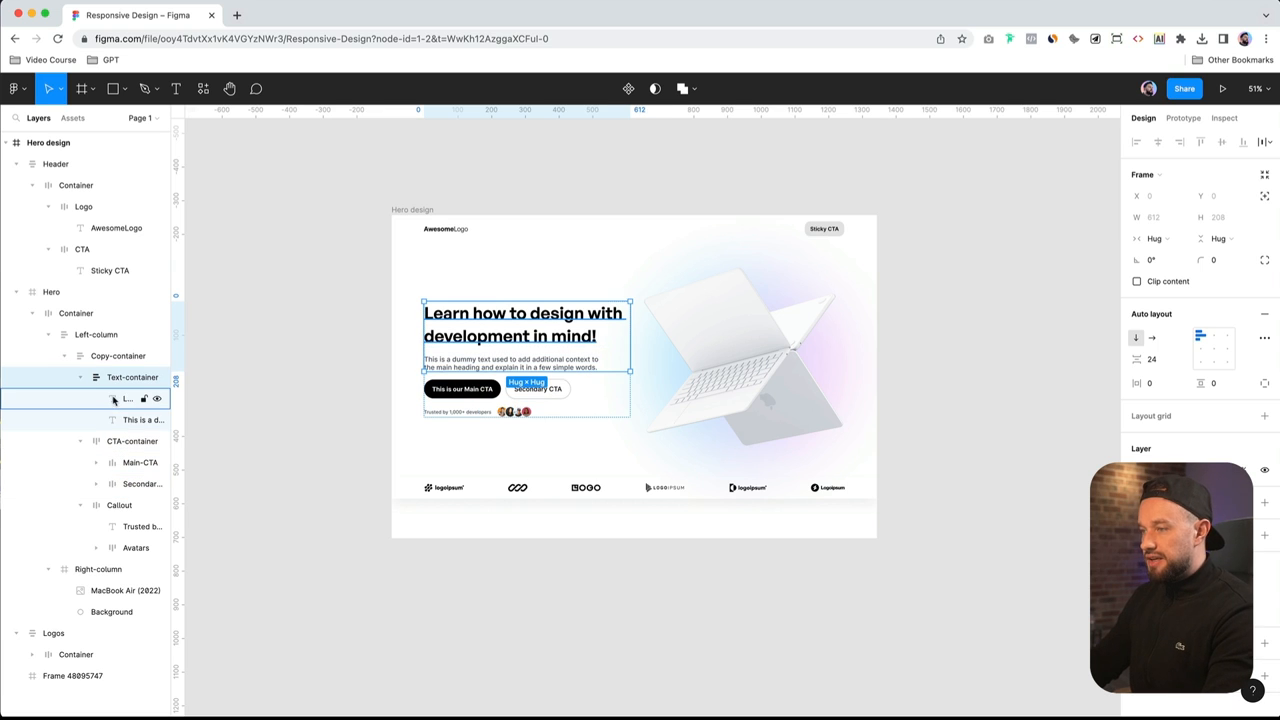
left_click(111, 355)
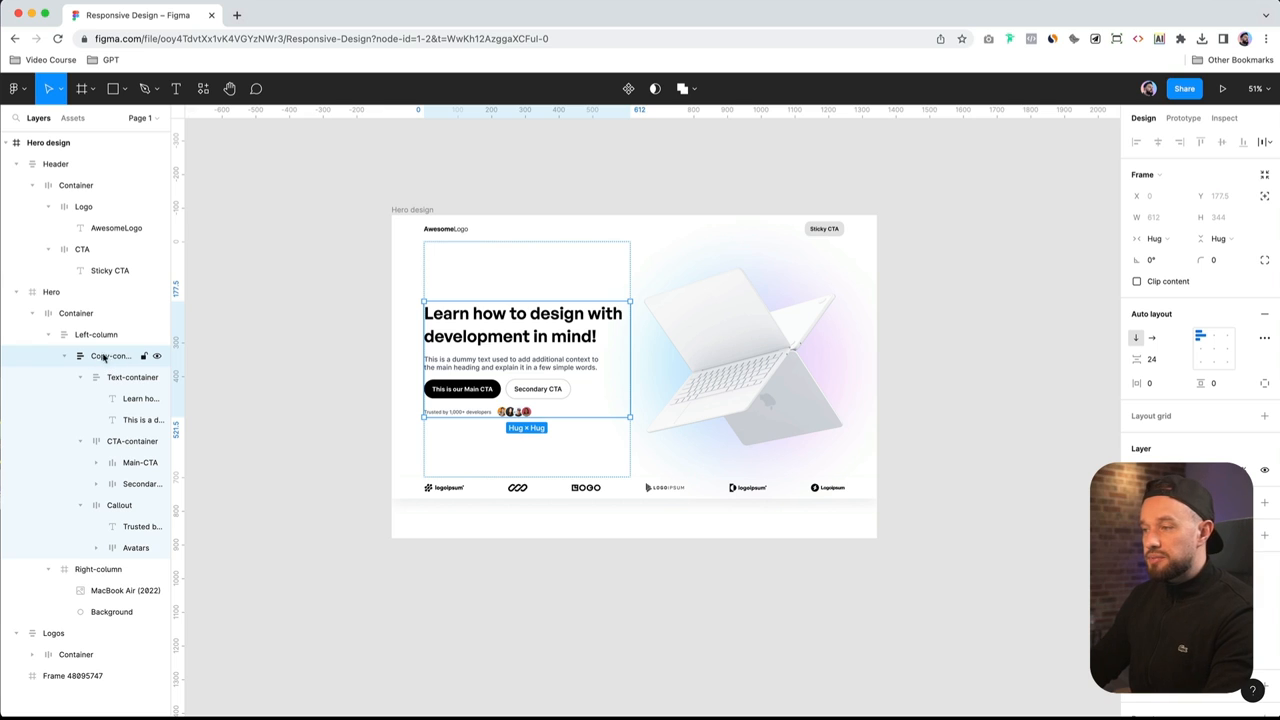
left_click(96, 334)
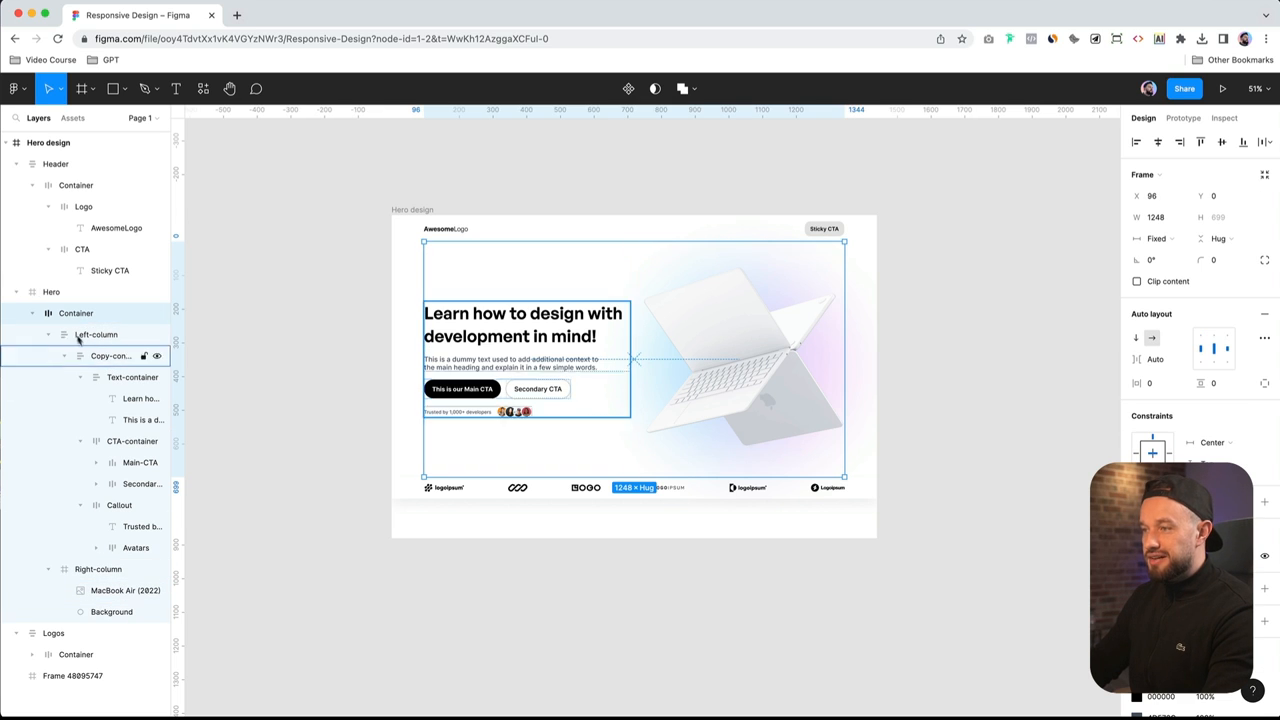
left_click(51, 291)
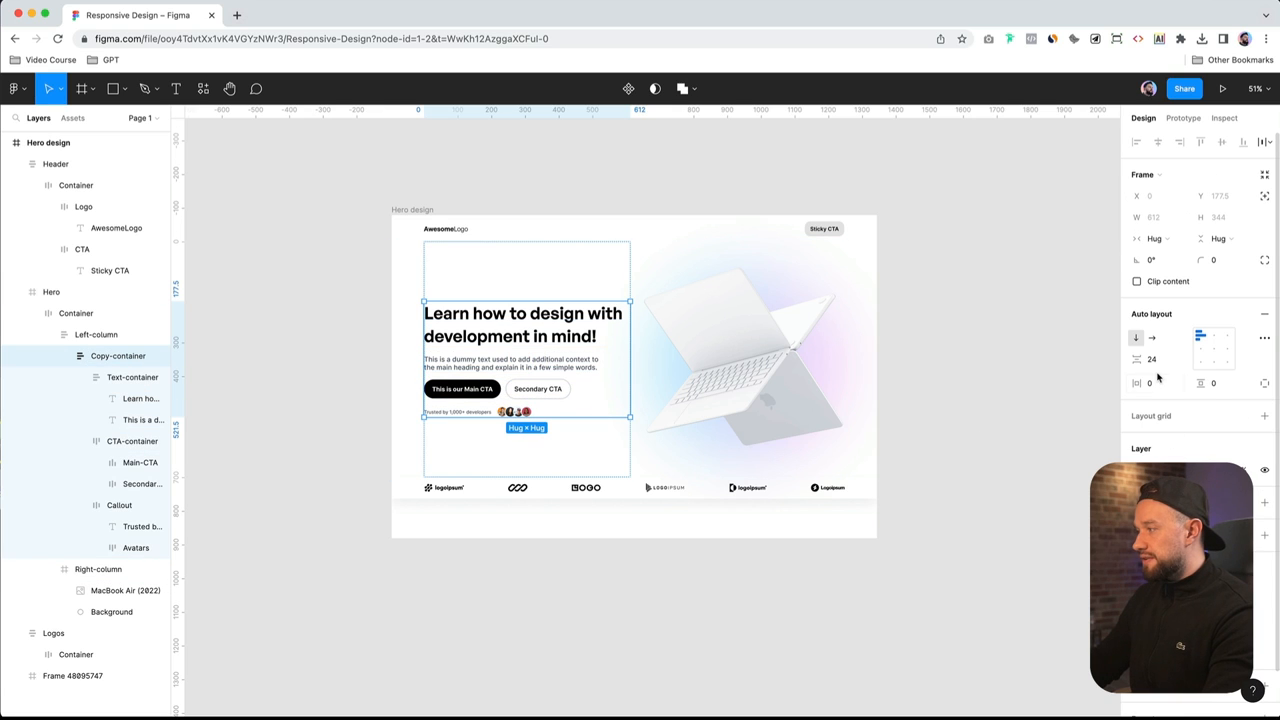
left_click(1150, 383)
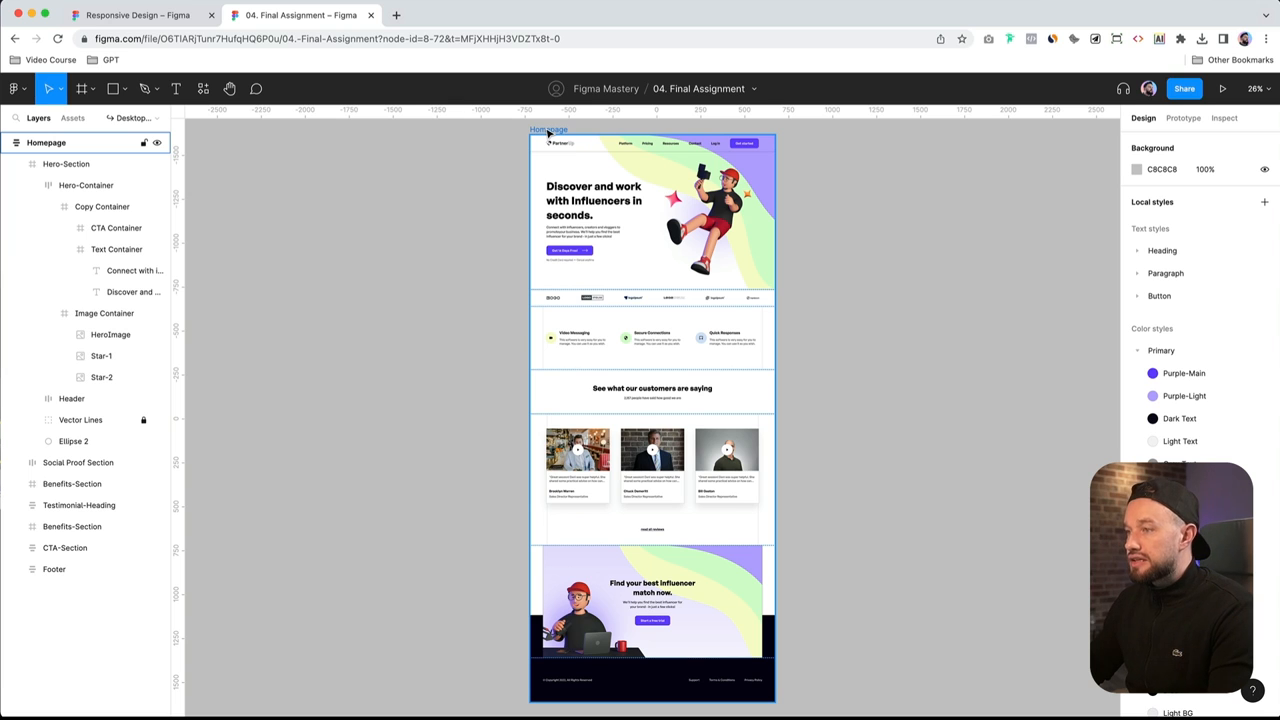
Select the Homepage's Hero-Section layer, then switch to the Figma Mastery course page
left_click(66, 163)
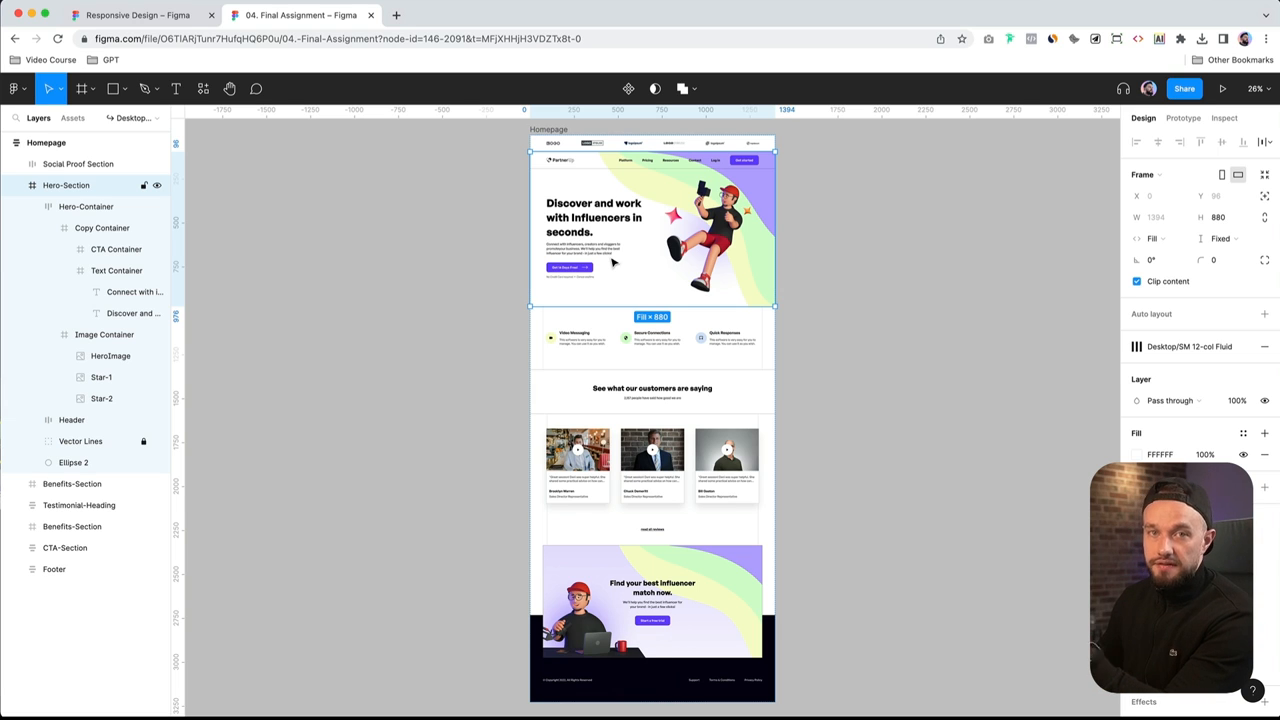
mouse_move(658, 218)
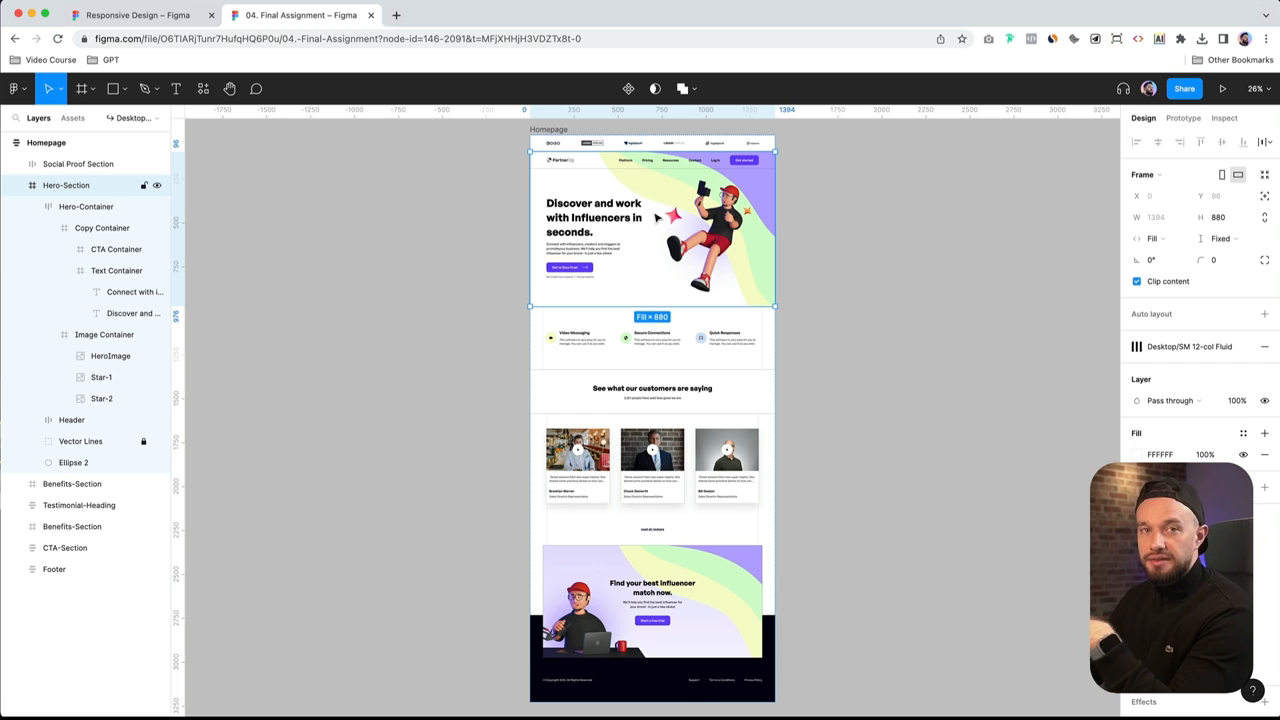
left_click(137, 15)
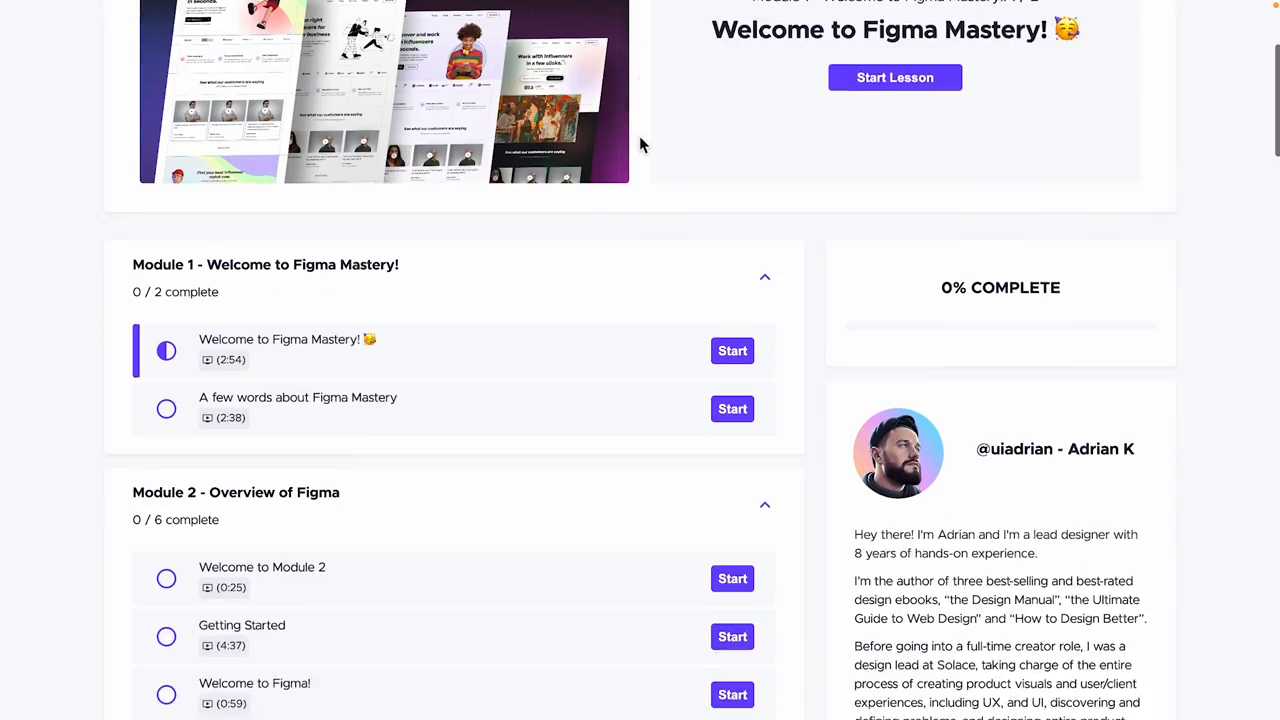
Scroll down through the Figma Mastery course curriculum
scroll("down", 3)
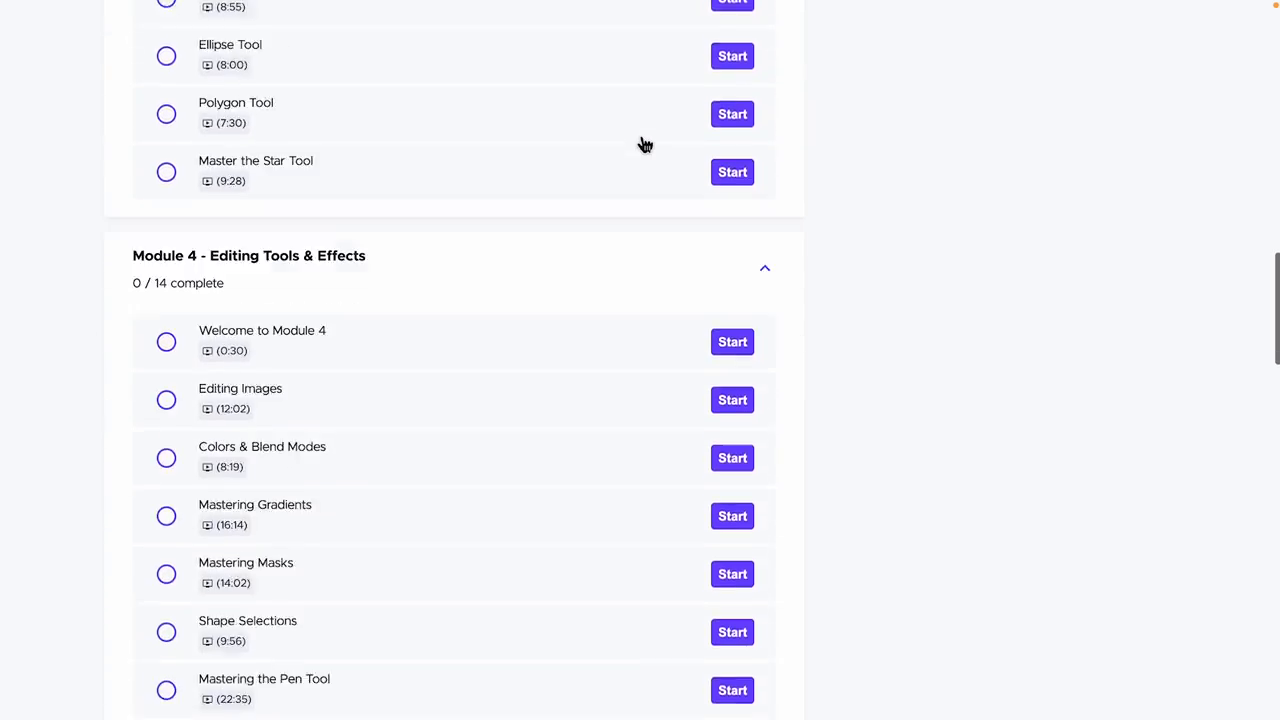
scroll("down", 3)
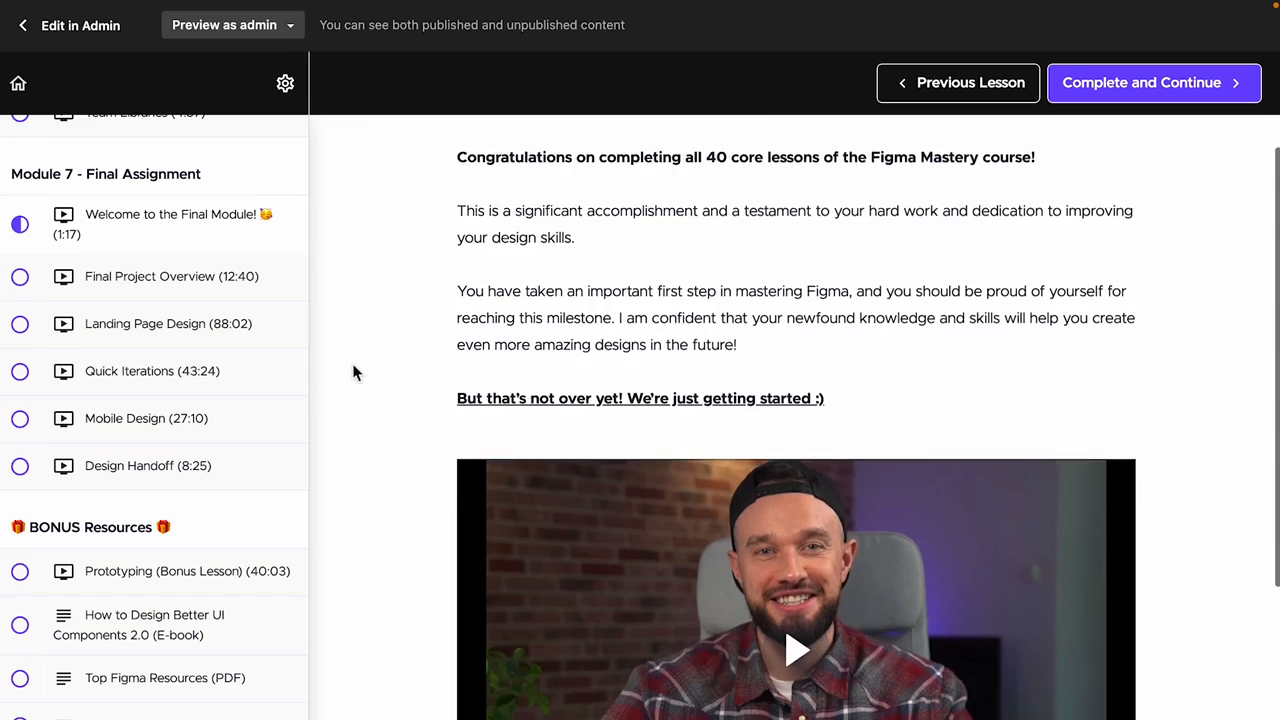
scroll("down", 3)
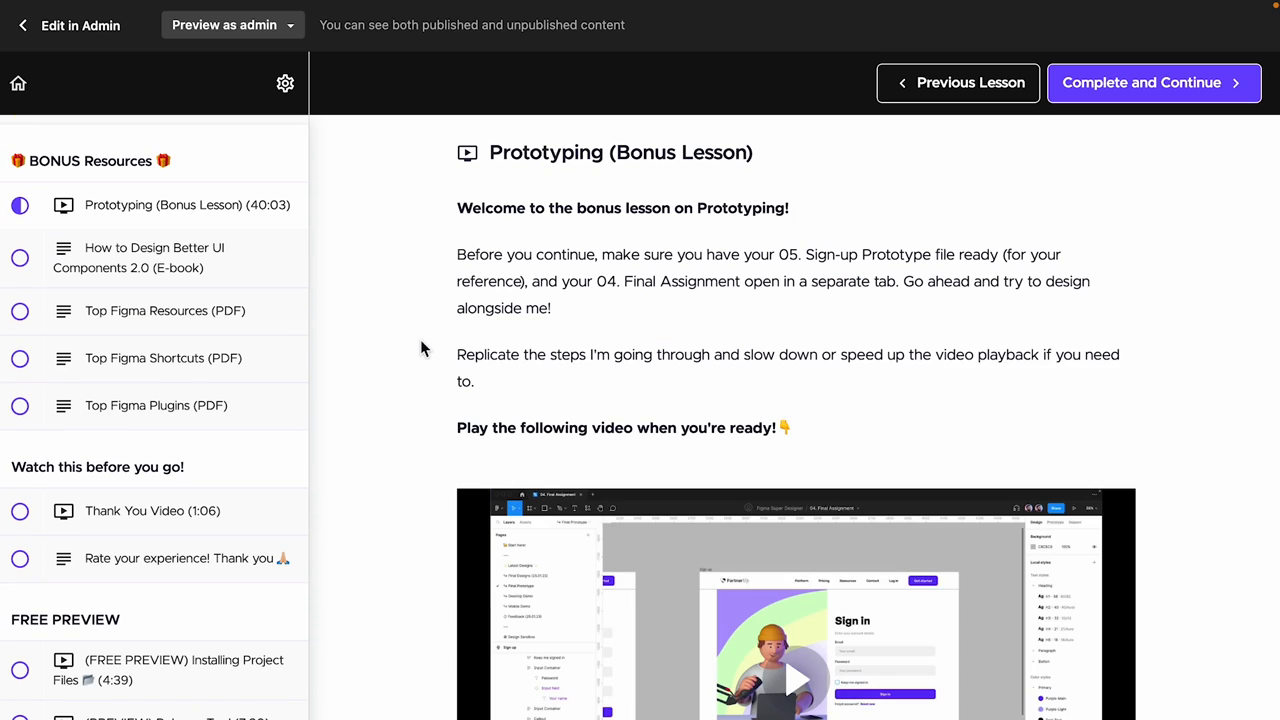
scroll("down", 3)
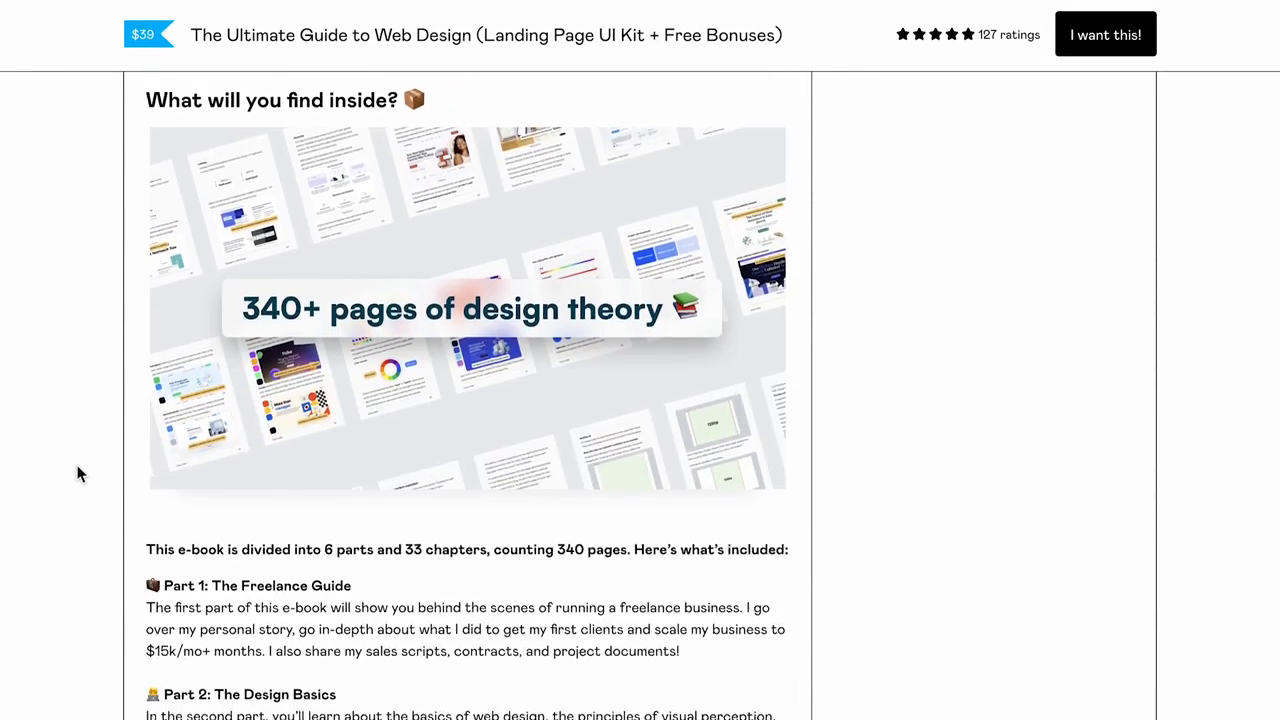
scroll("down", 3)
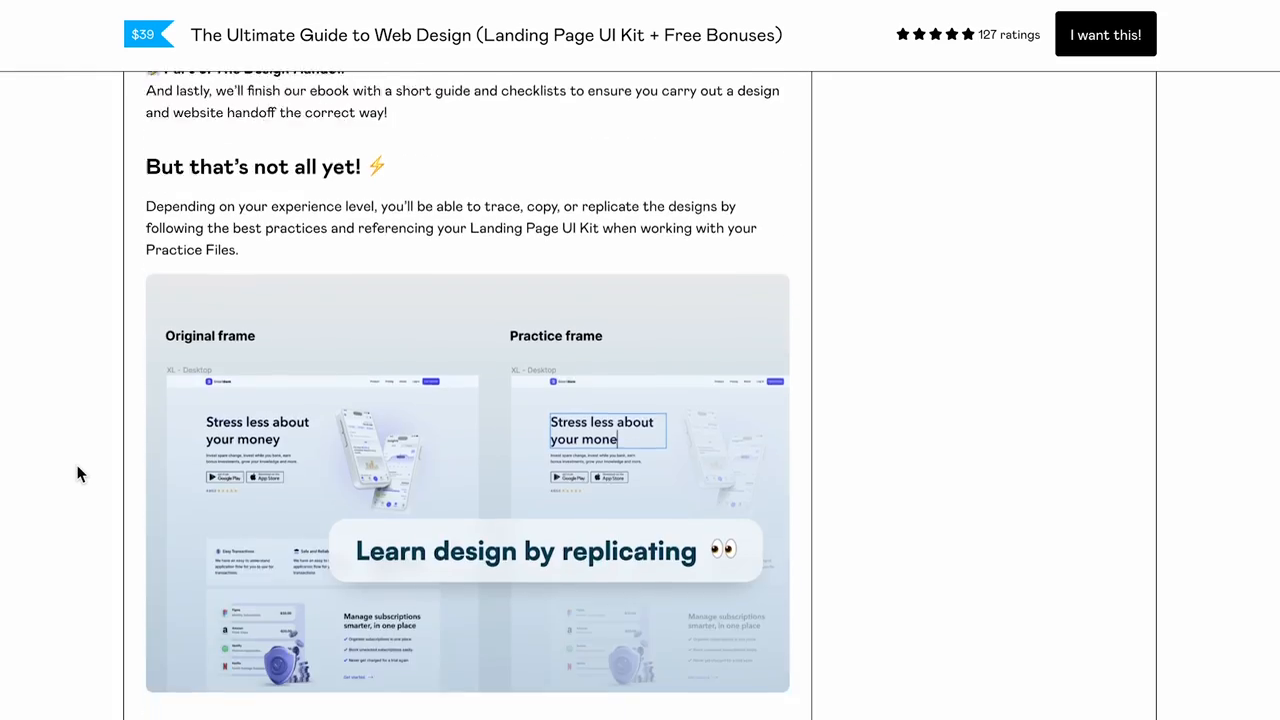
scroll("down", 3)
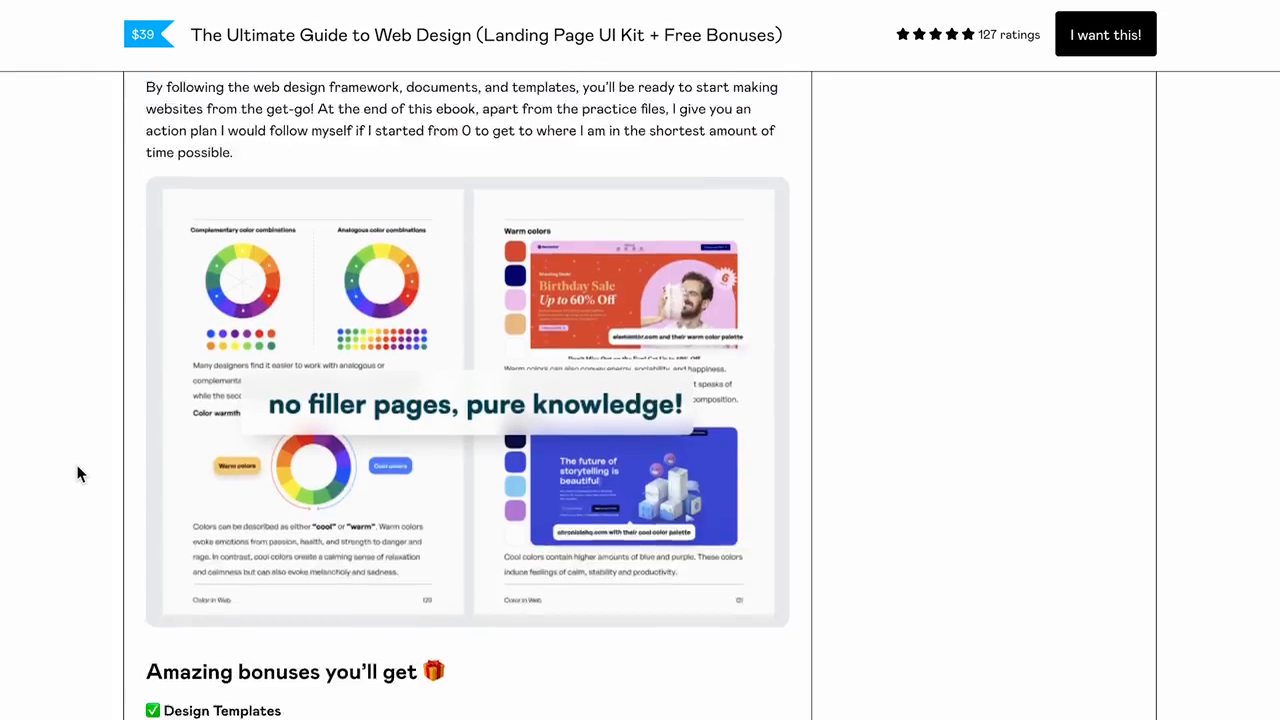
scroll("down", 3)
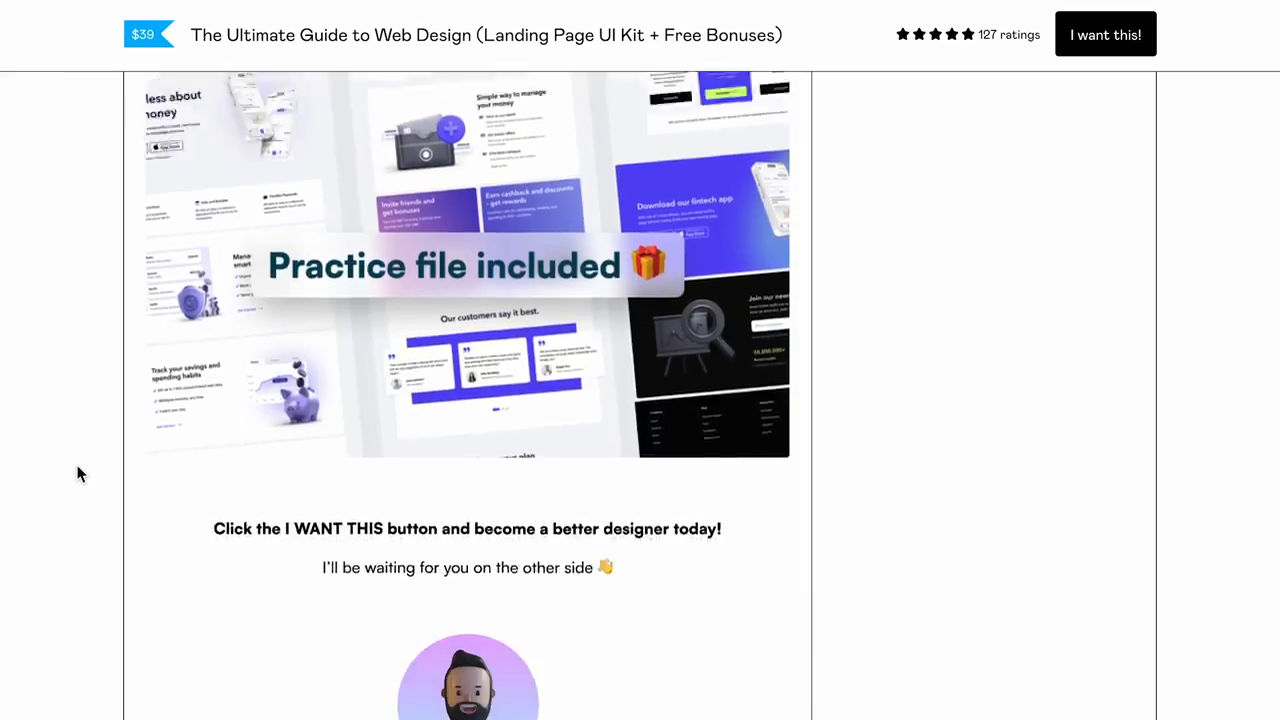